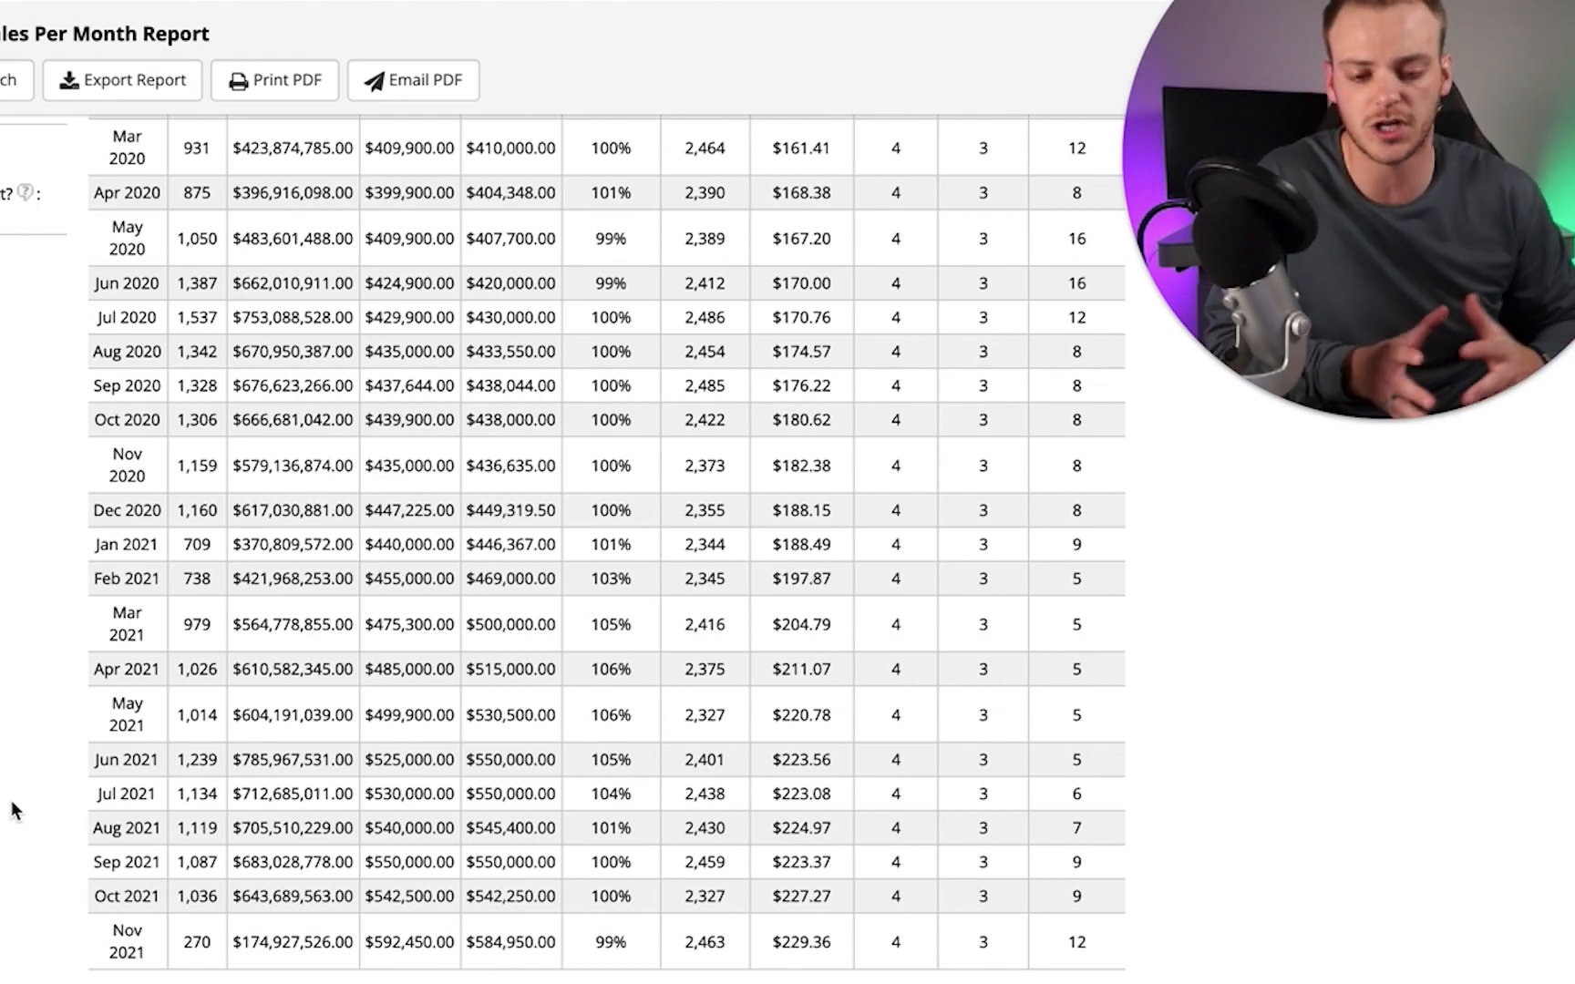
mouse_move(33, 829)
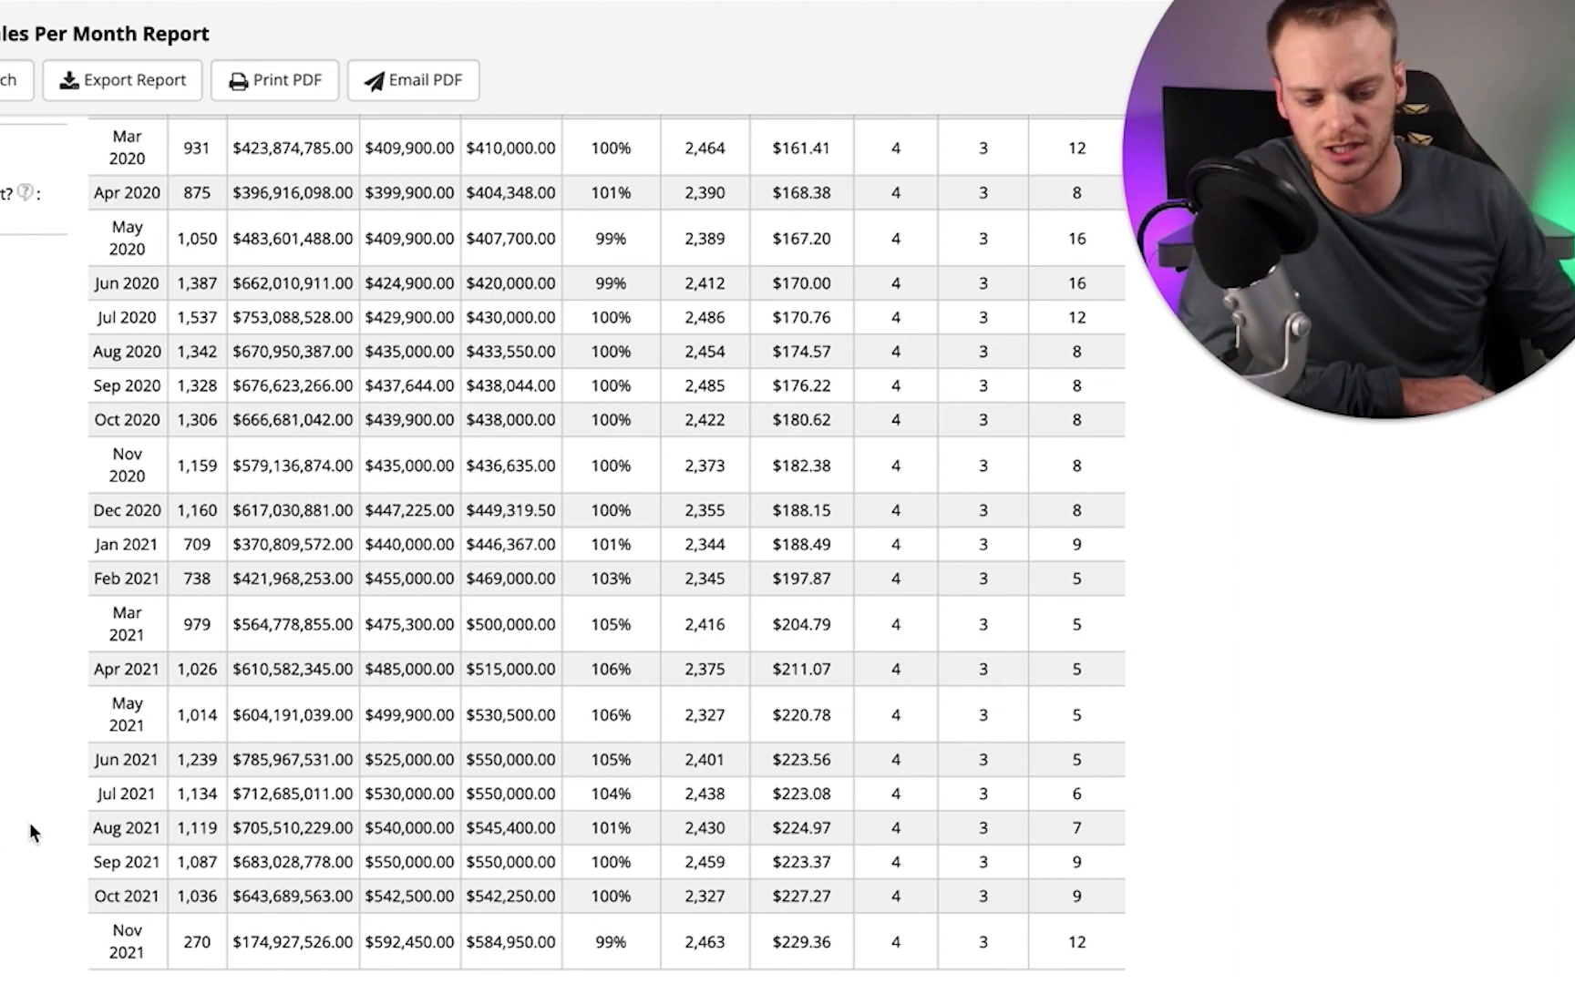
mouse_move(140, 908)
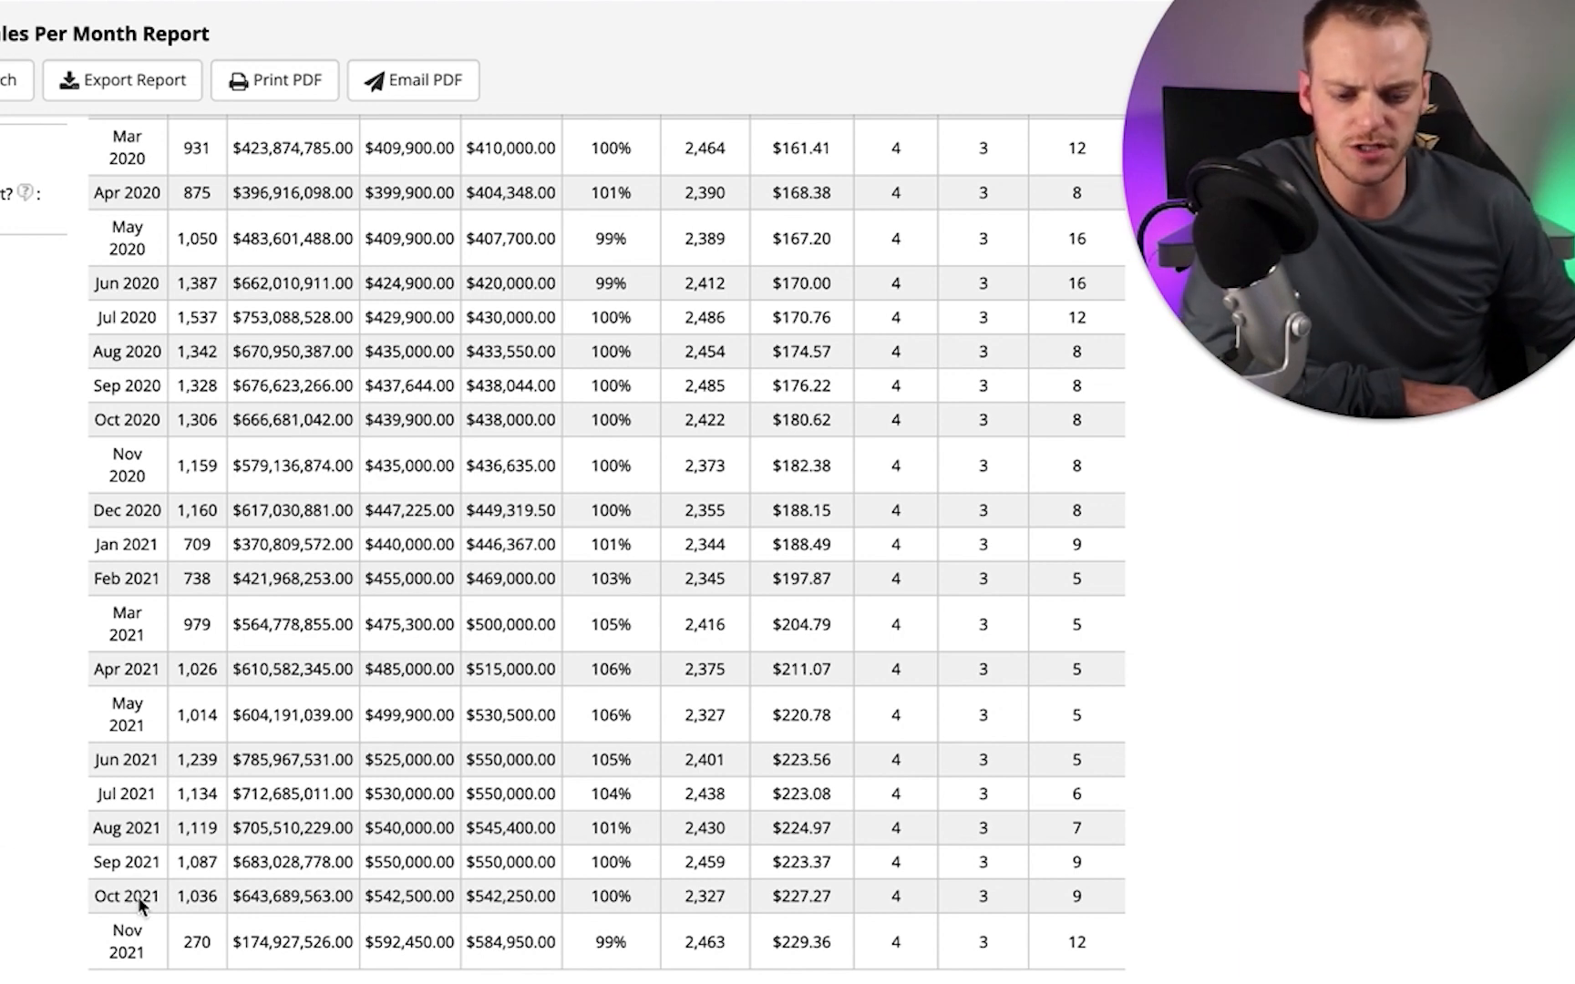
mouse_move(221, 909)
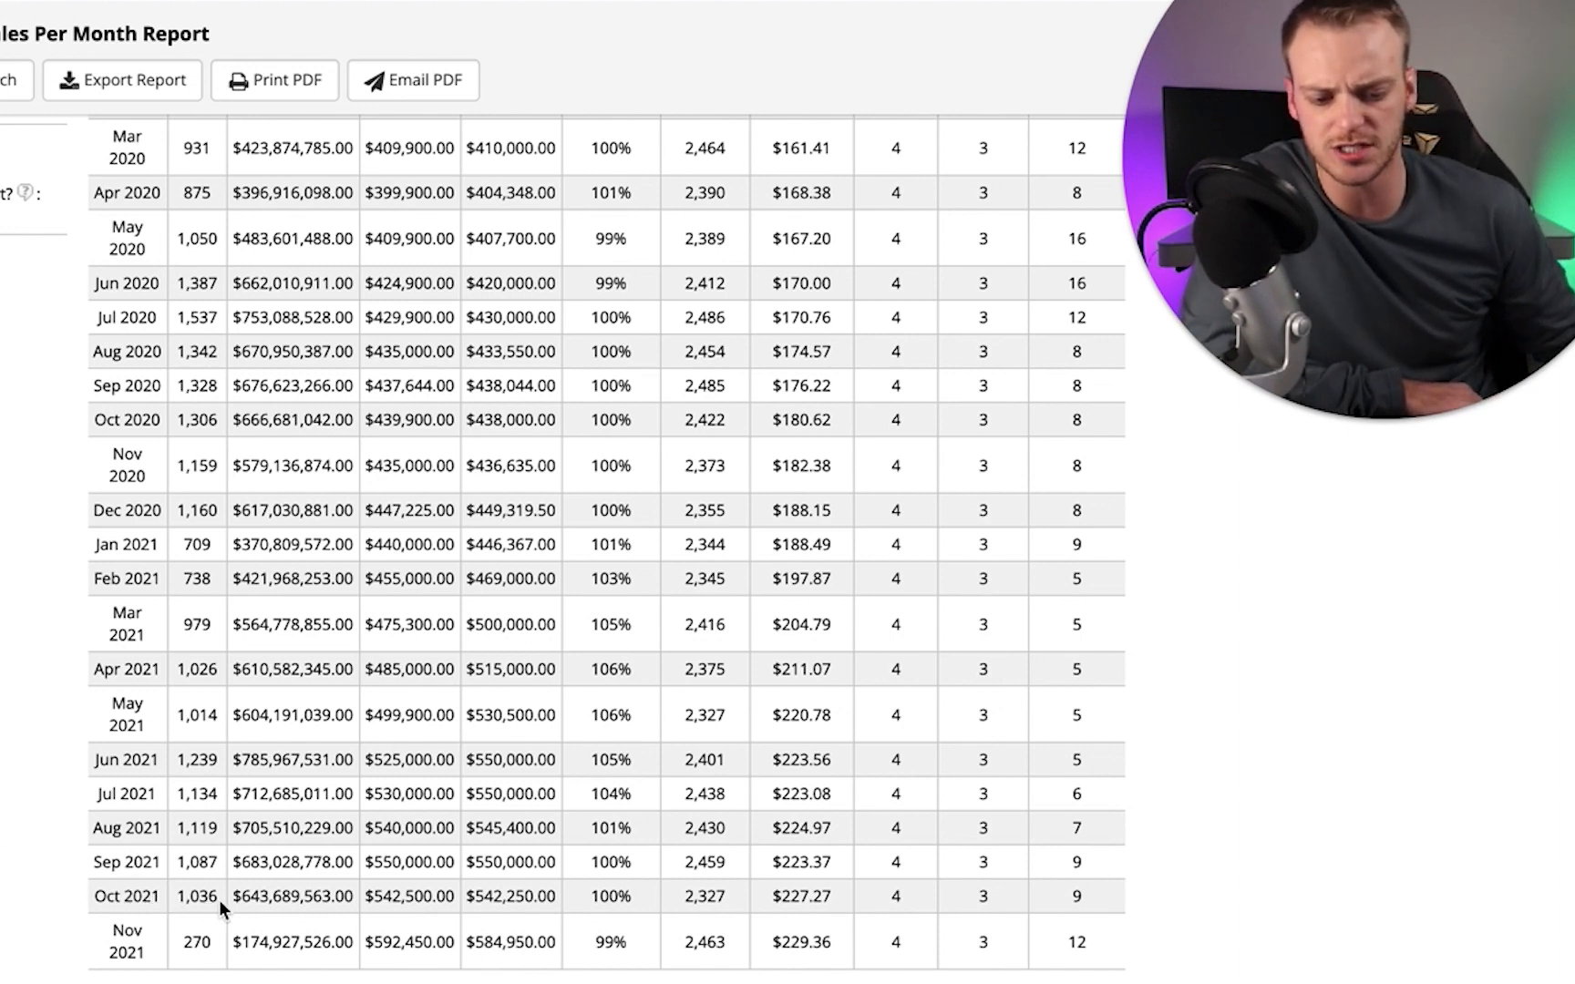
- Mark the October 2021 sales count in the monthly sales table
double_click(197, 896)
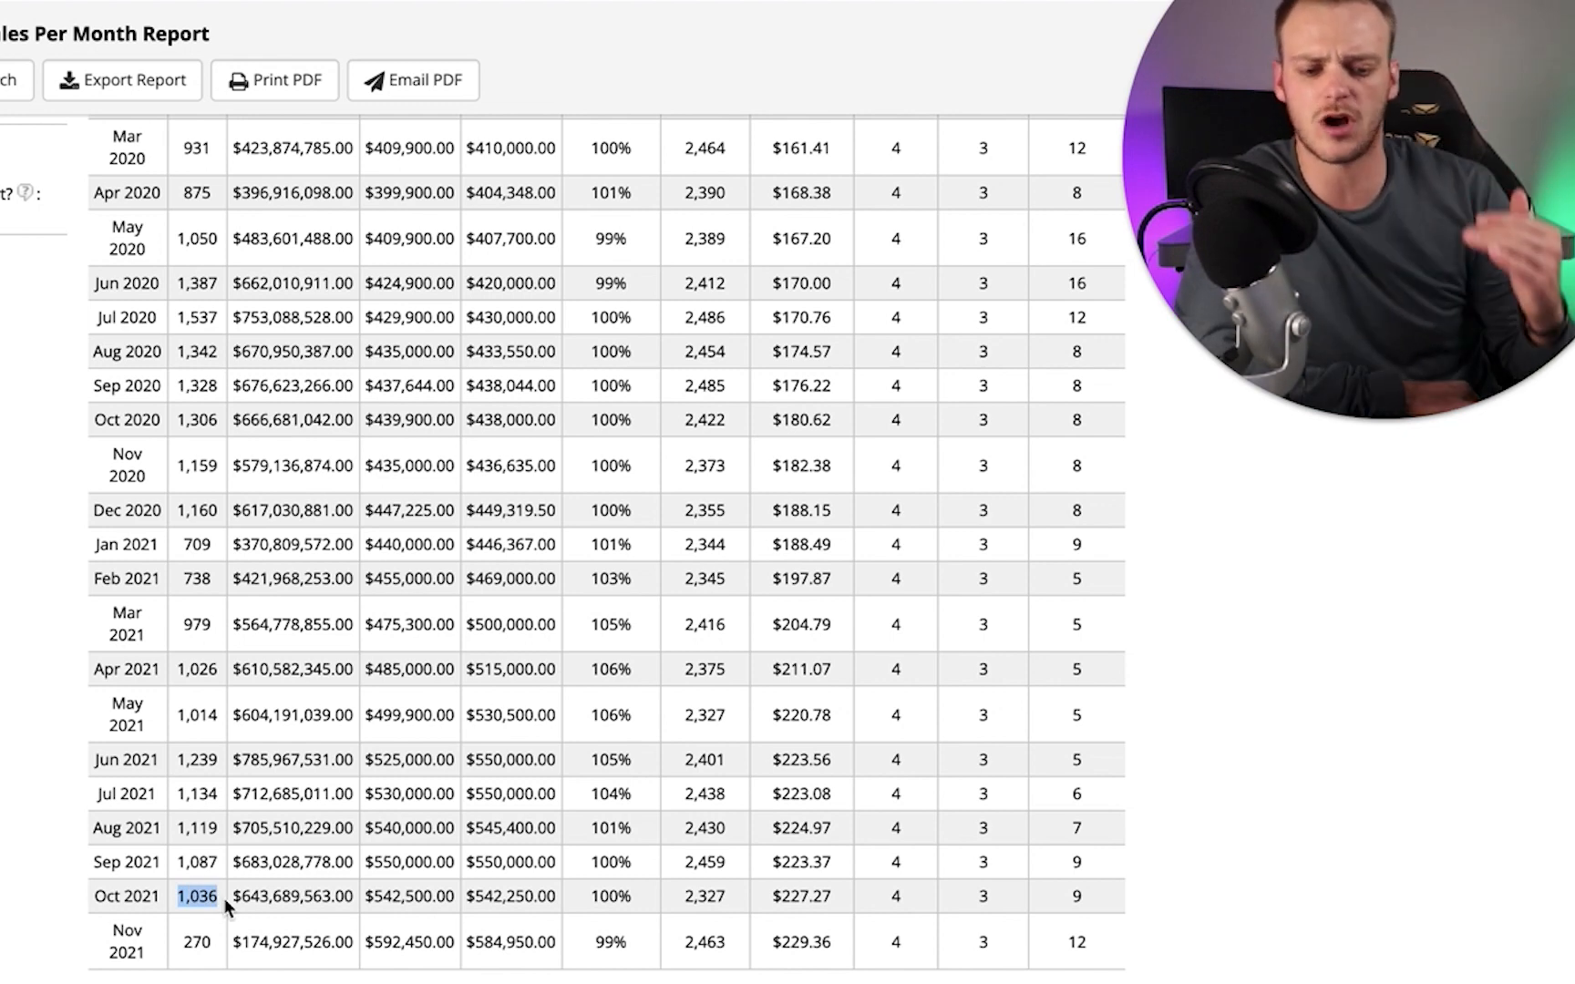
mouse_move(175, 764)
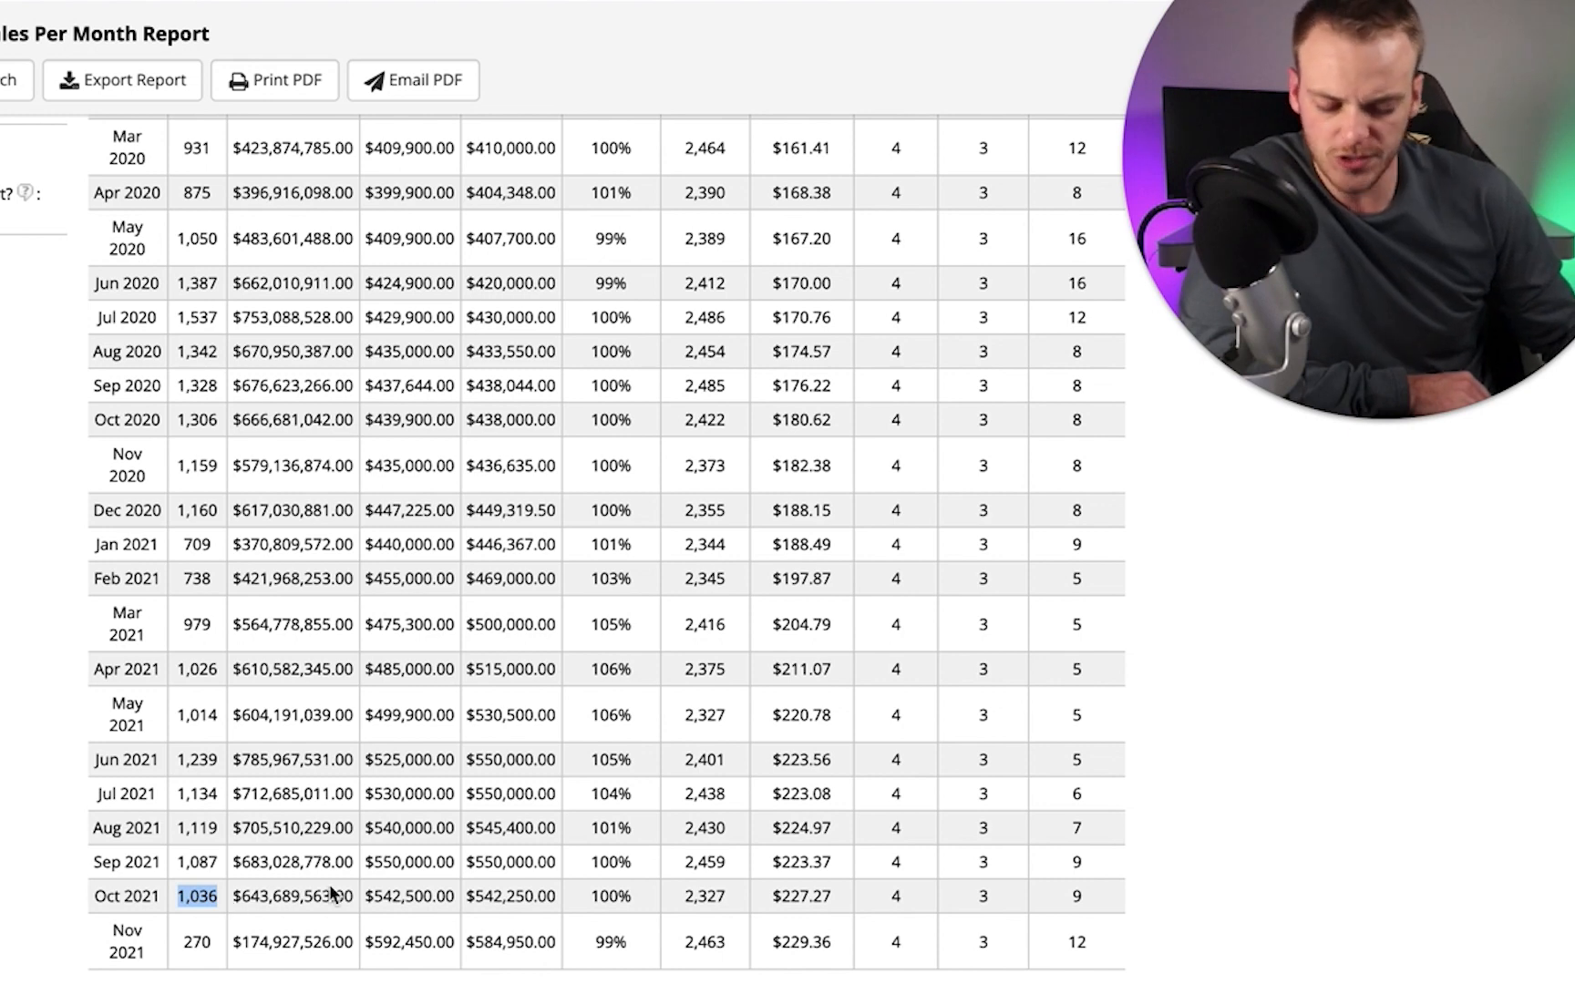
mouse_move(407, 762)
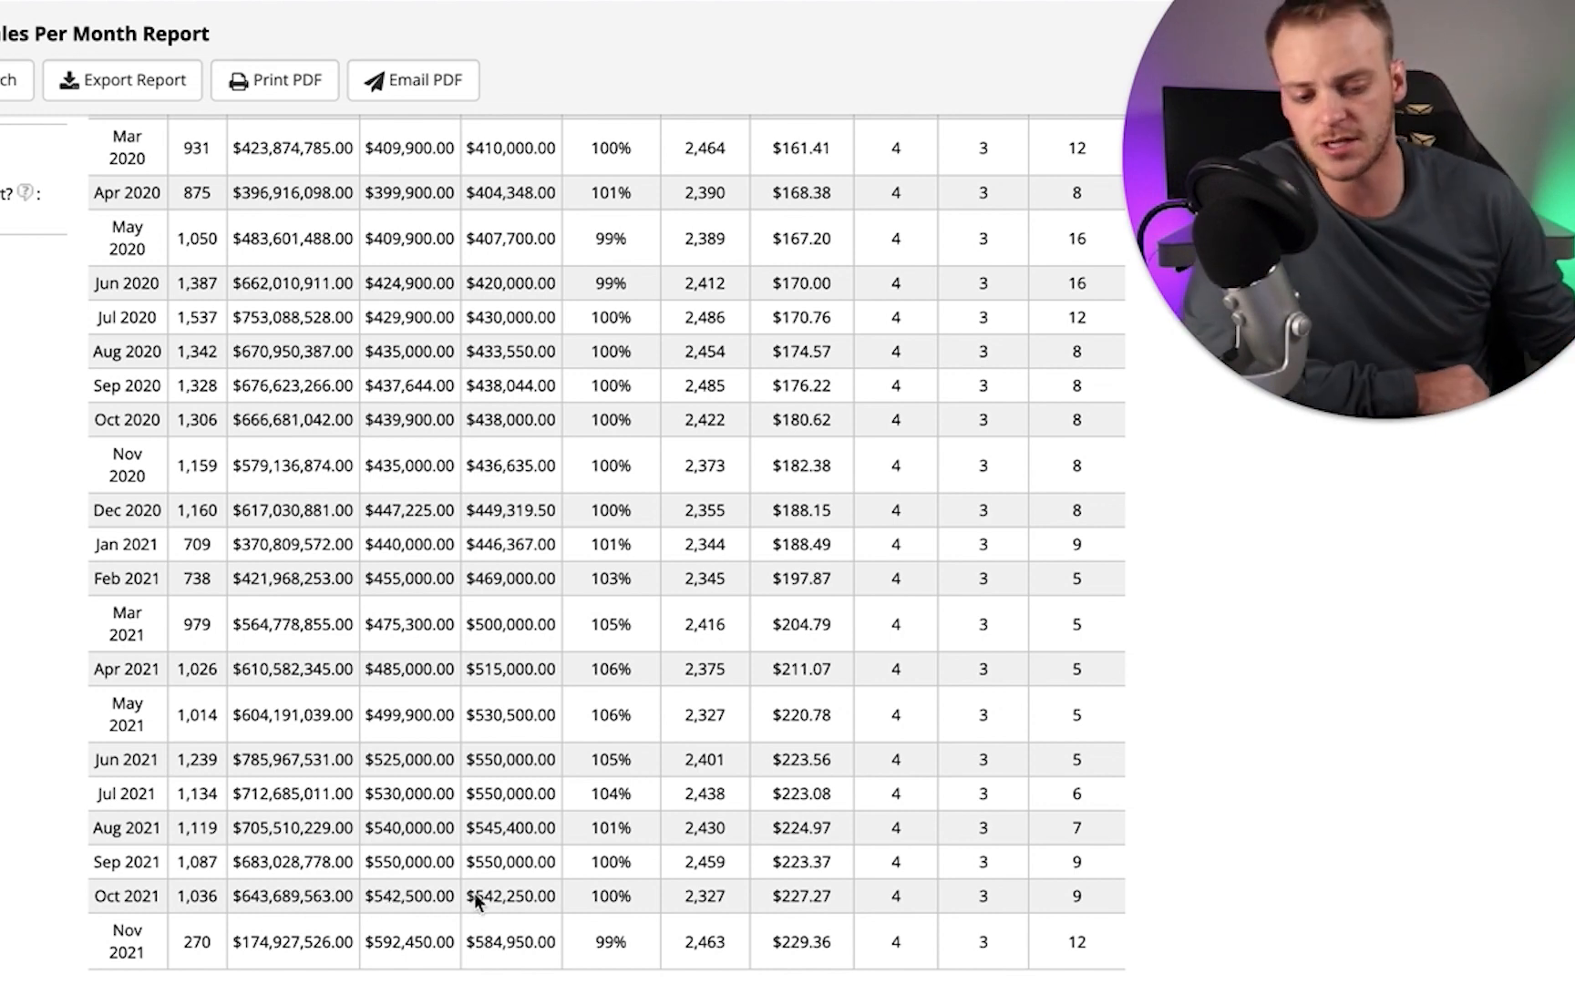
mouse_move(498, 878)
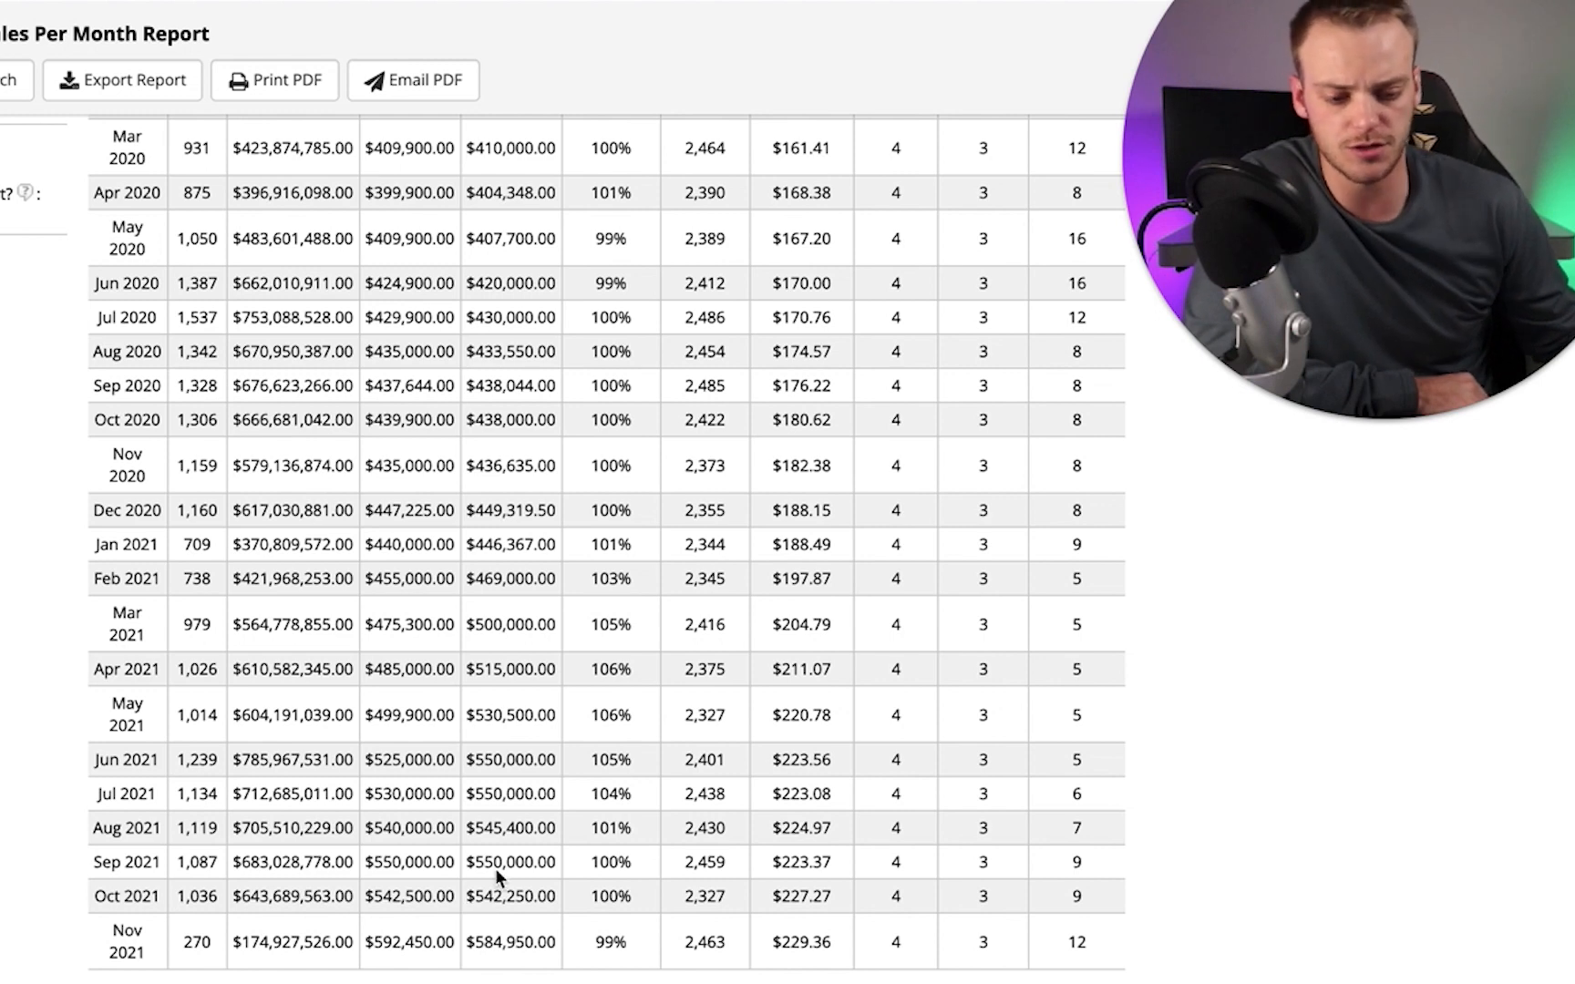
mouse_move(532, 928)
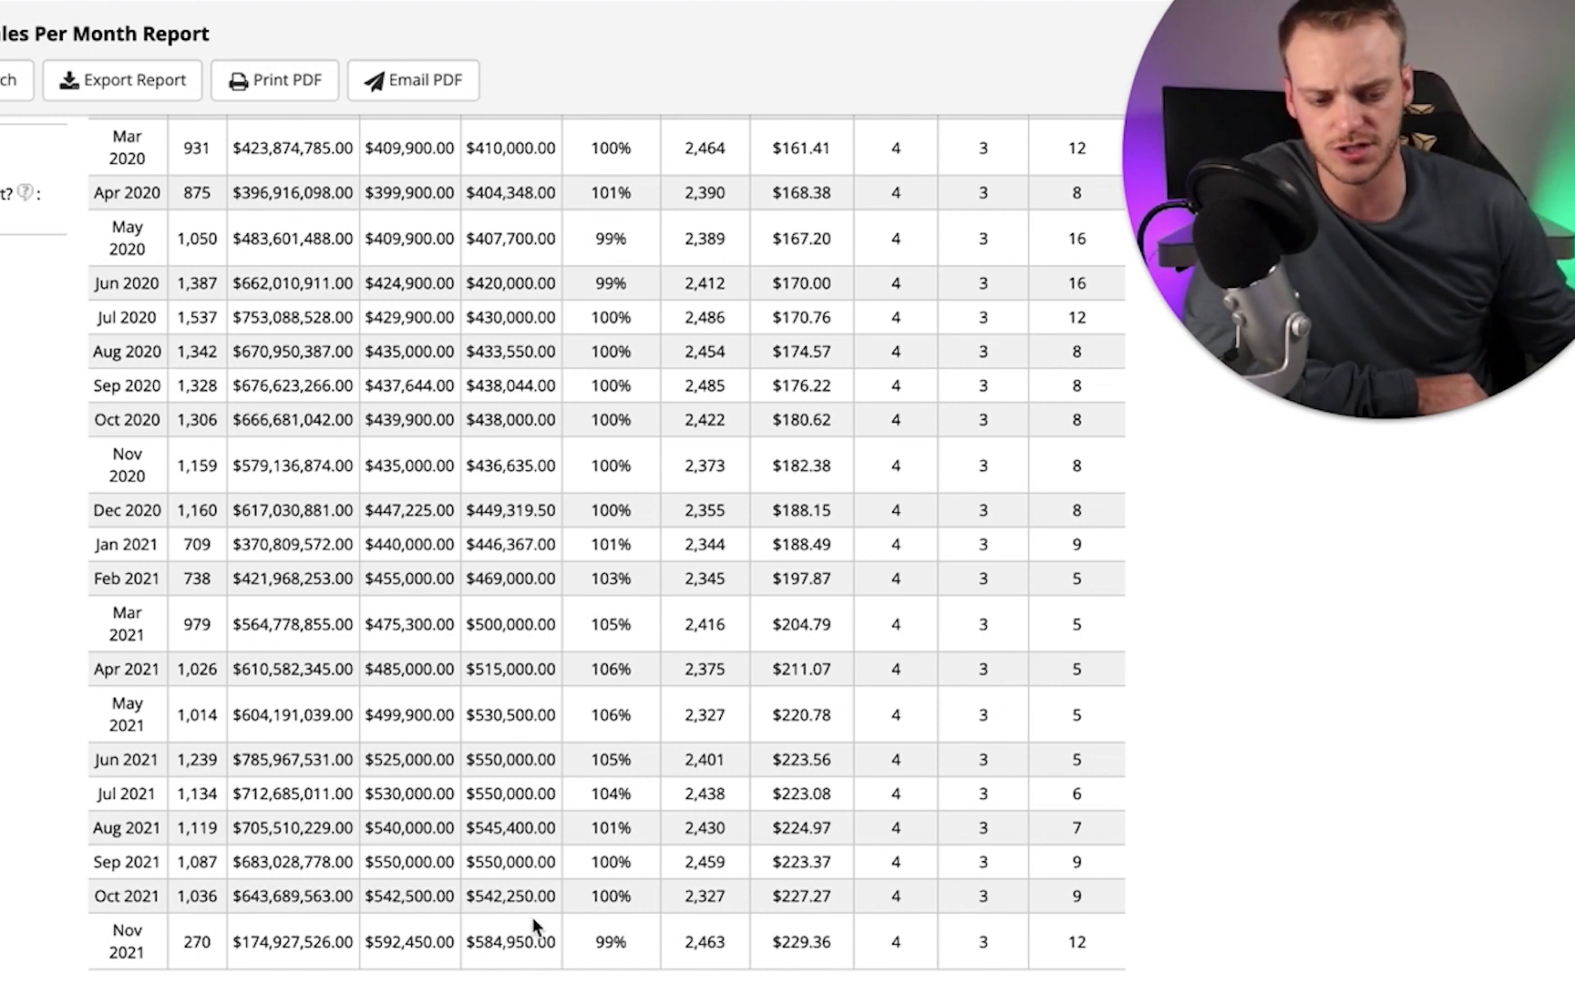
mouse_move(390, 773)
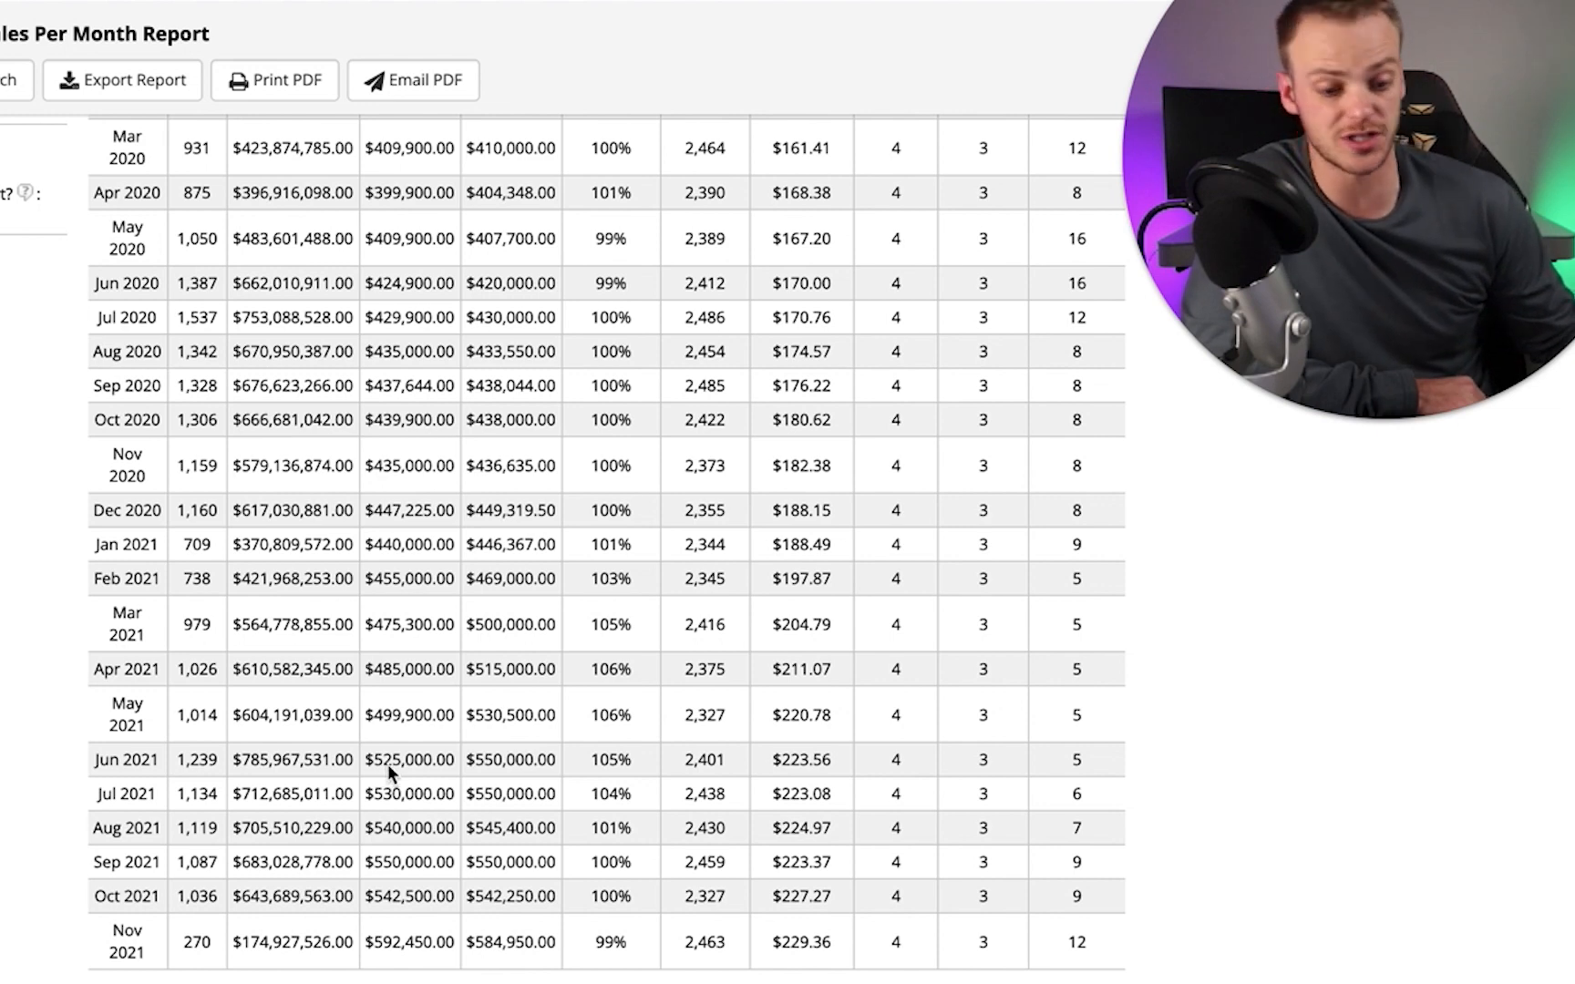
mouse_move(527, 744)
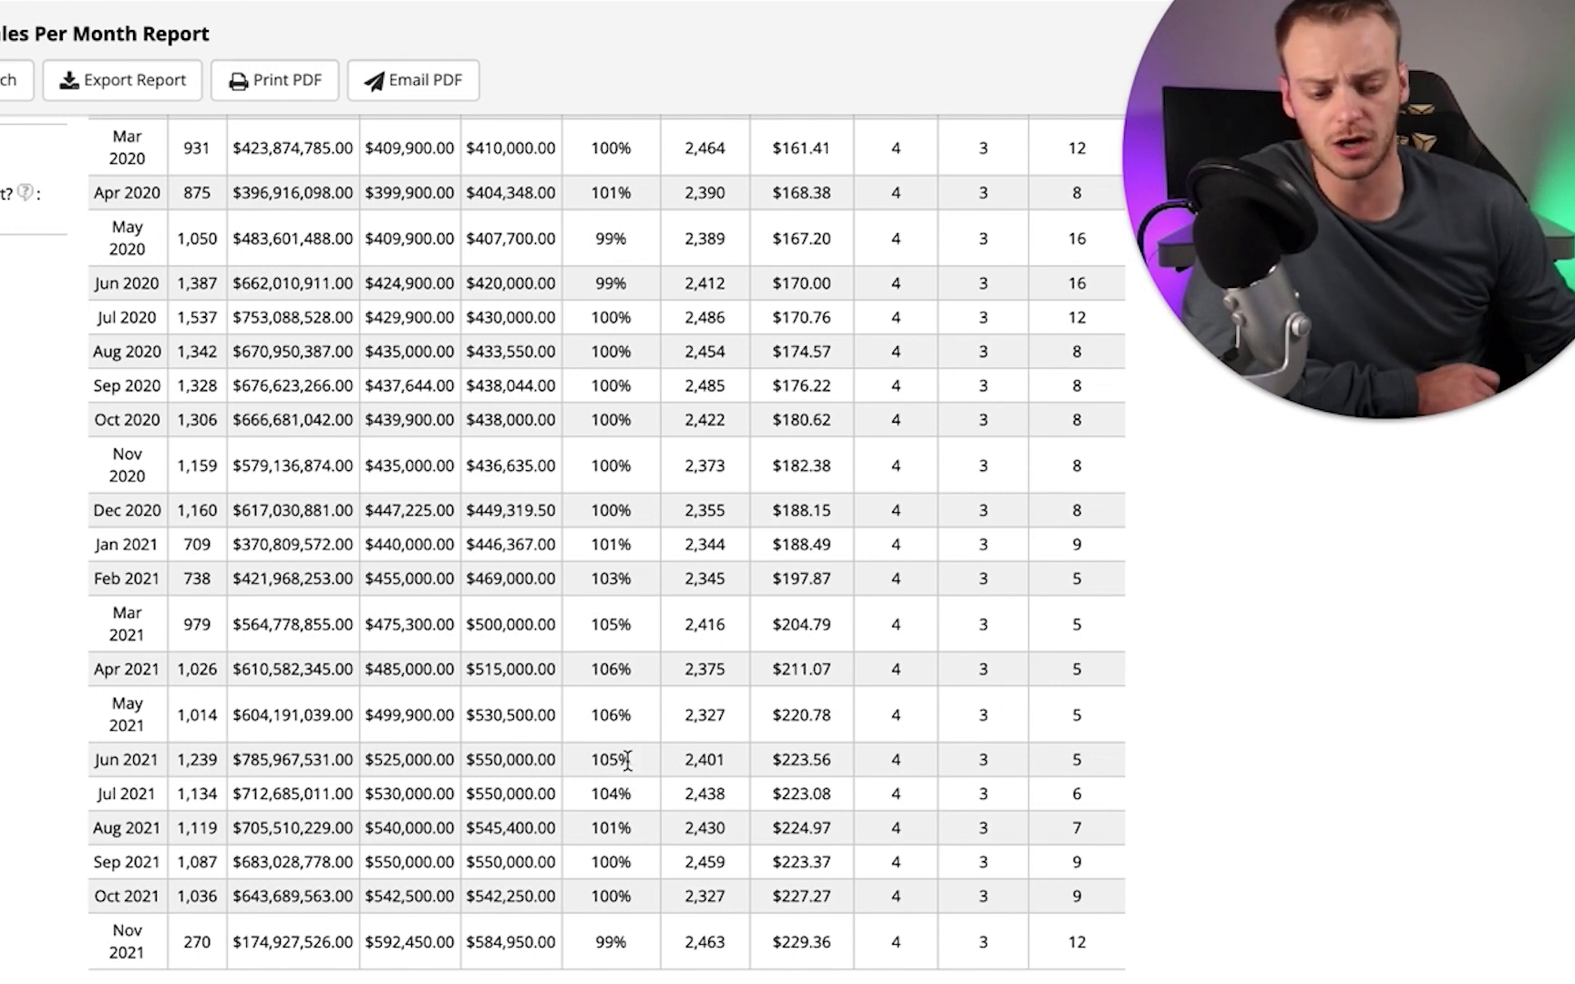
mouse_move(381, 769)
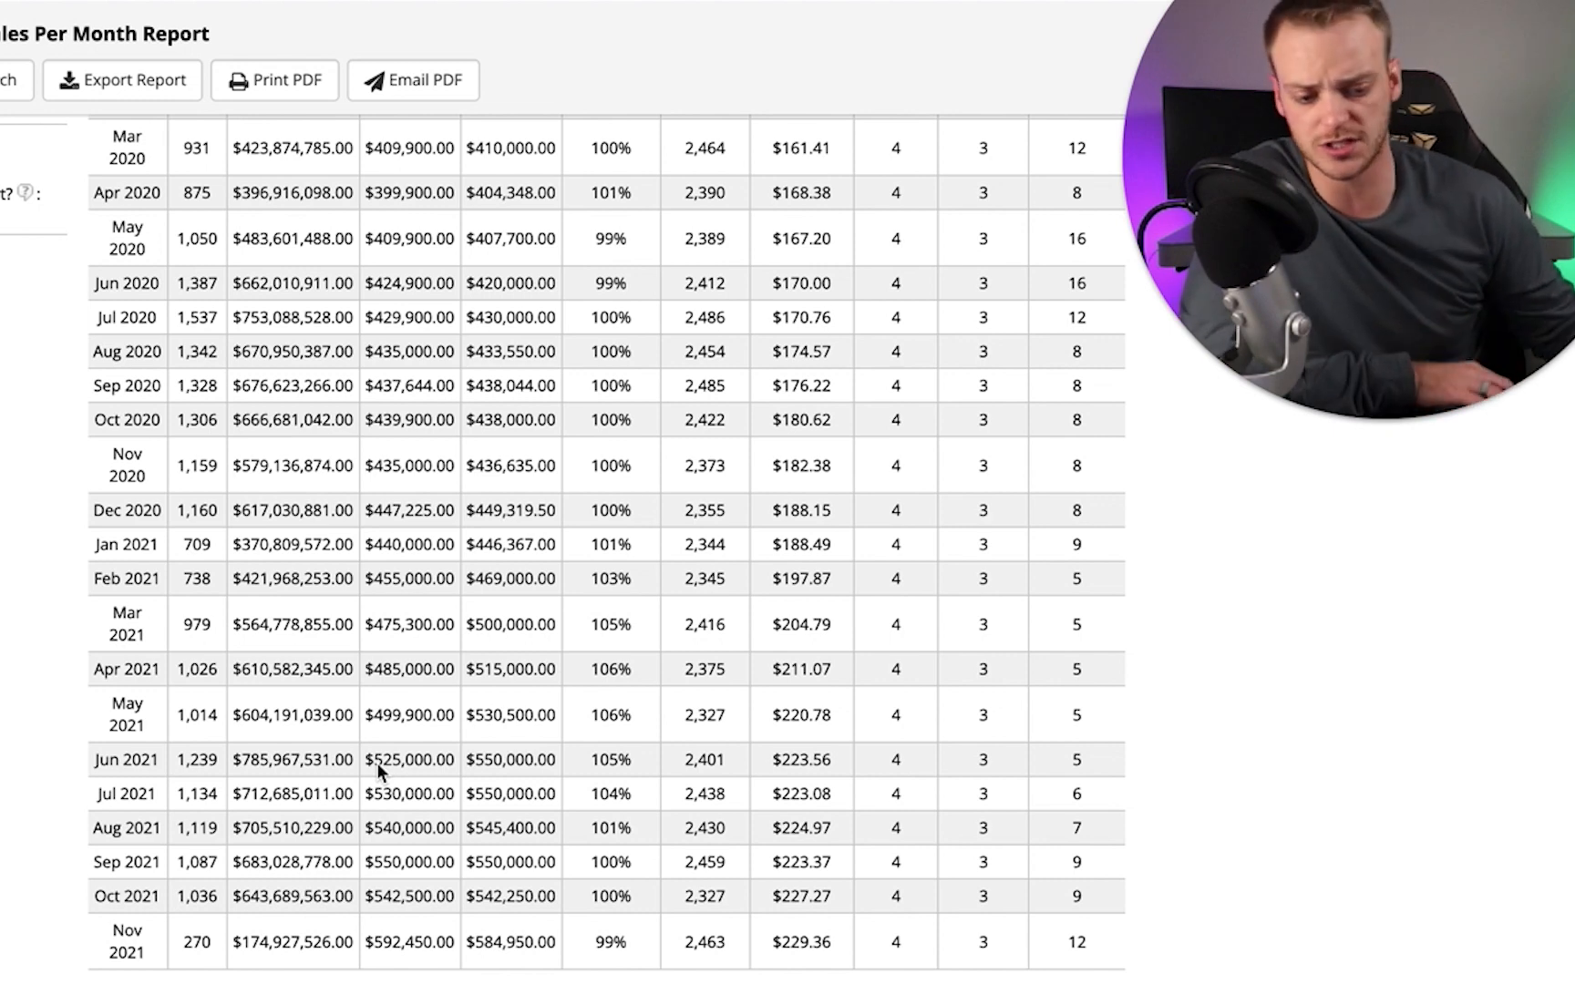
mouse_move(492, 771)
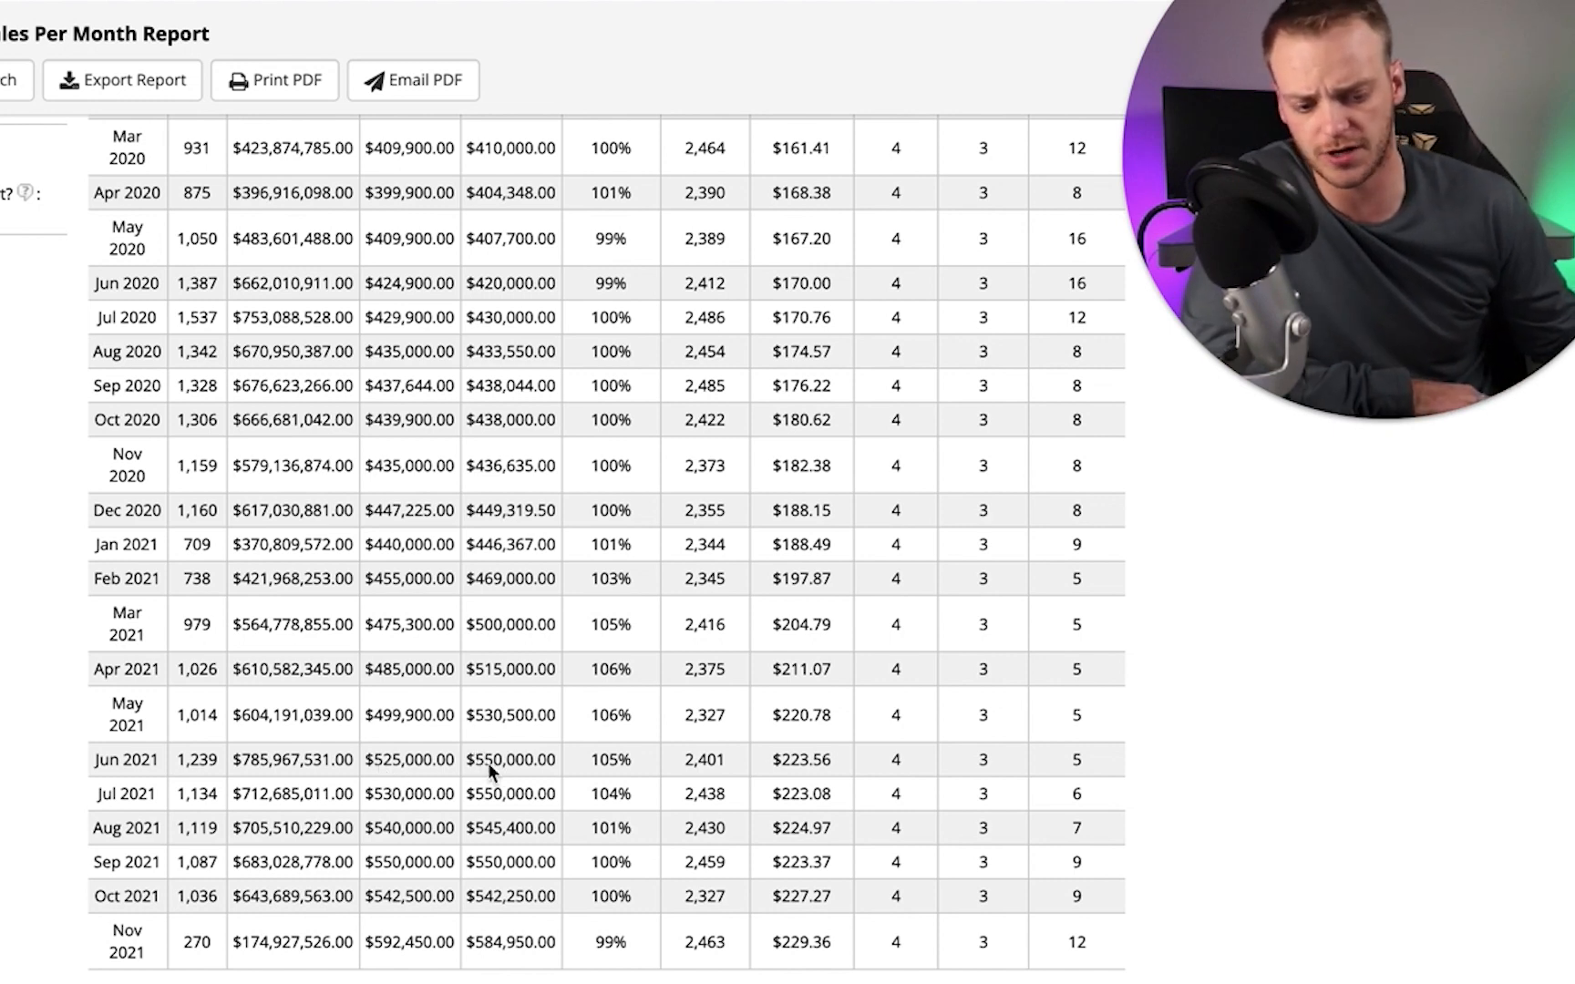
mouse_move(492, 811)
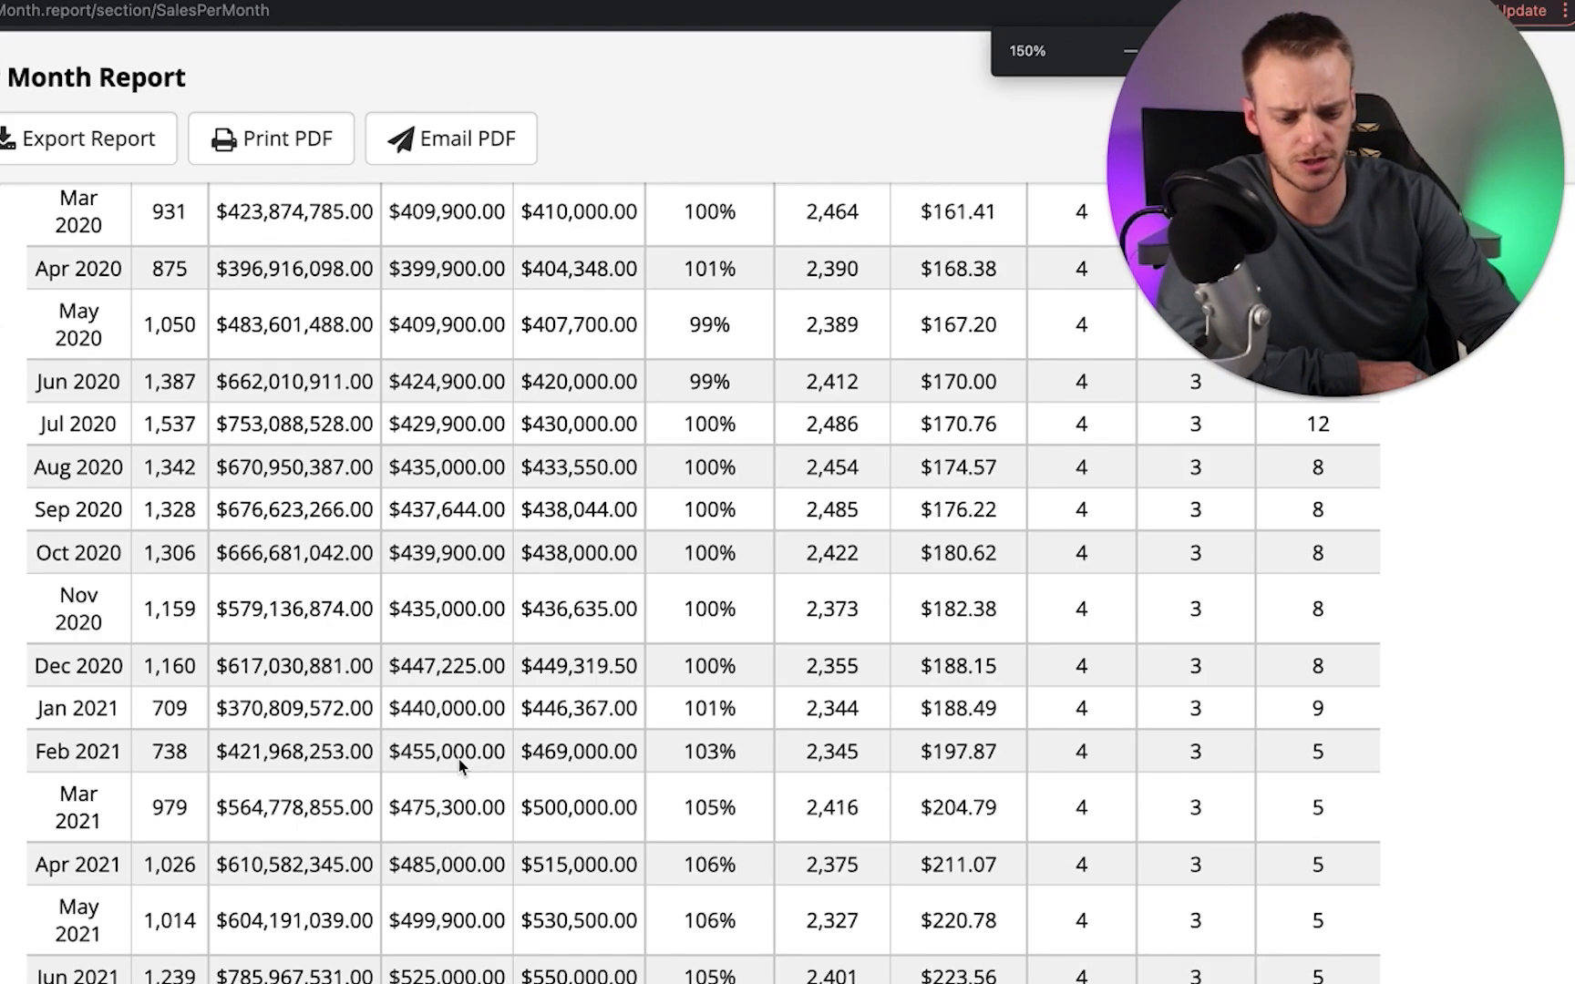
- Scroll to the table's final rows through November 2021 and the Prepared By section
scroll(down, 3)
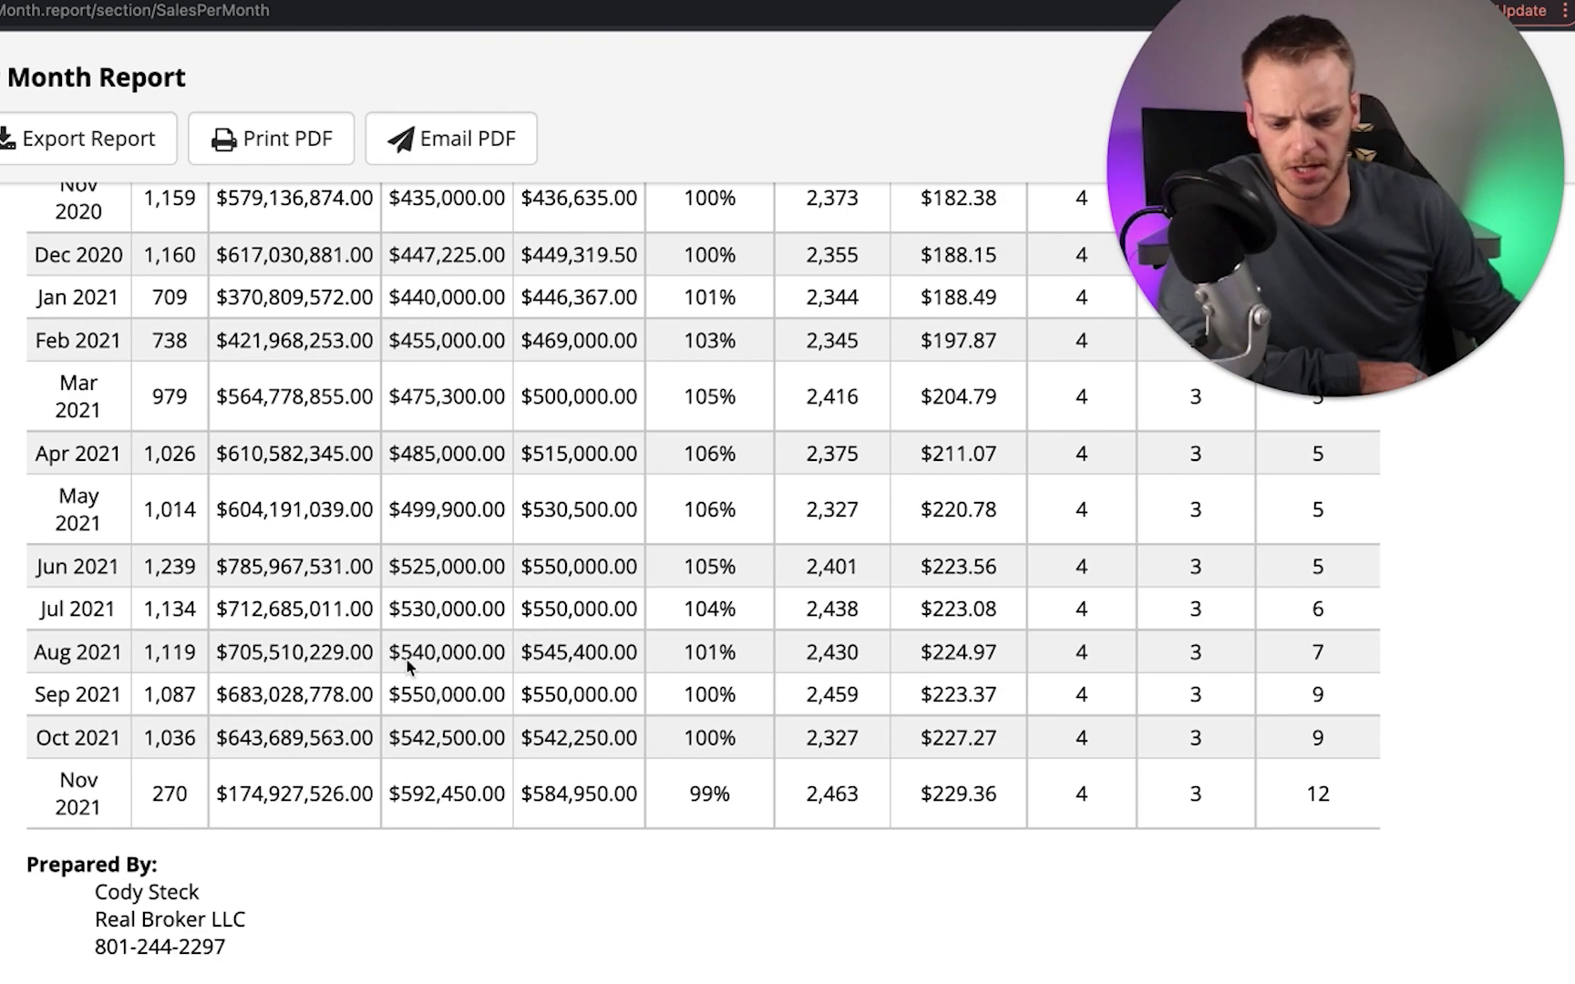
mouse_move(706, 660)
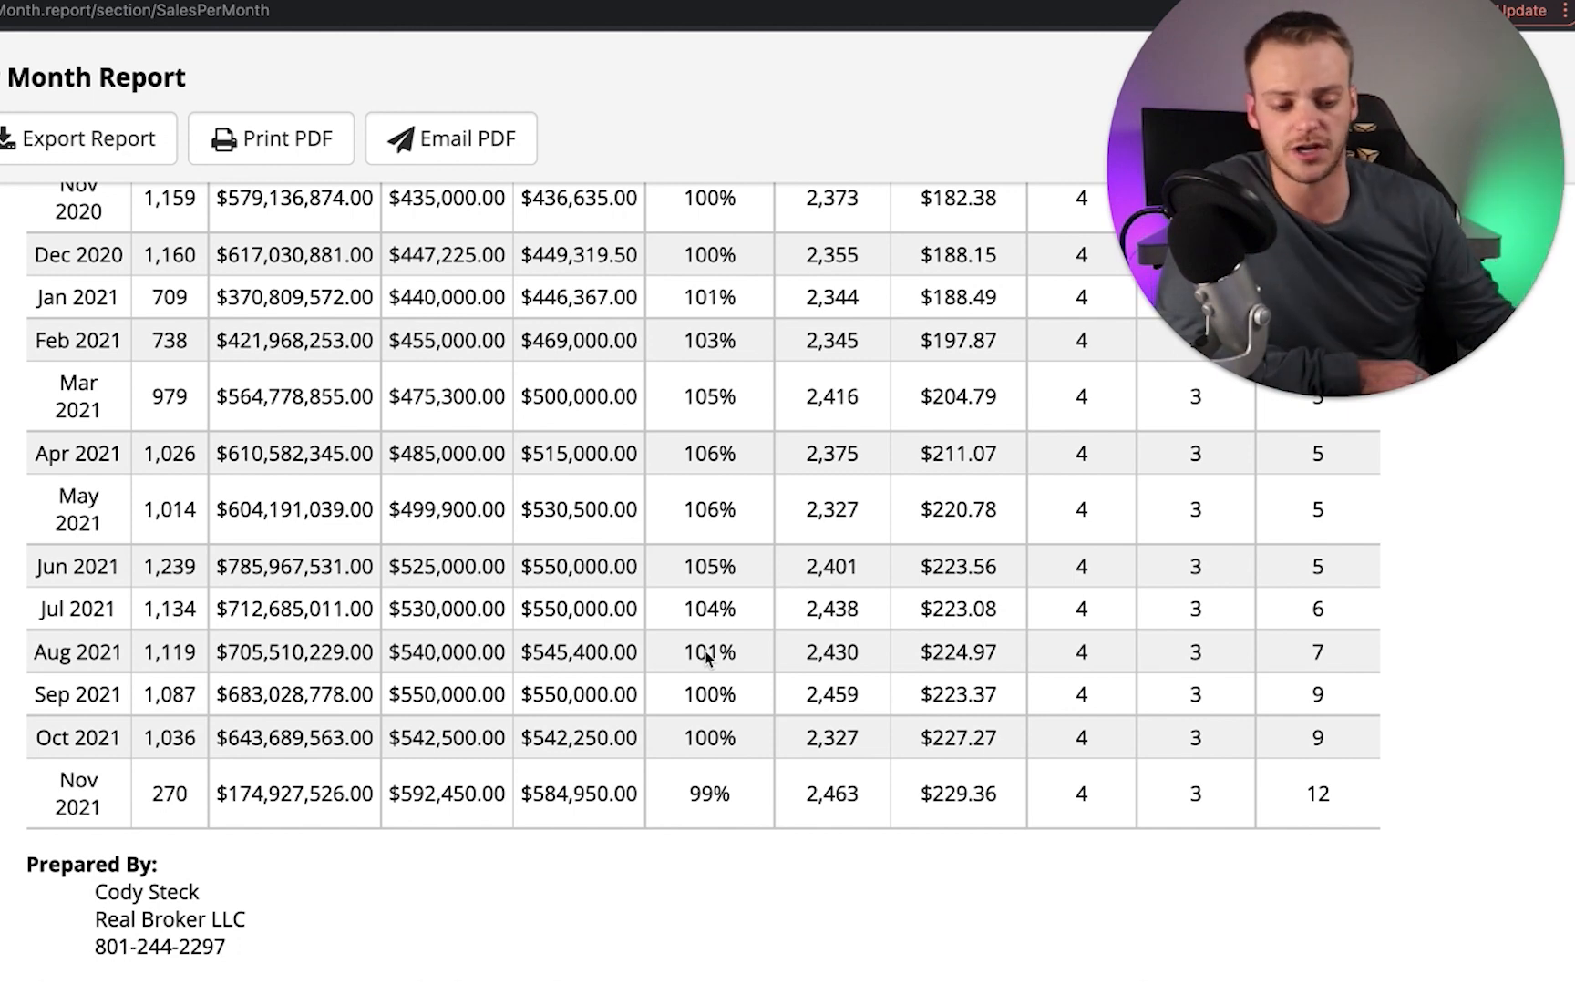
mouse_move(277, 704)
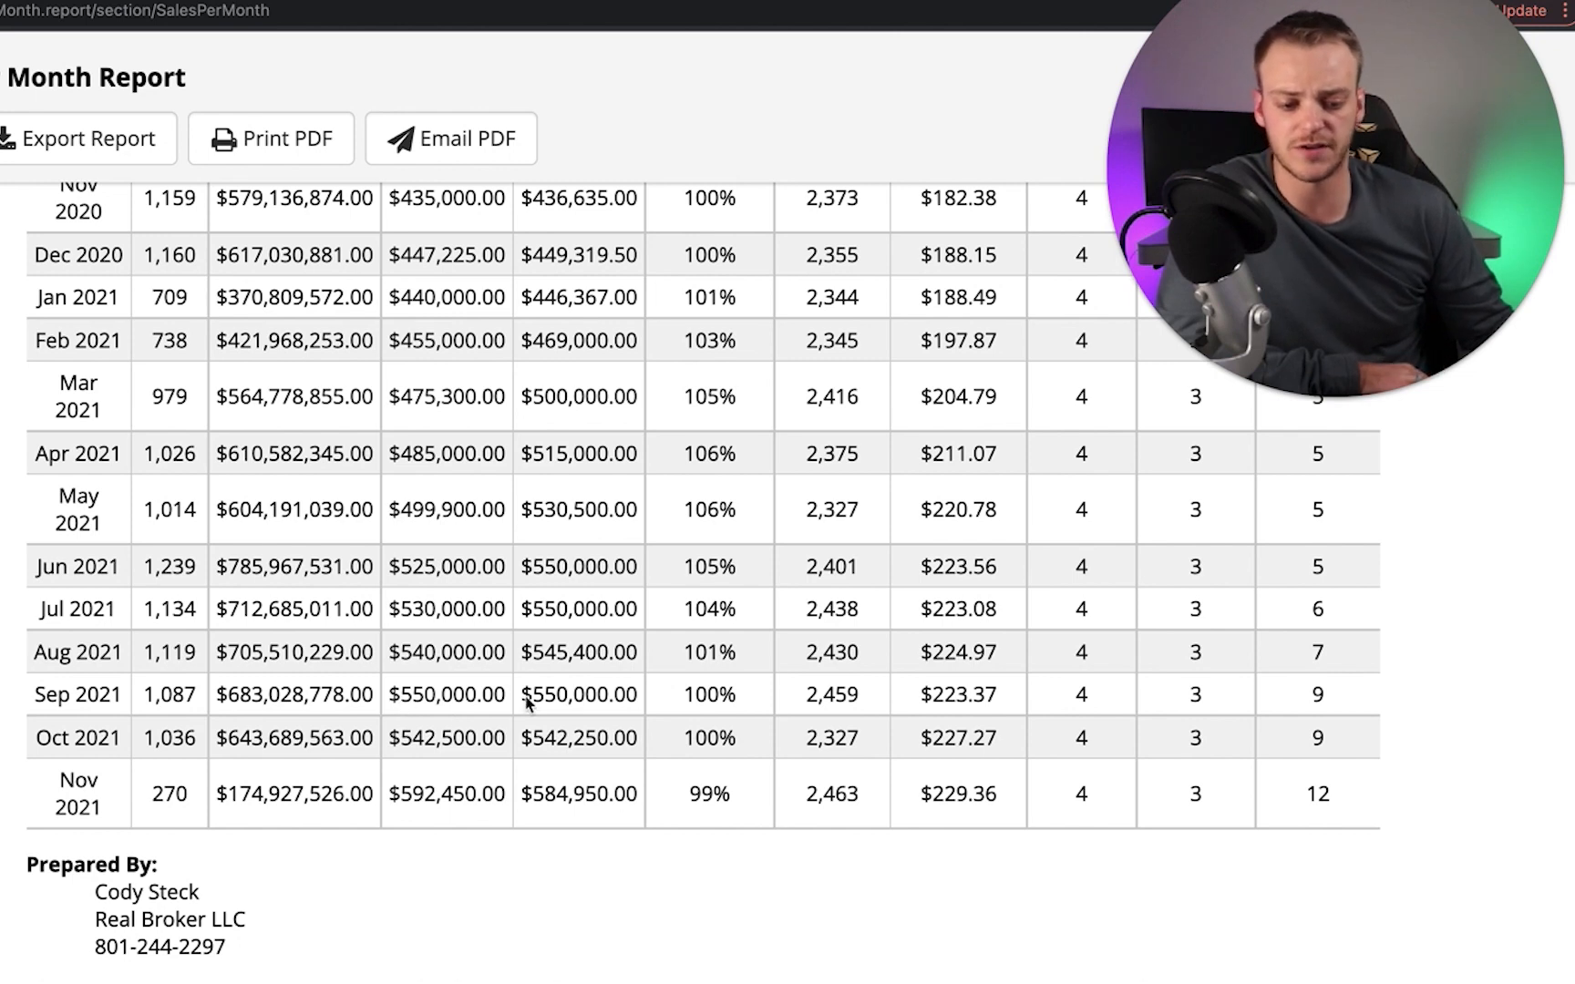
mouse_move(550, 705)
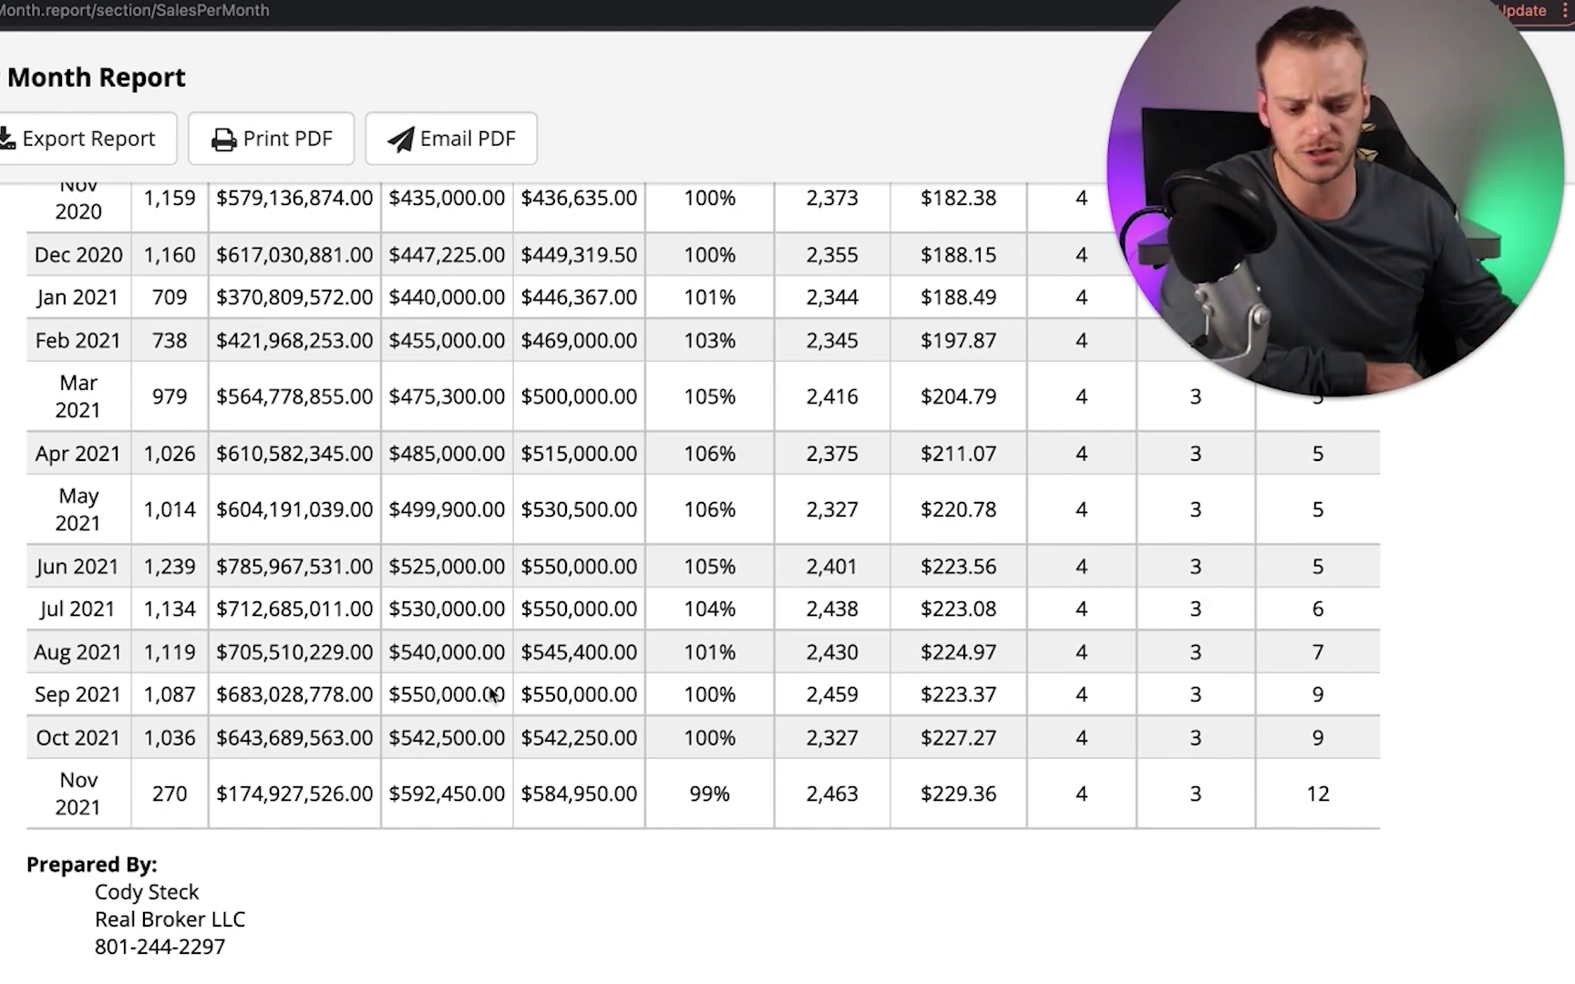
mouse_move(519, 708)
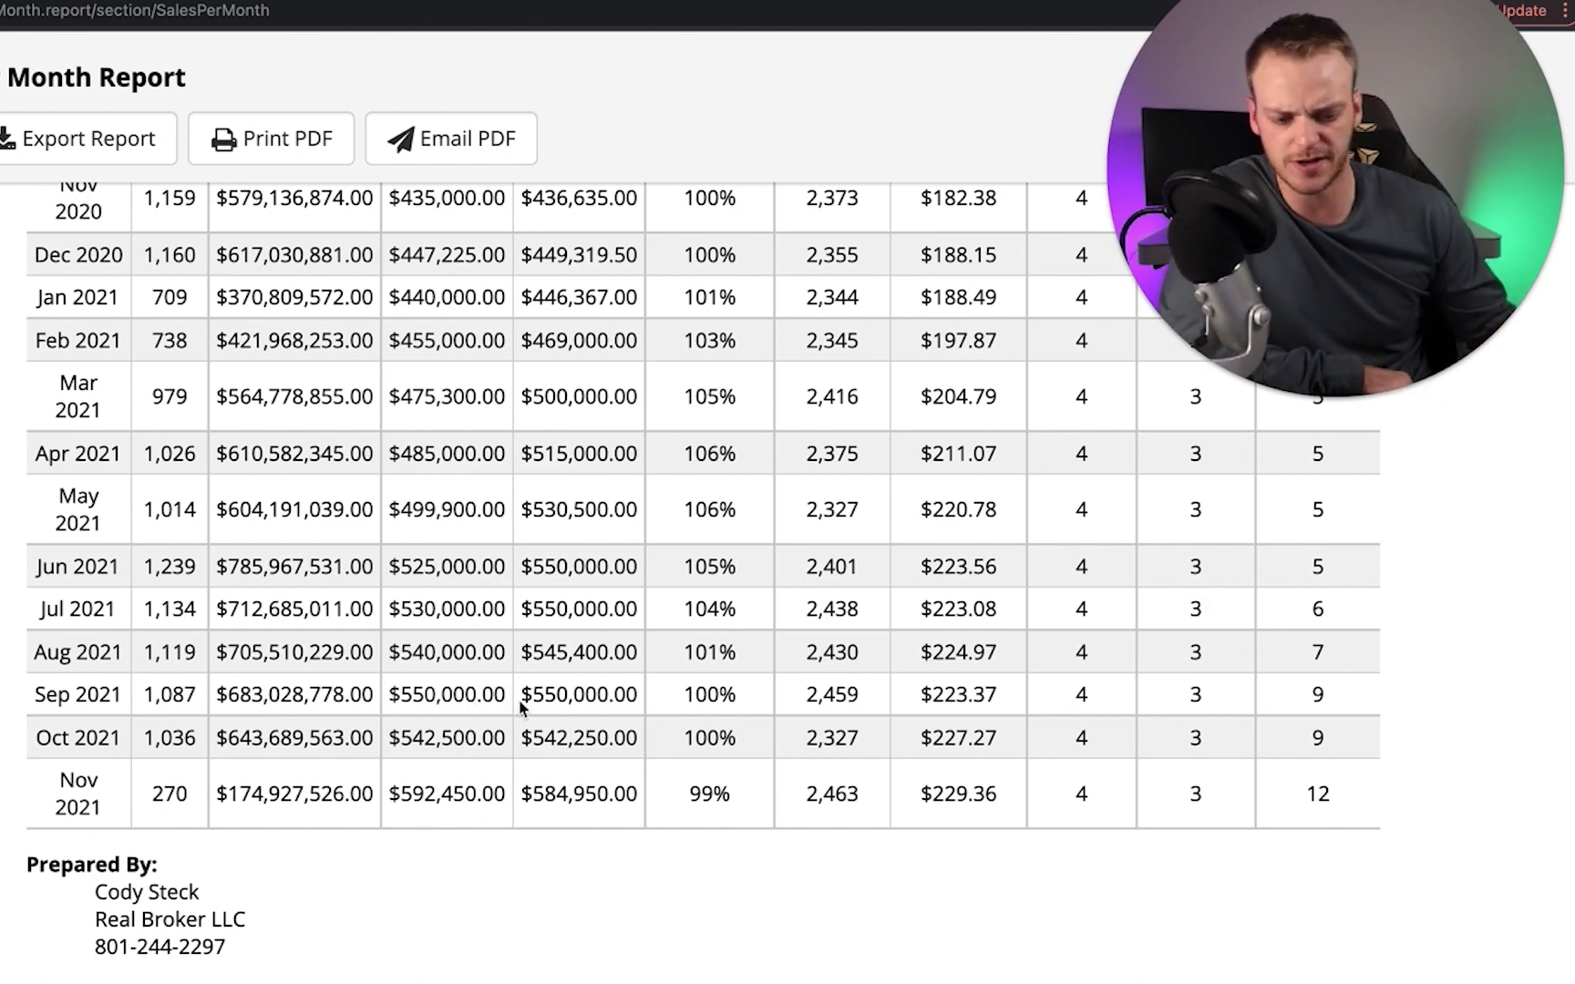
mouse_move(416, 755)
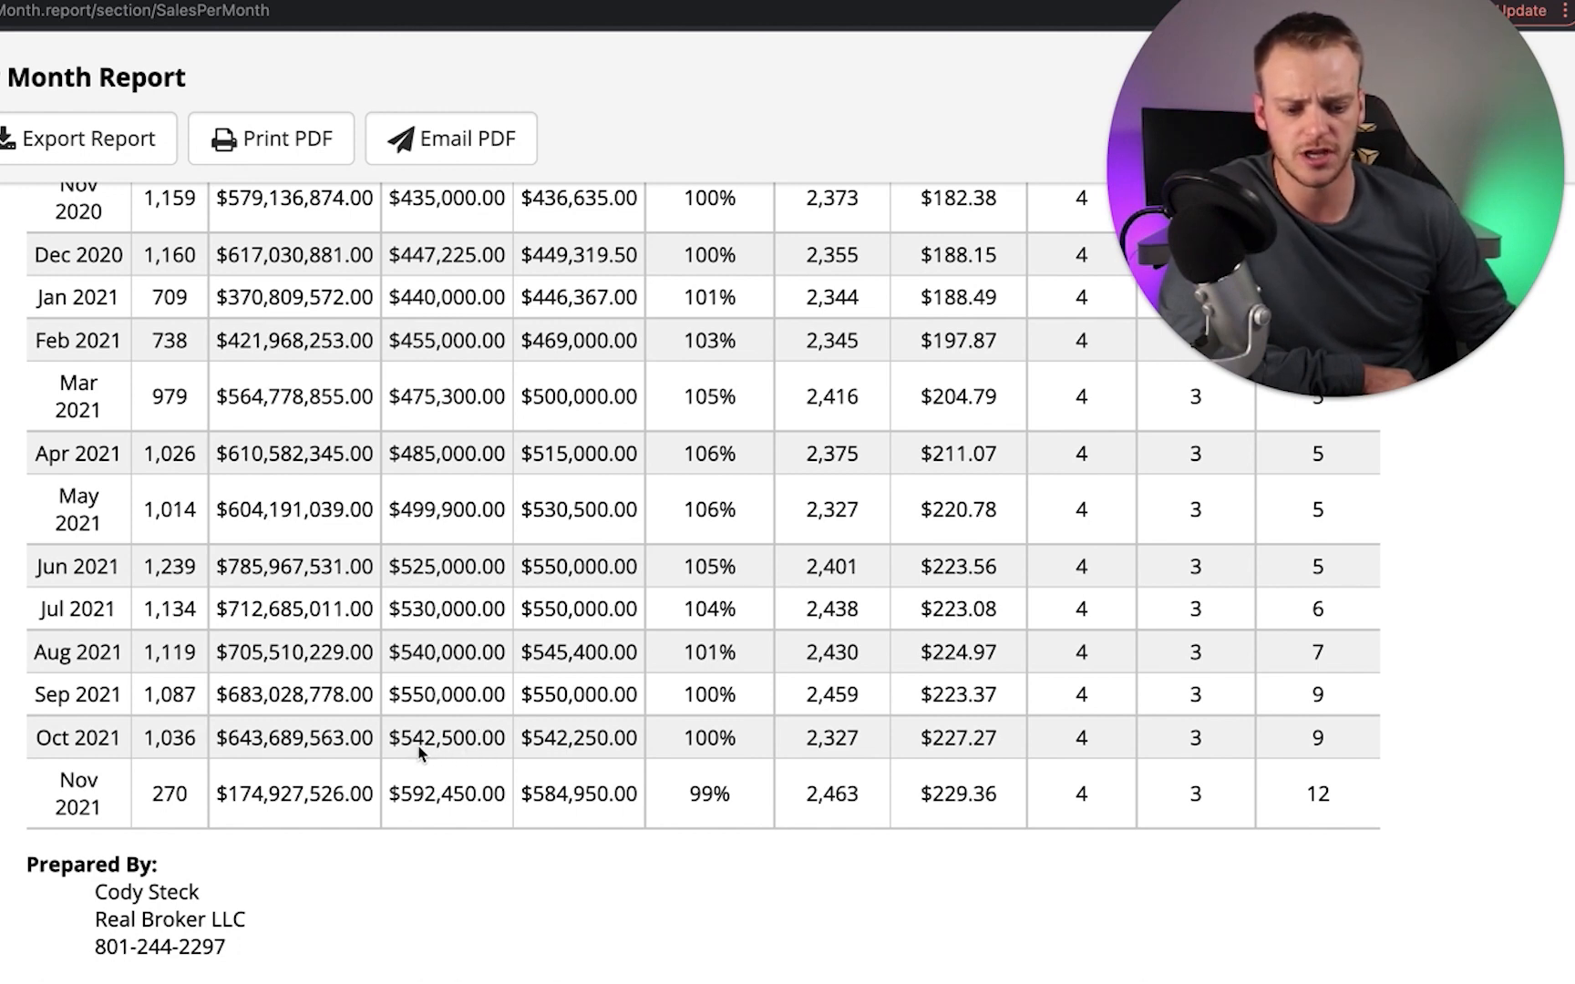
mouse_move(580, 753)
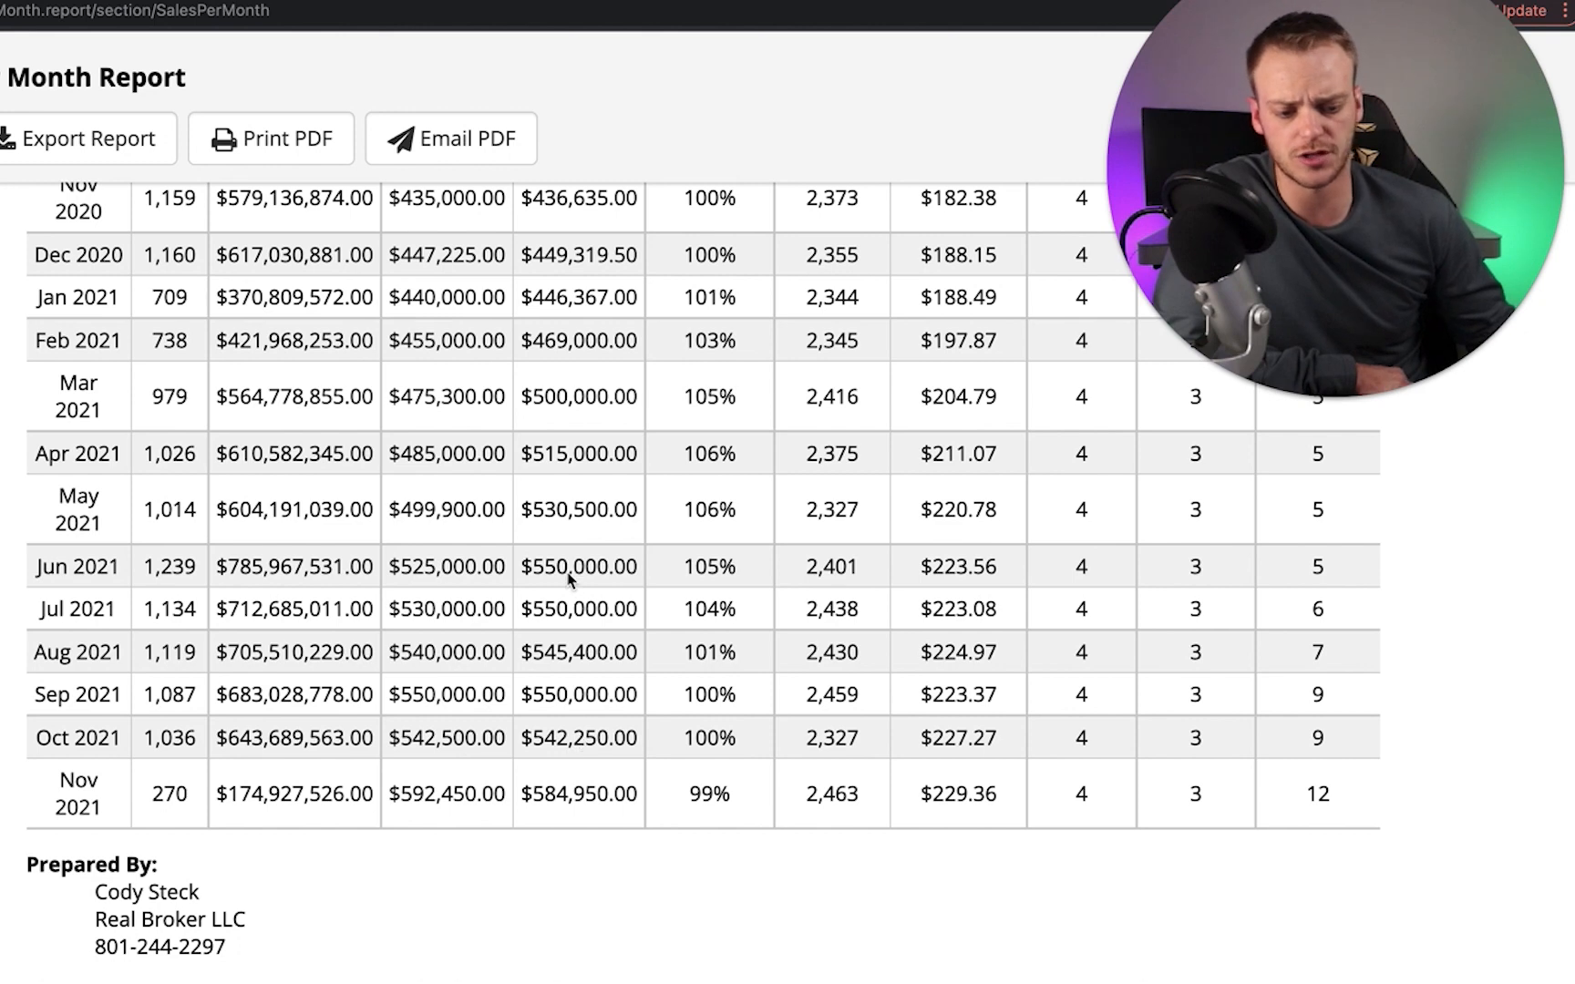
mouse_move(559, 616)
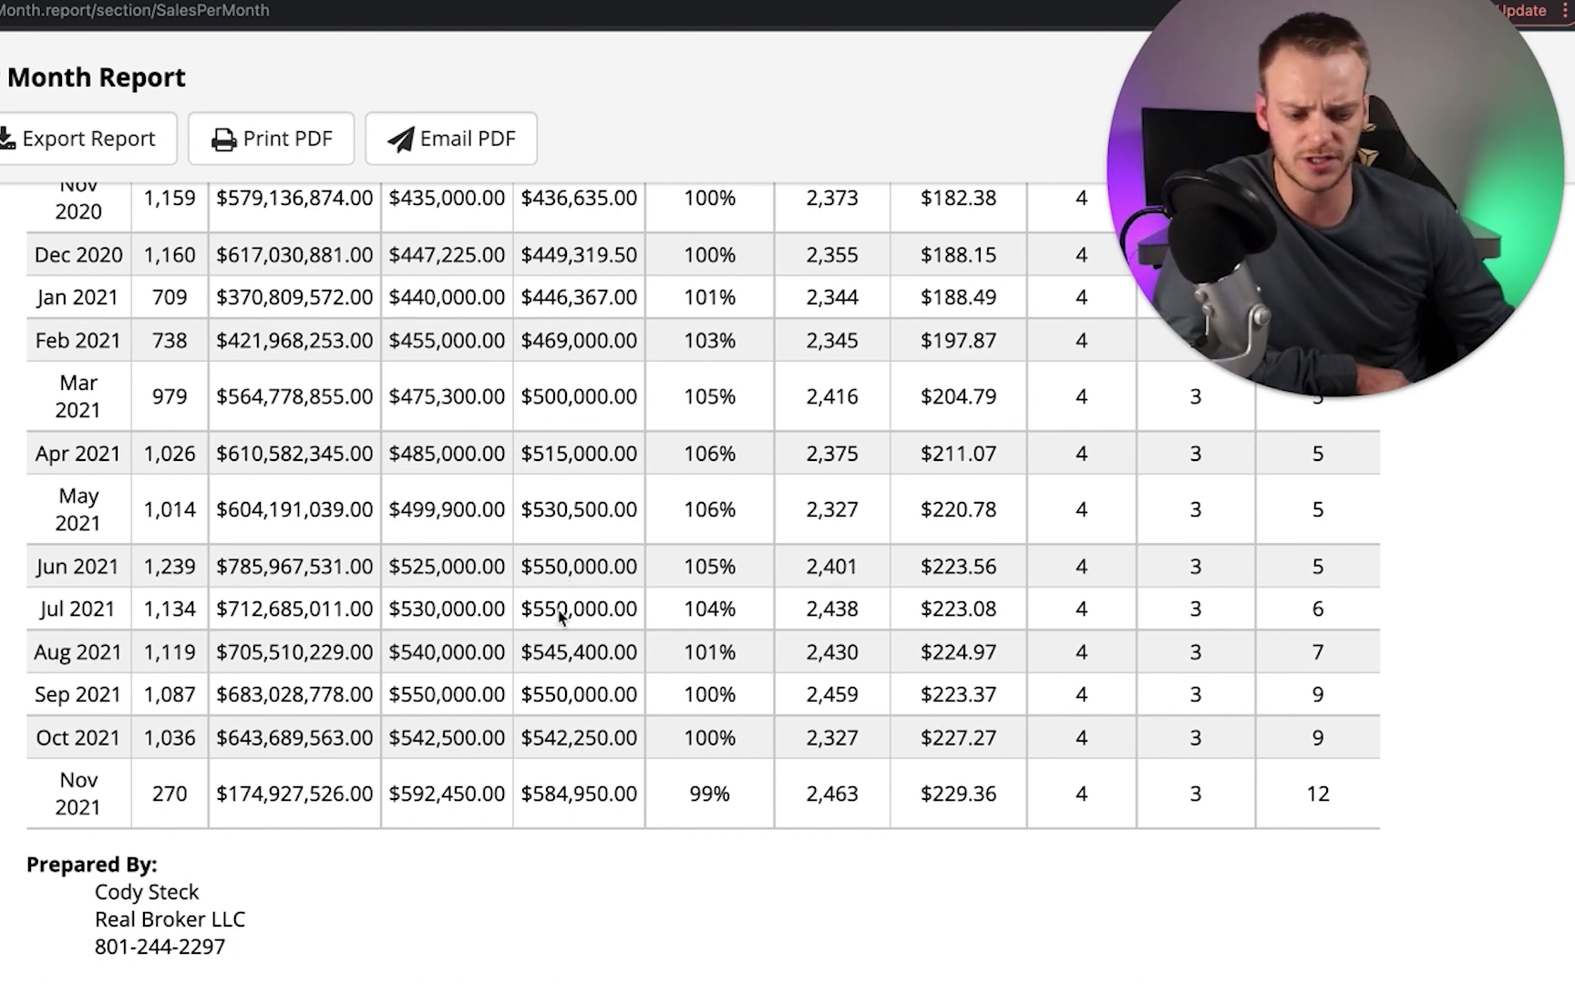
mouse_move(567, 713)
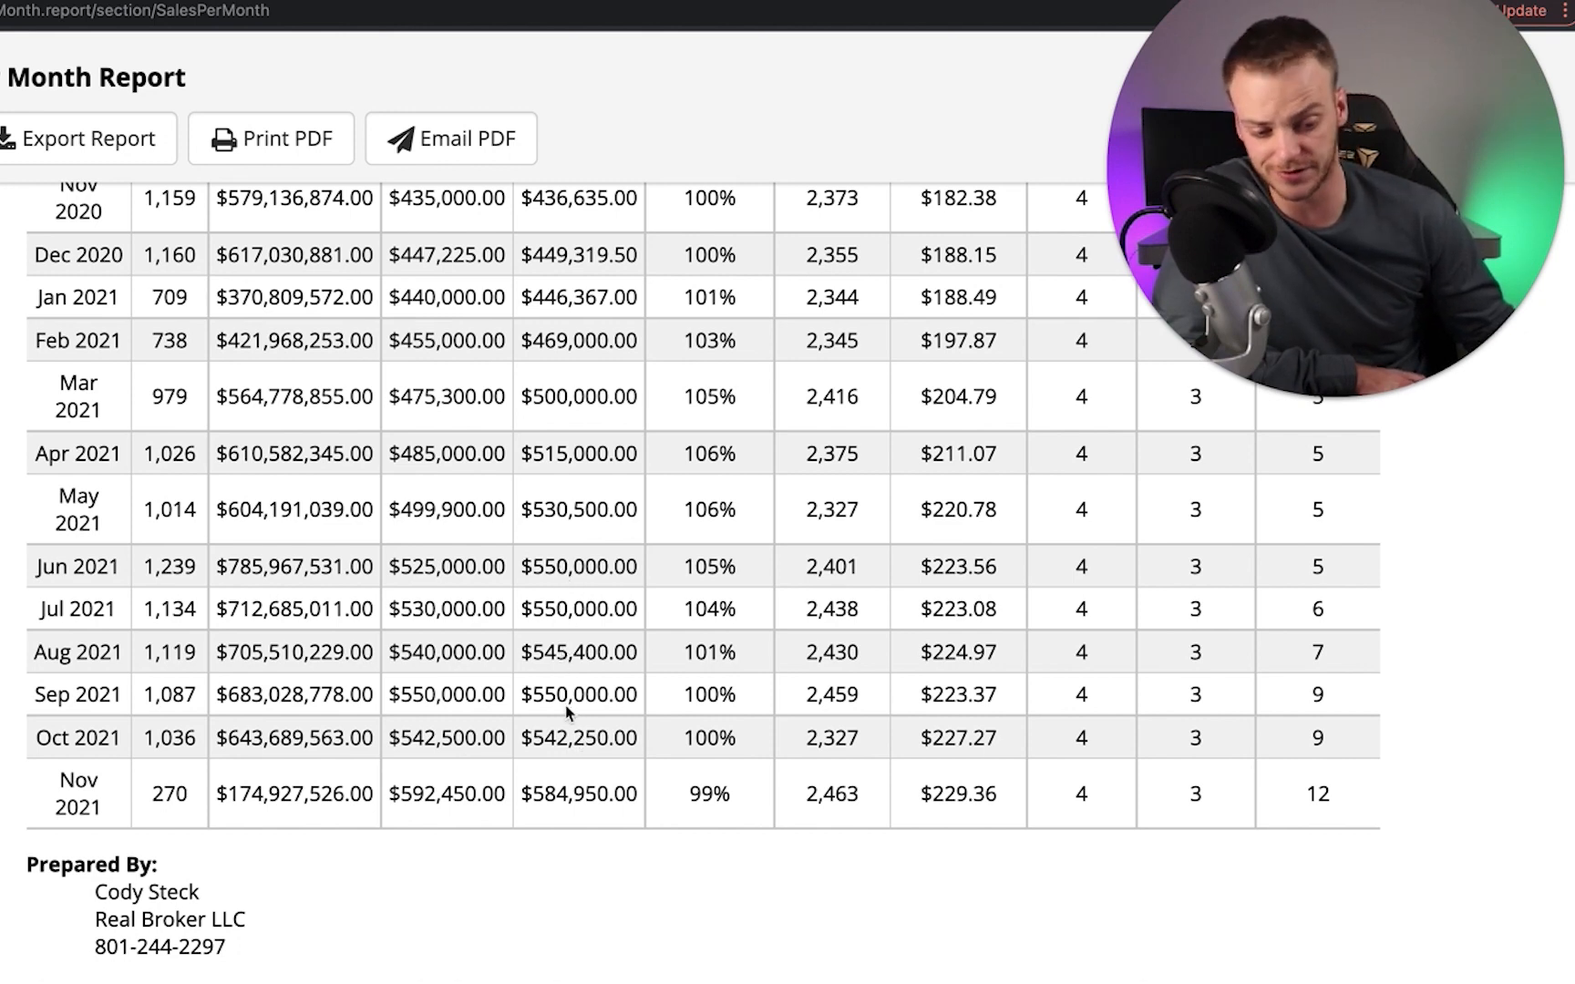
mouse_move(558, 754)
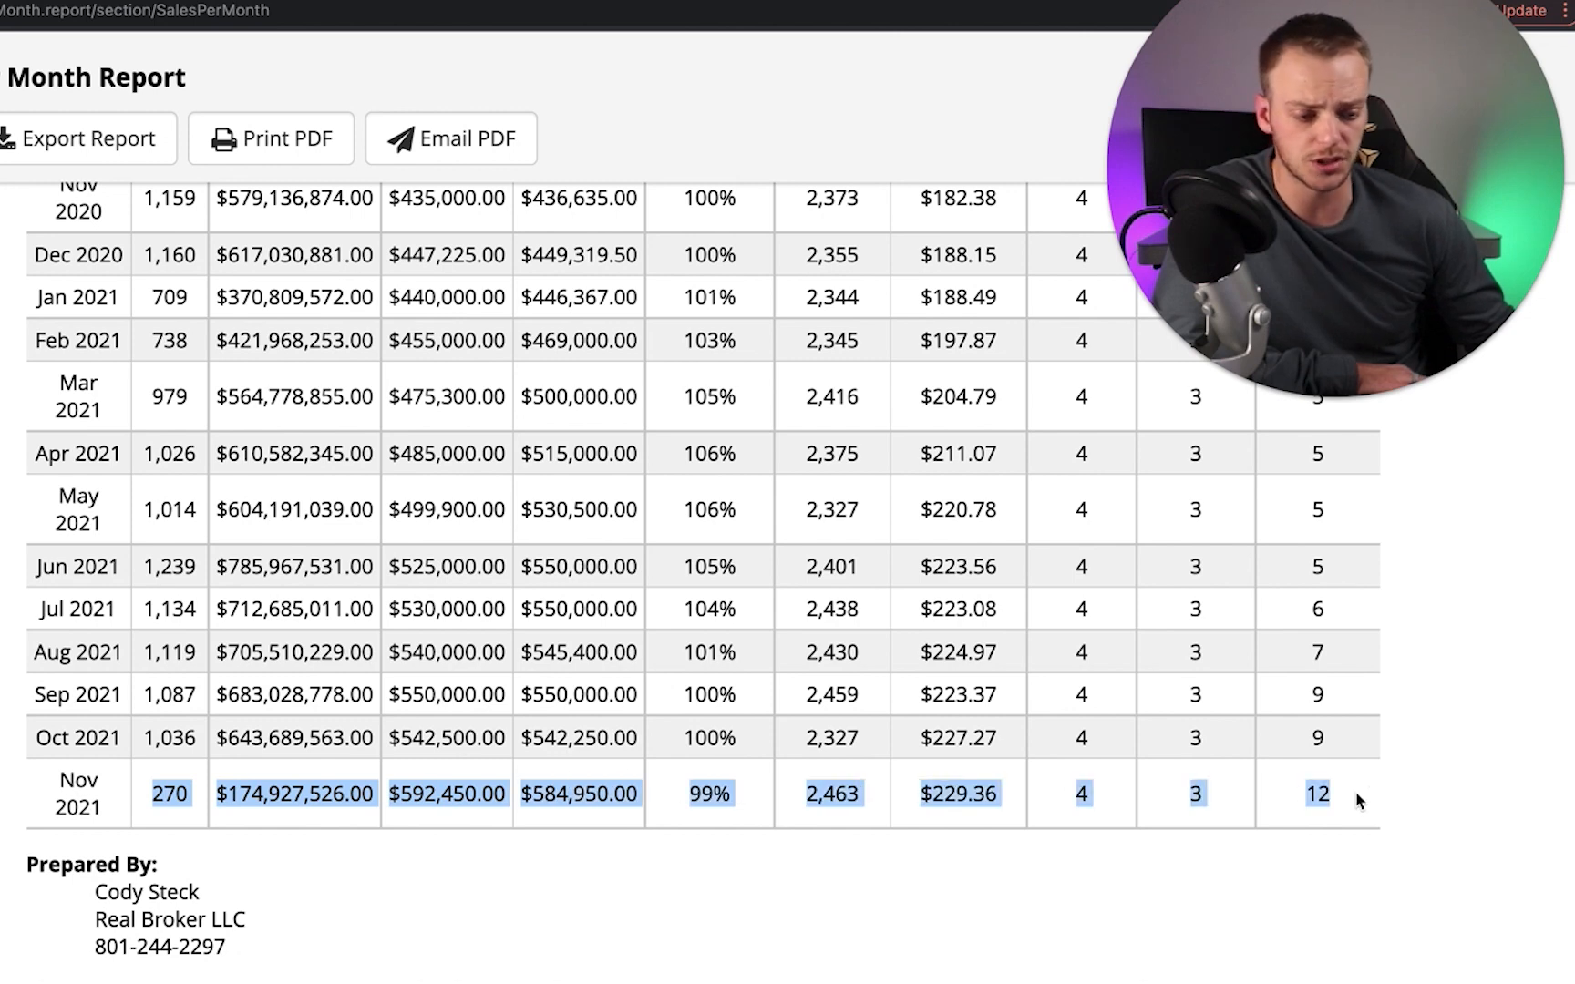
mouse_move(420, 814)
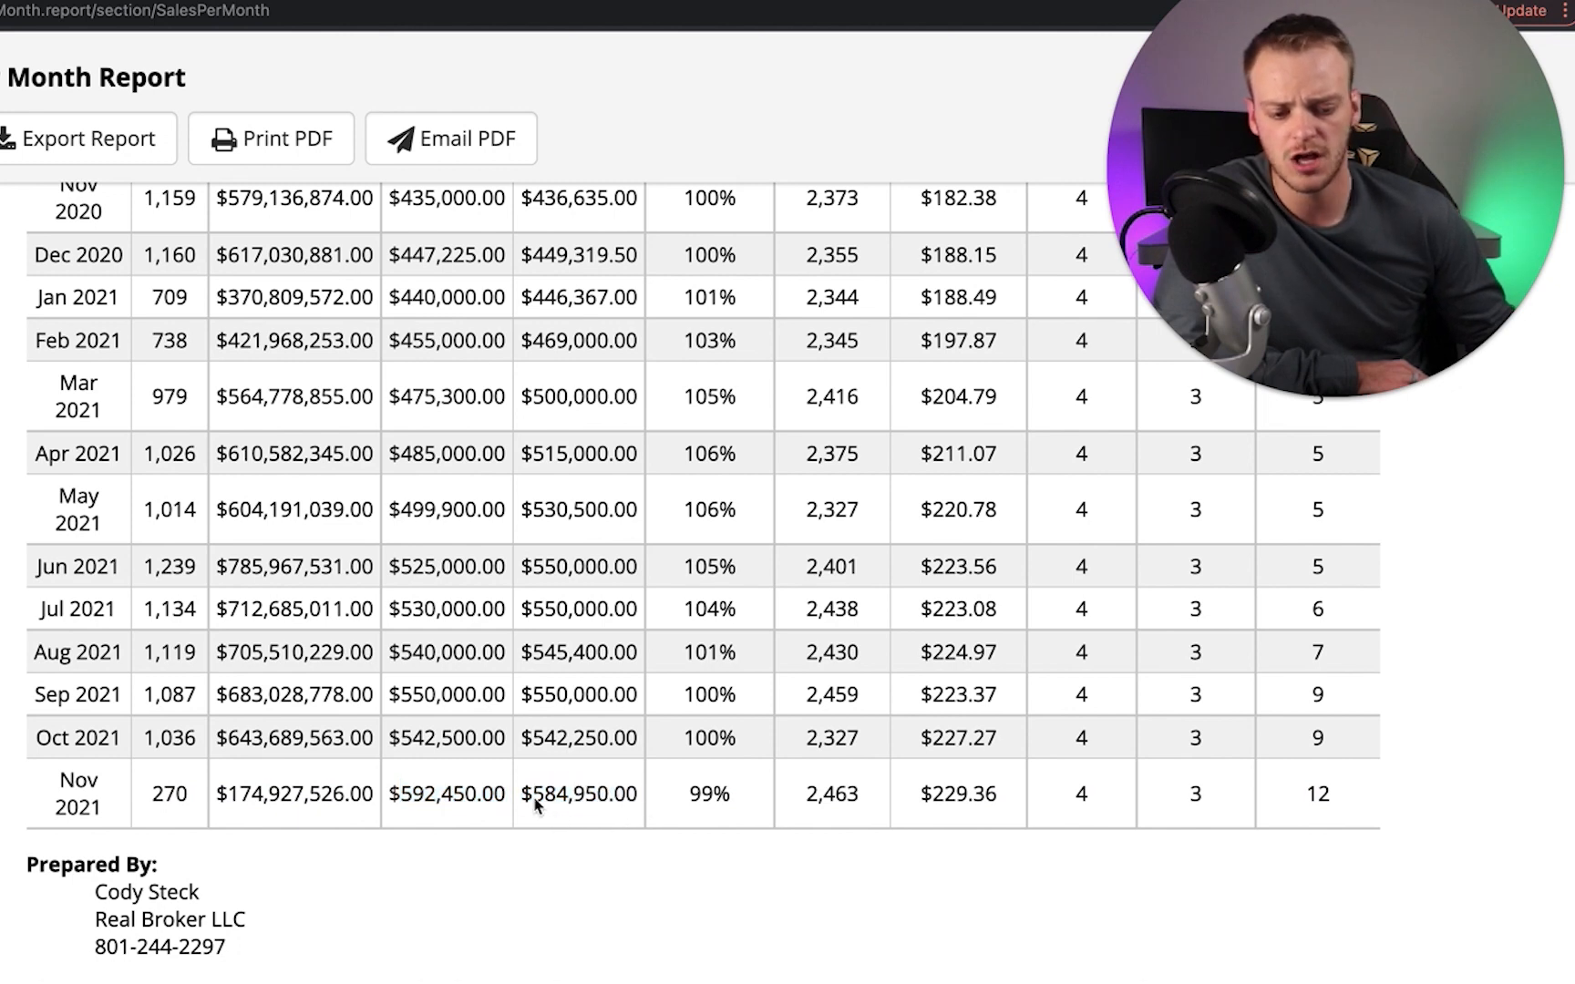
double_click(578, 793)
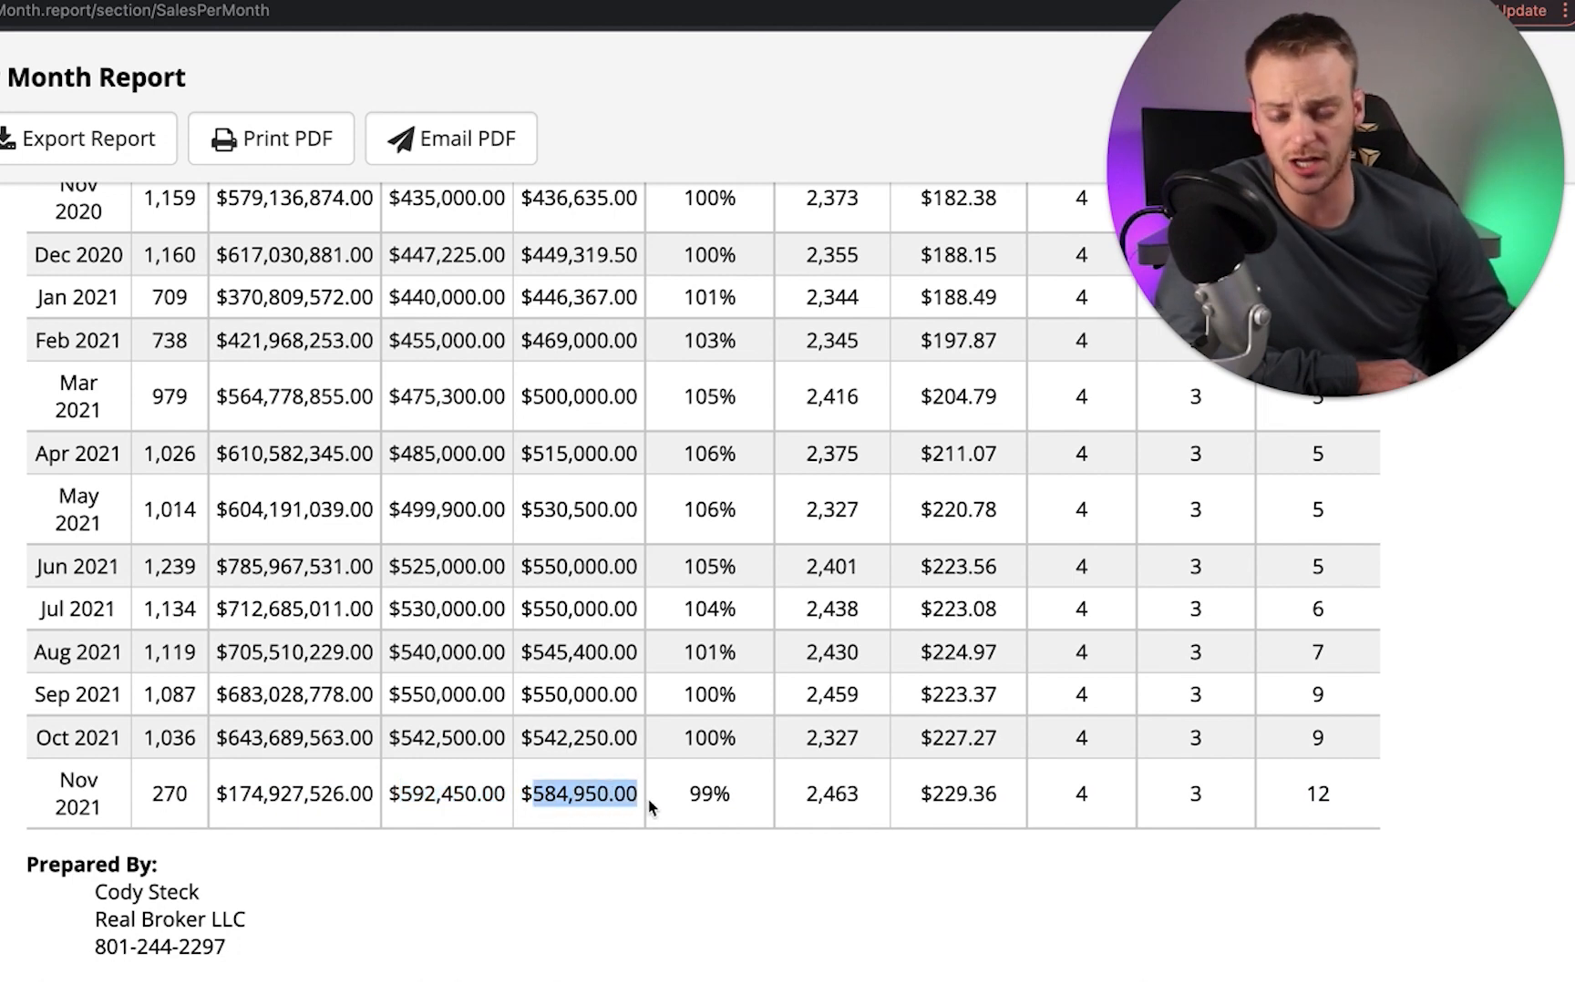
mouse_move(634, 858)
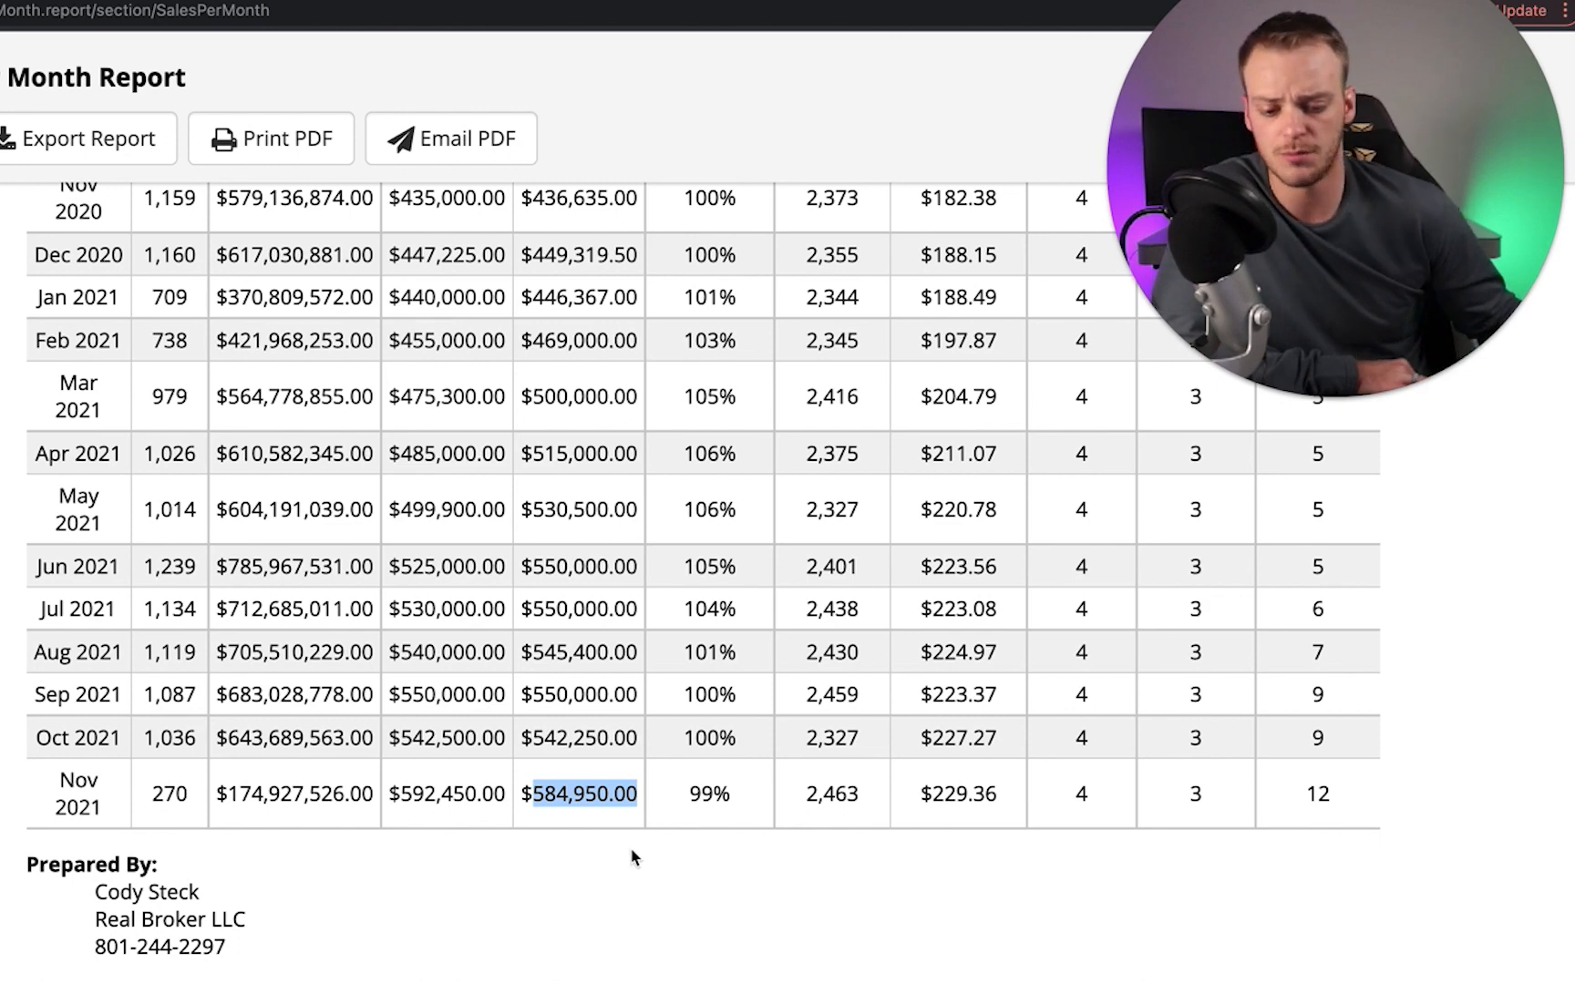
mouse_move(624, 868)
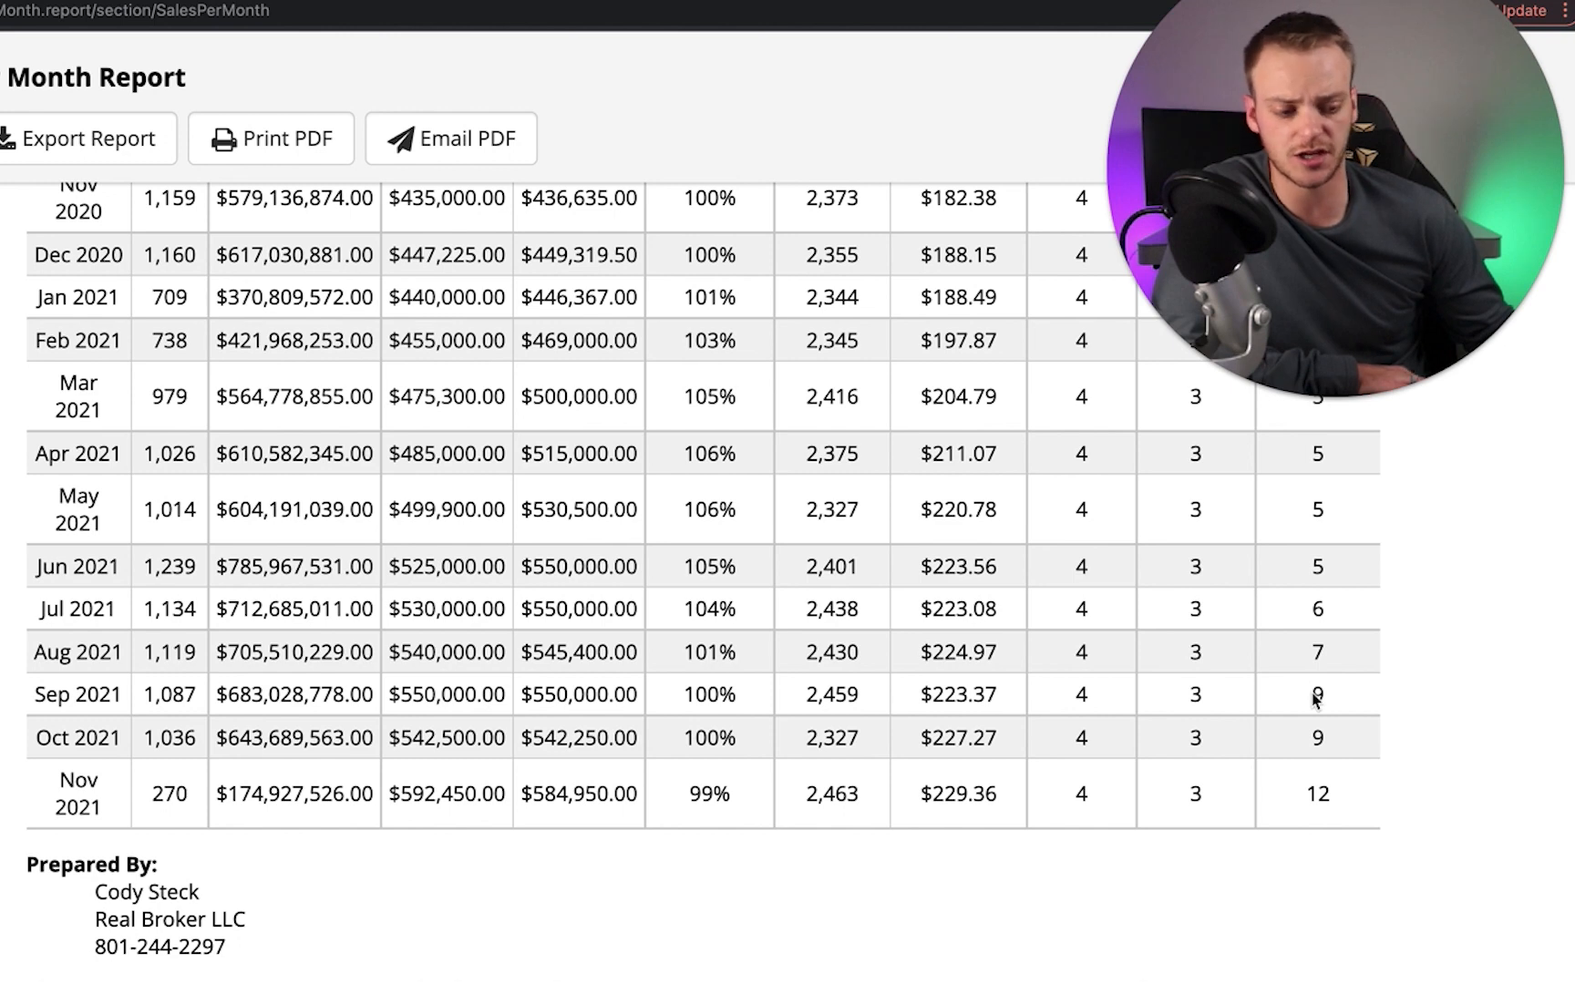
- Scroll up so the rows from September 2020 through November 2021 are visible
scroll(up, 3)
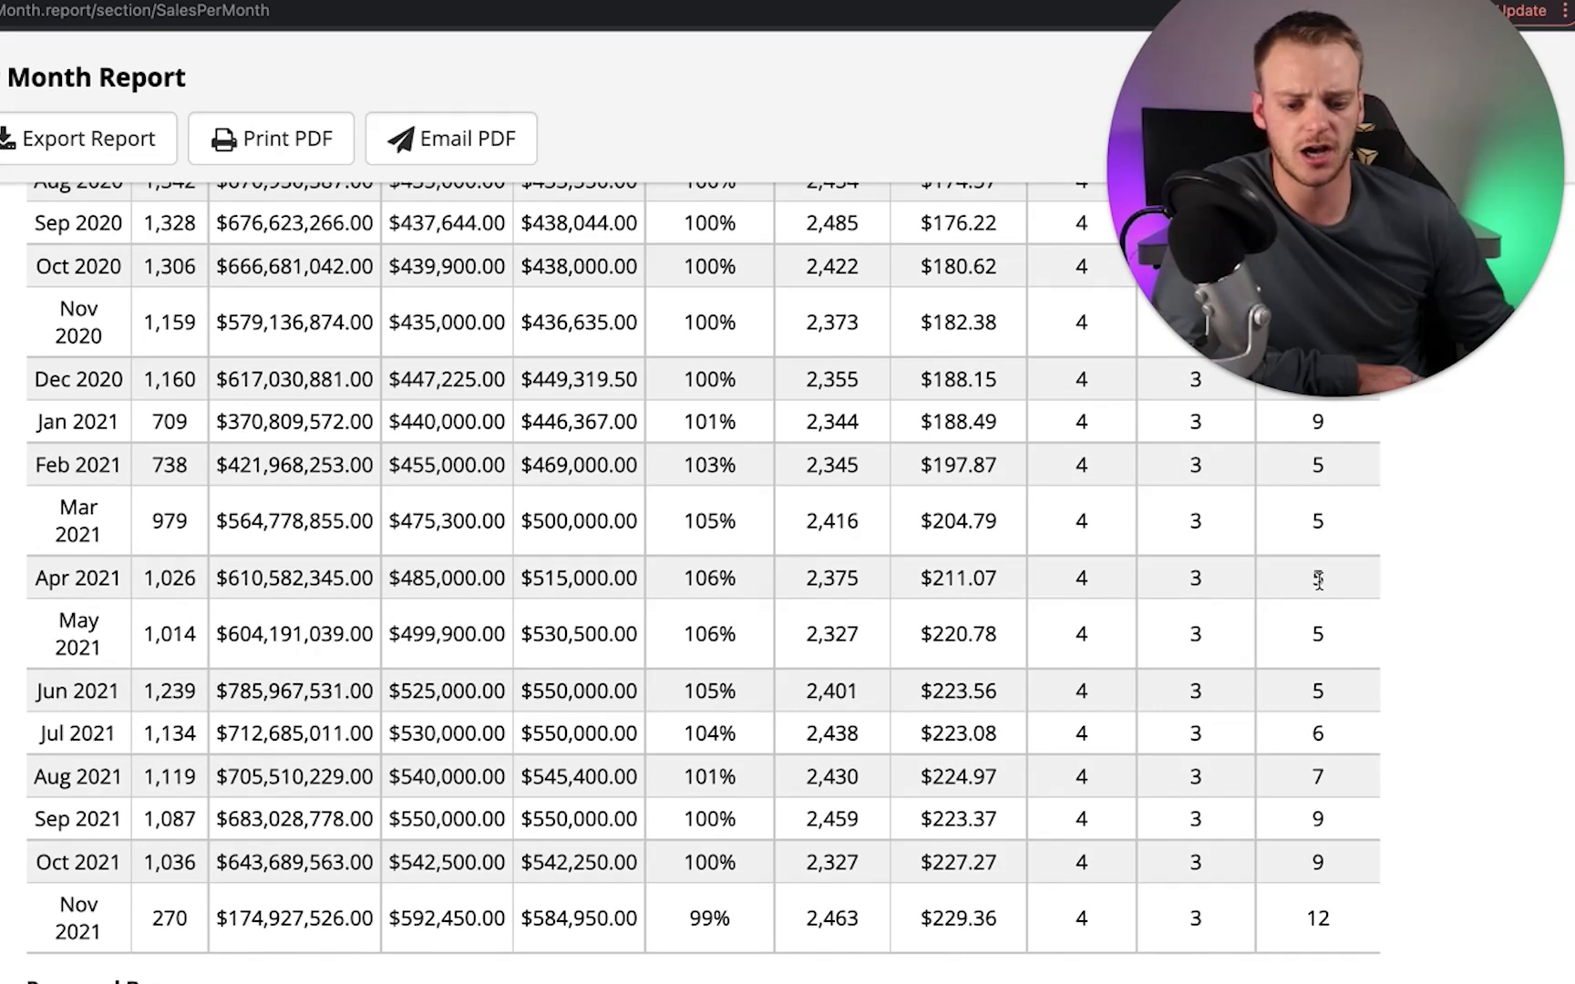
mouse_move(1333, 749)
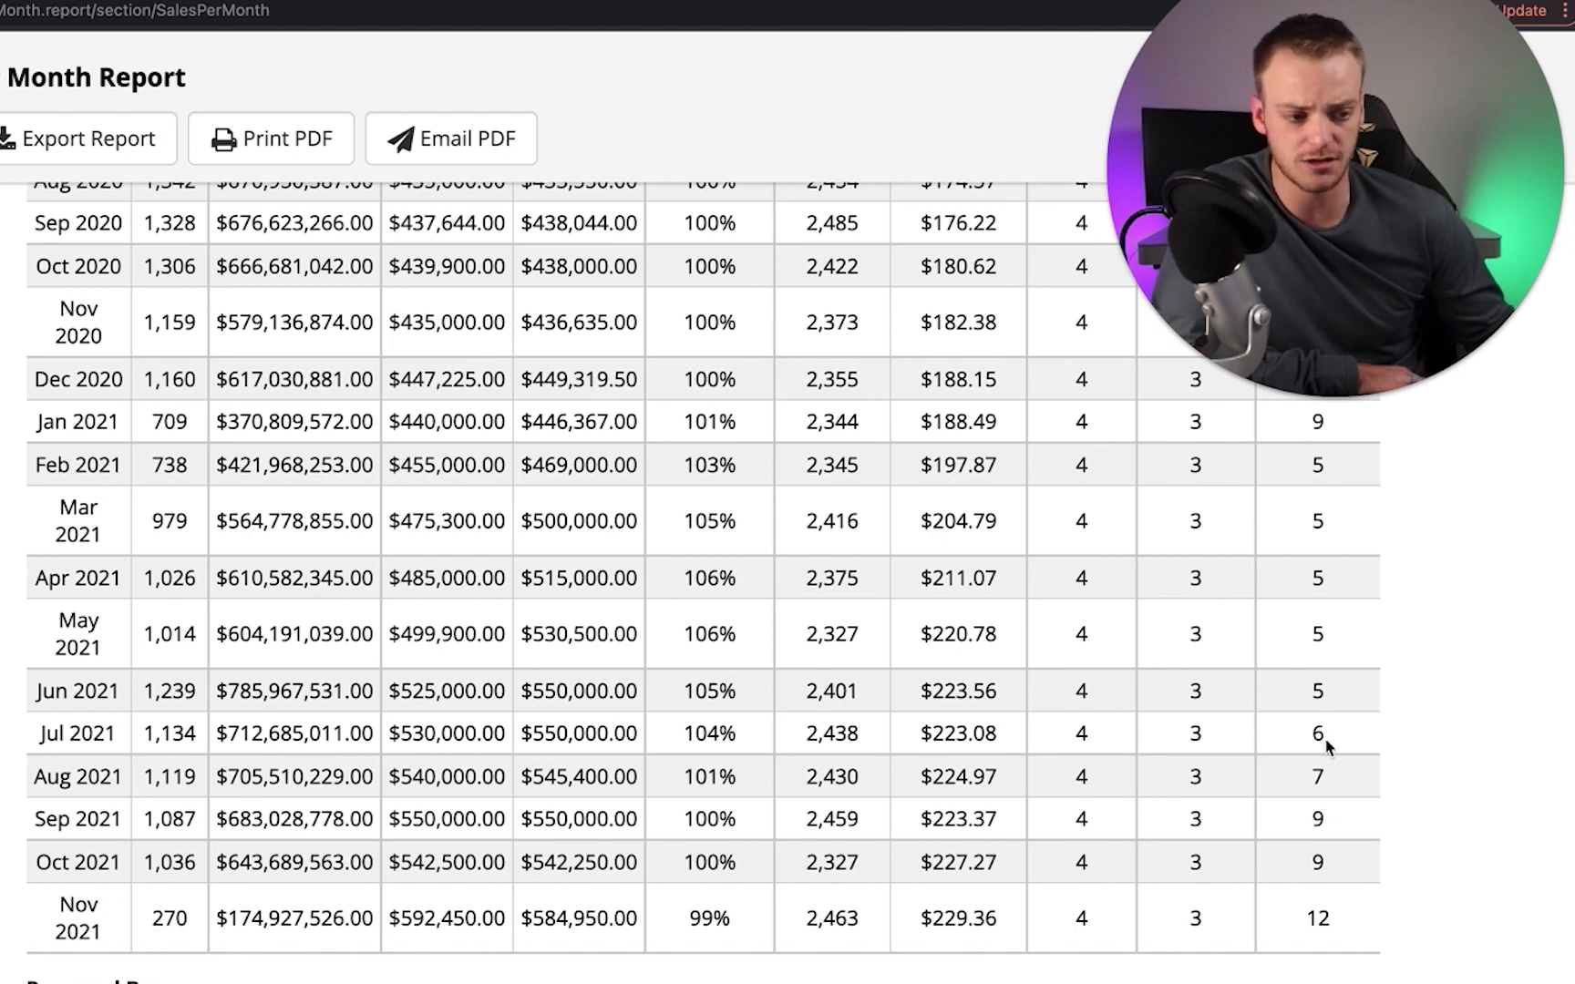
mouse_move(1334, 873)
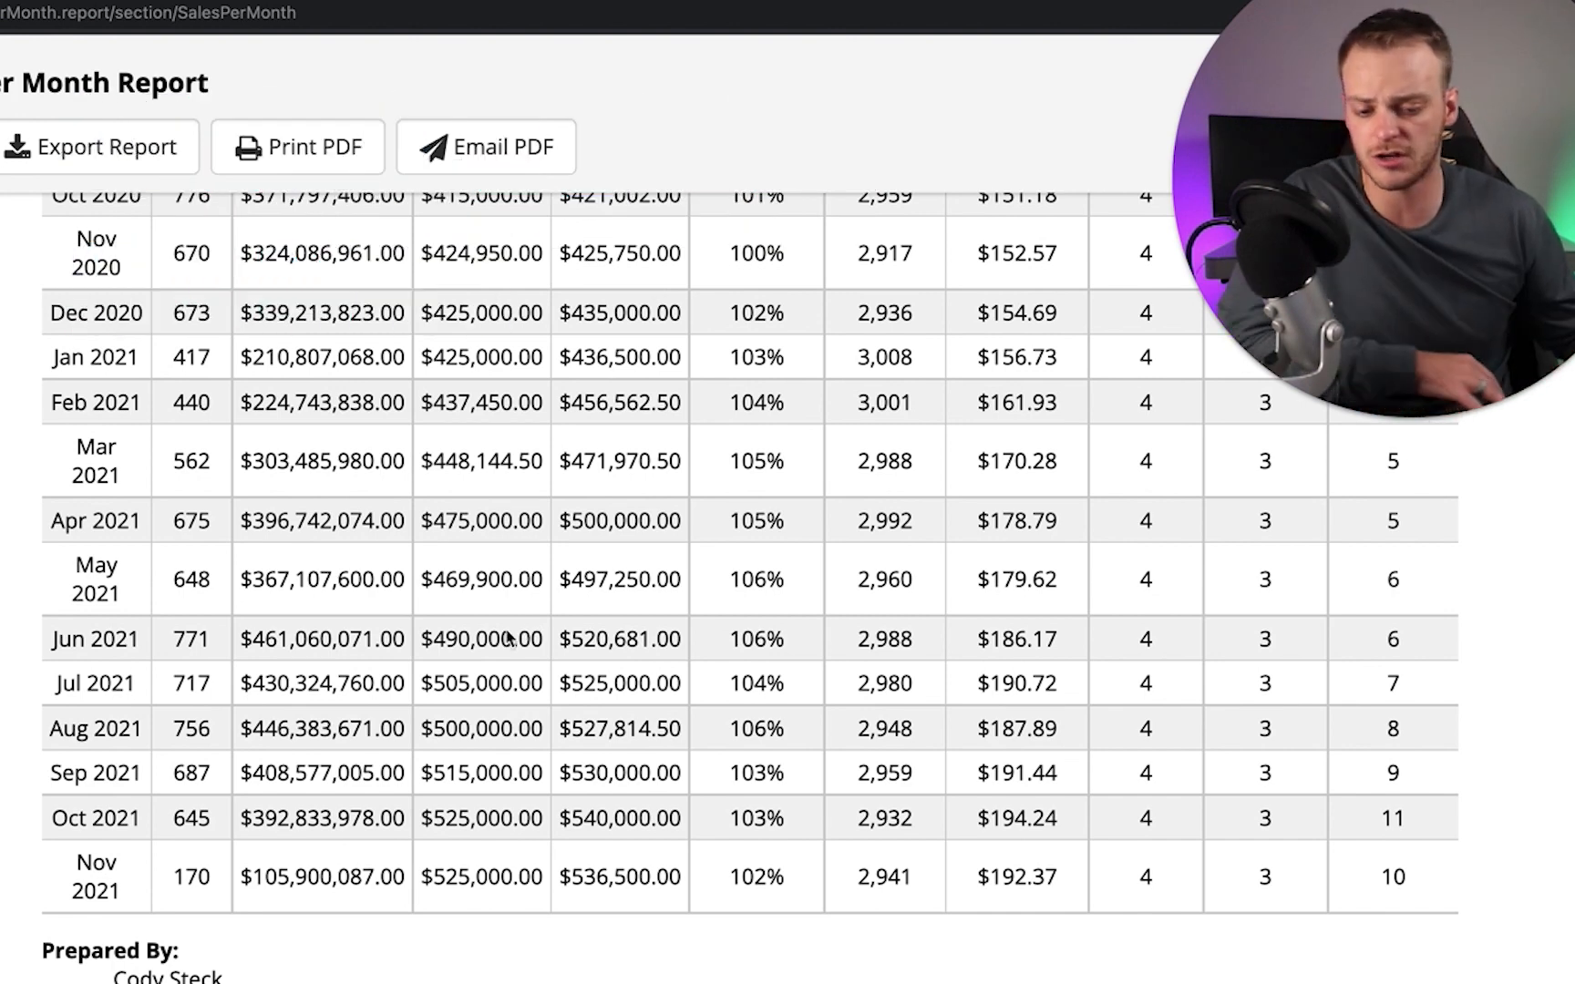
mouse_move(179, 823)
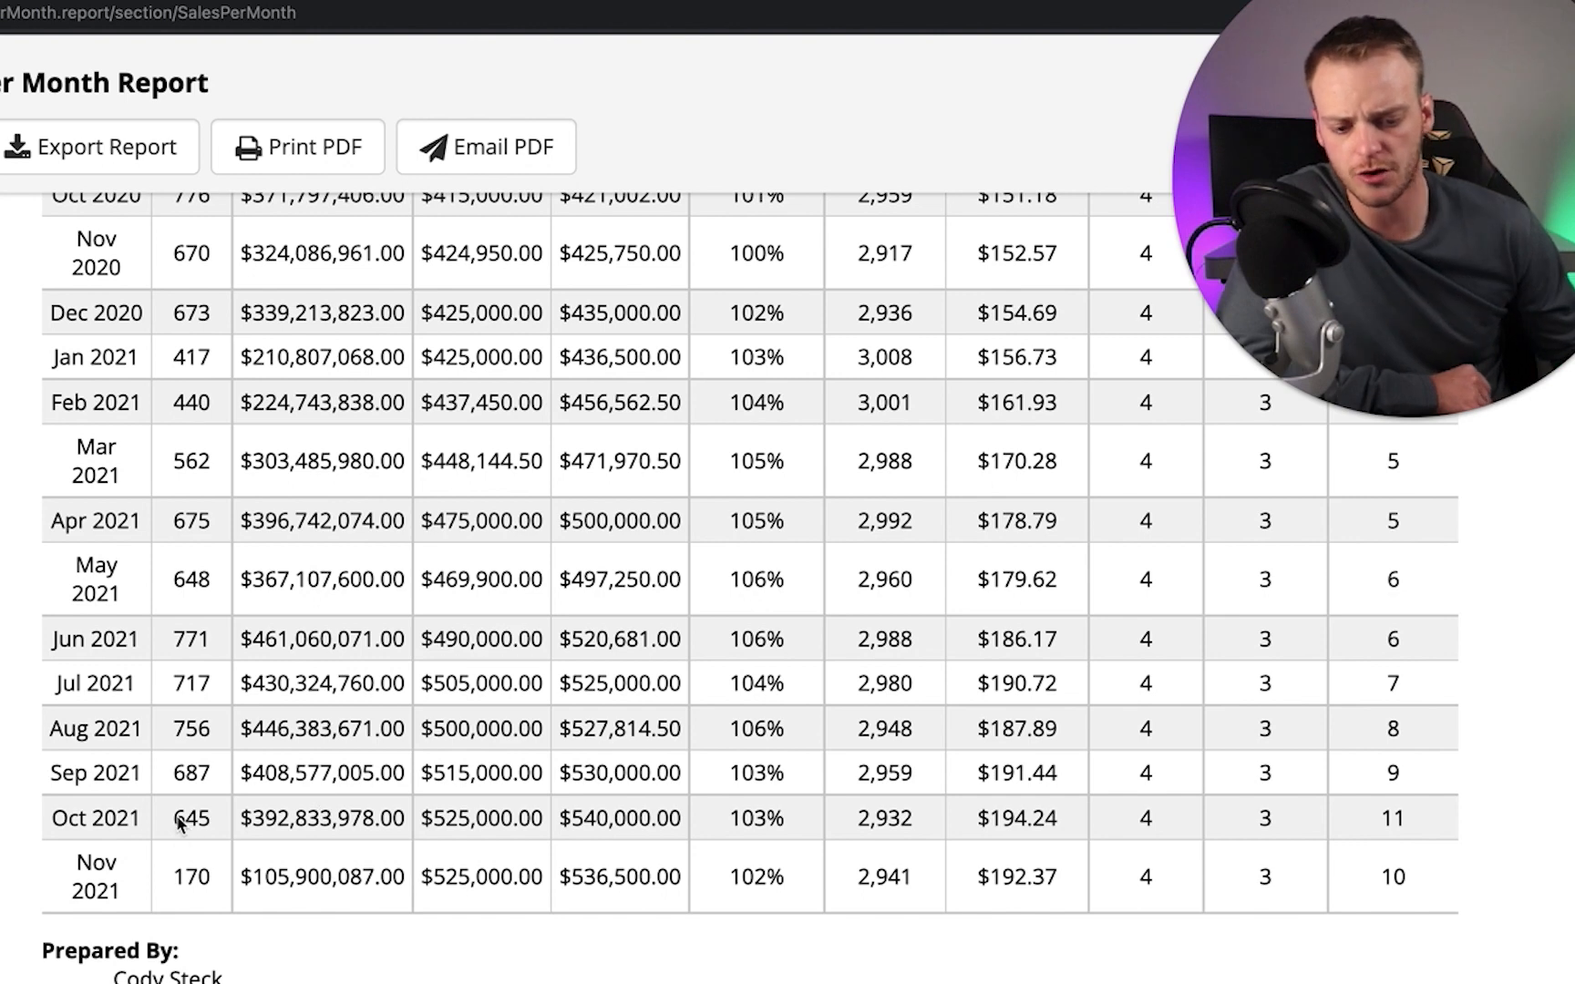
double_click(191, 818)
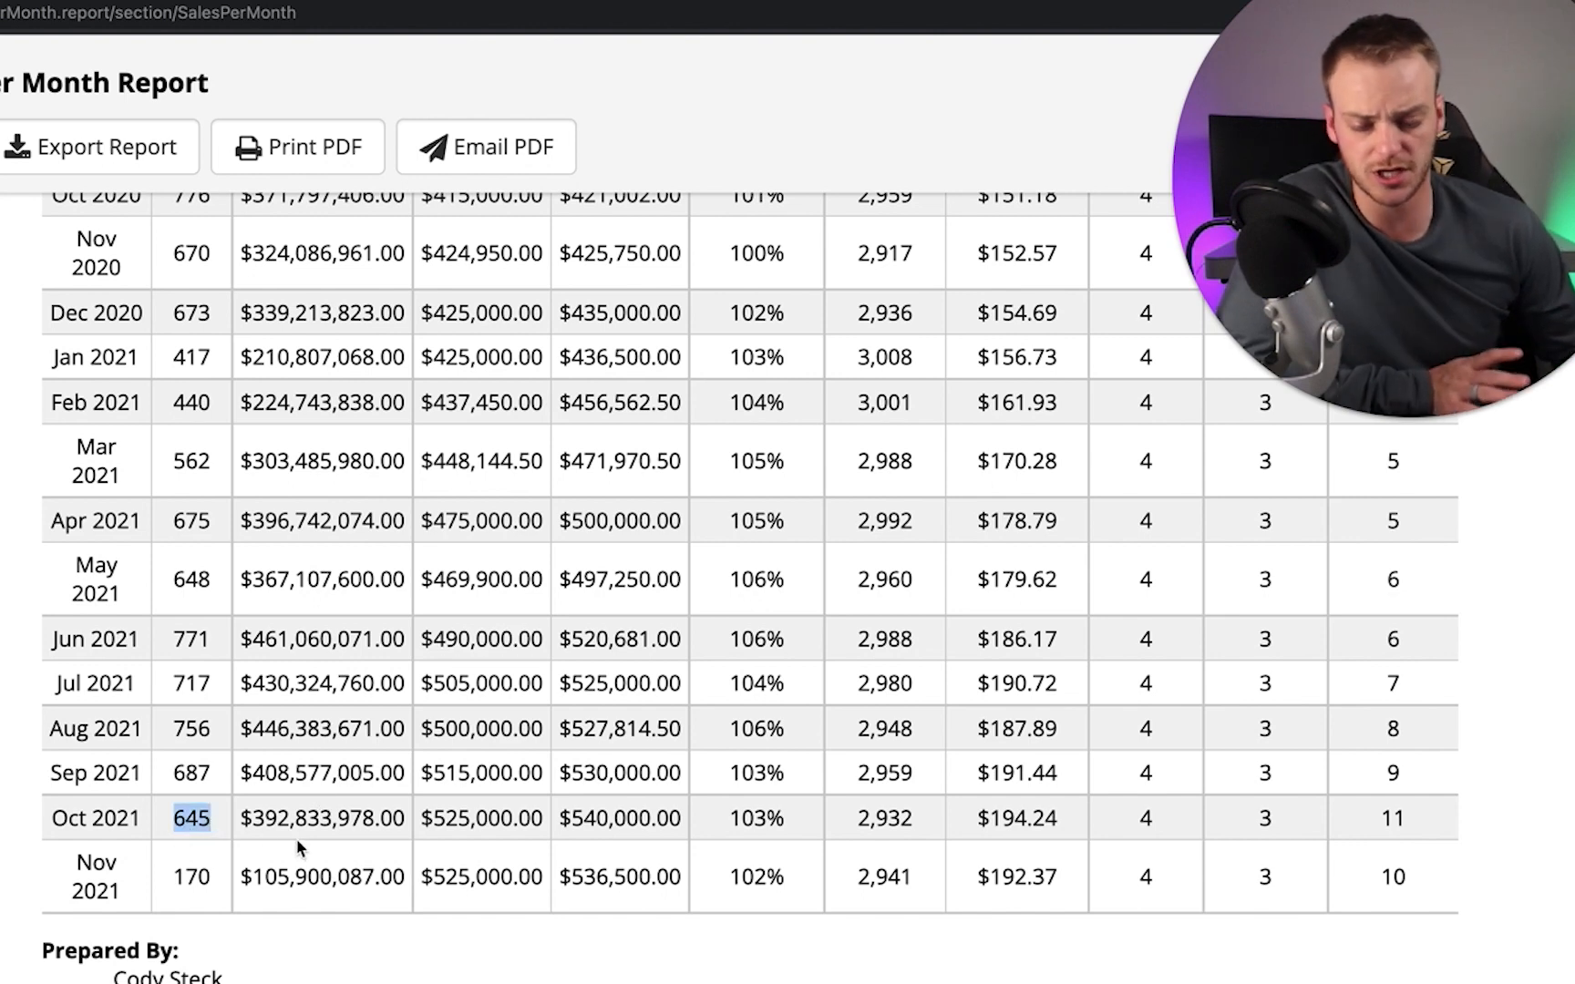
mouse_move(346, 847)
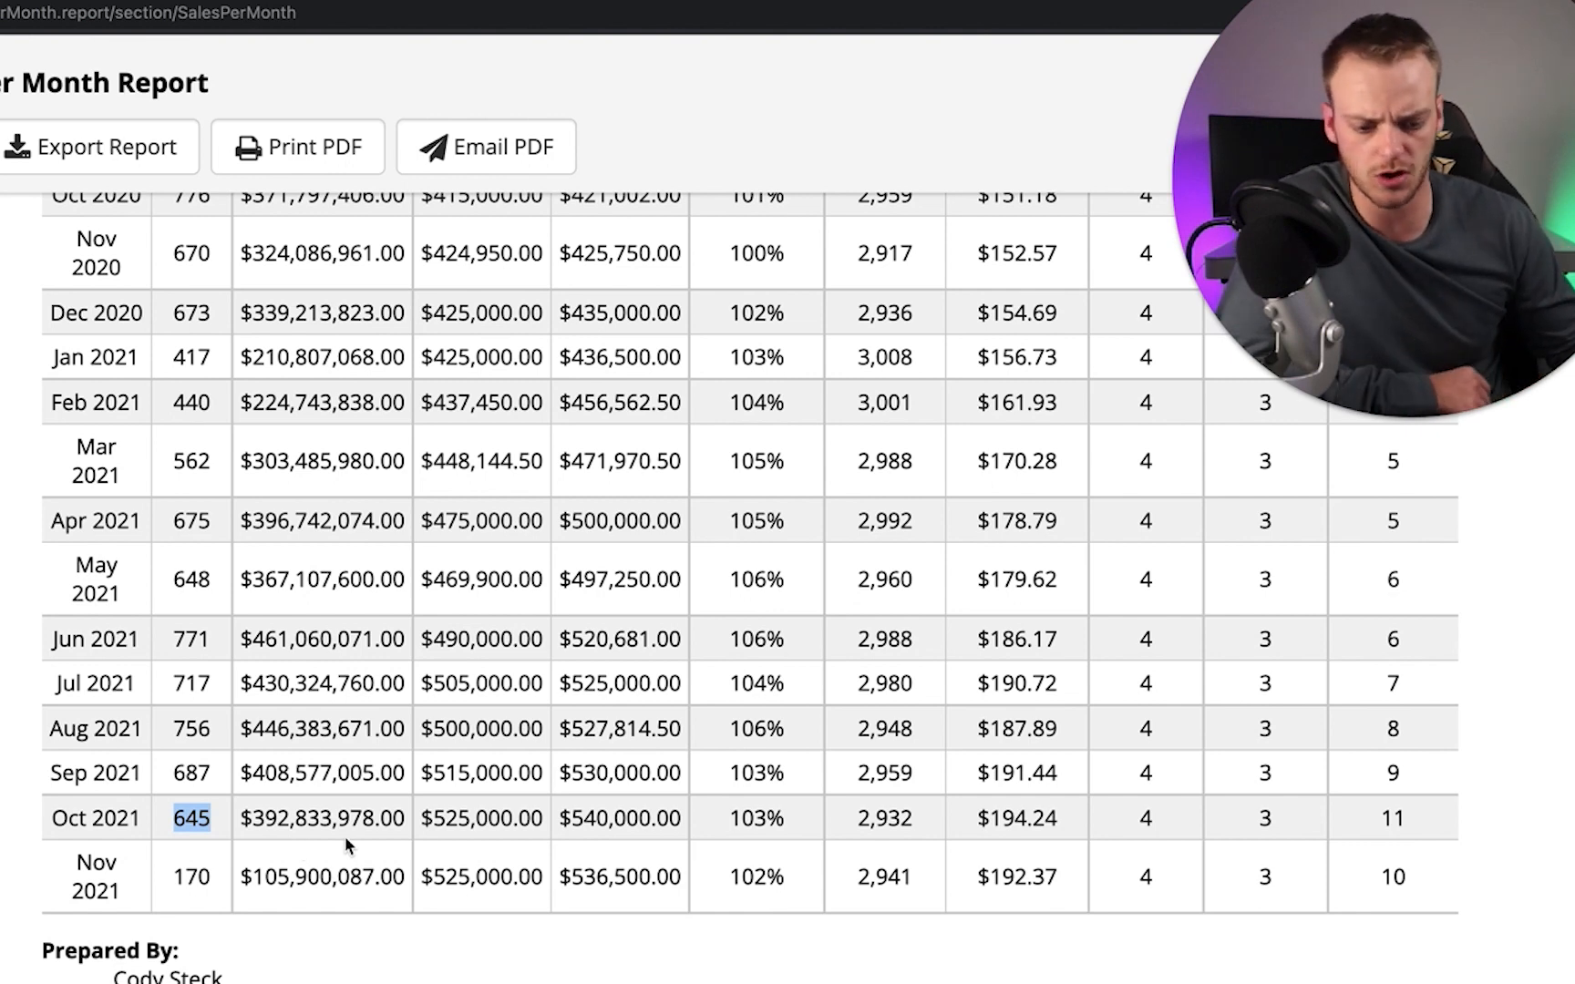
mouse_move(593, 824)
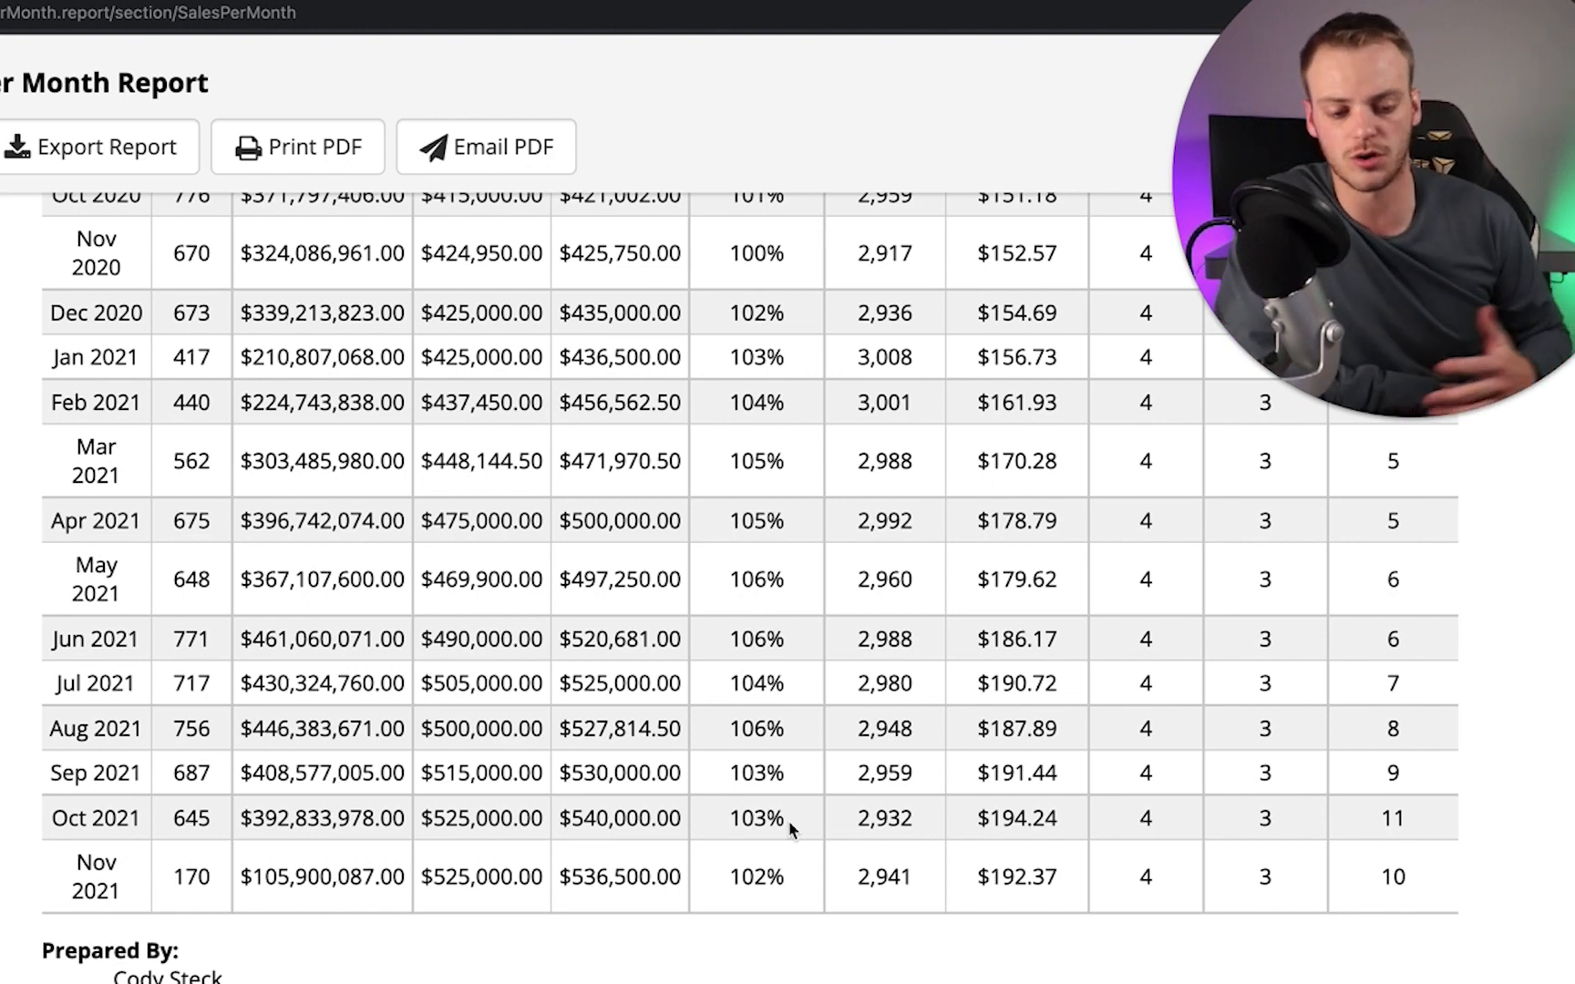
mouse_move(589, 654)
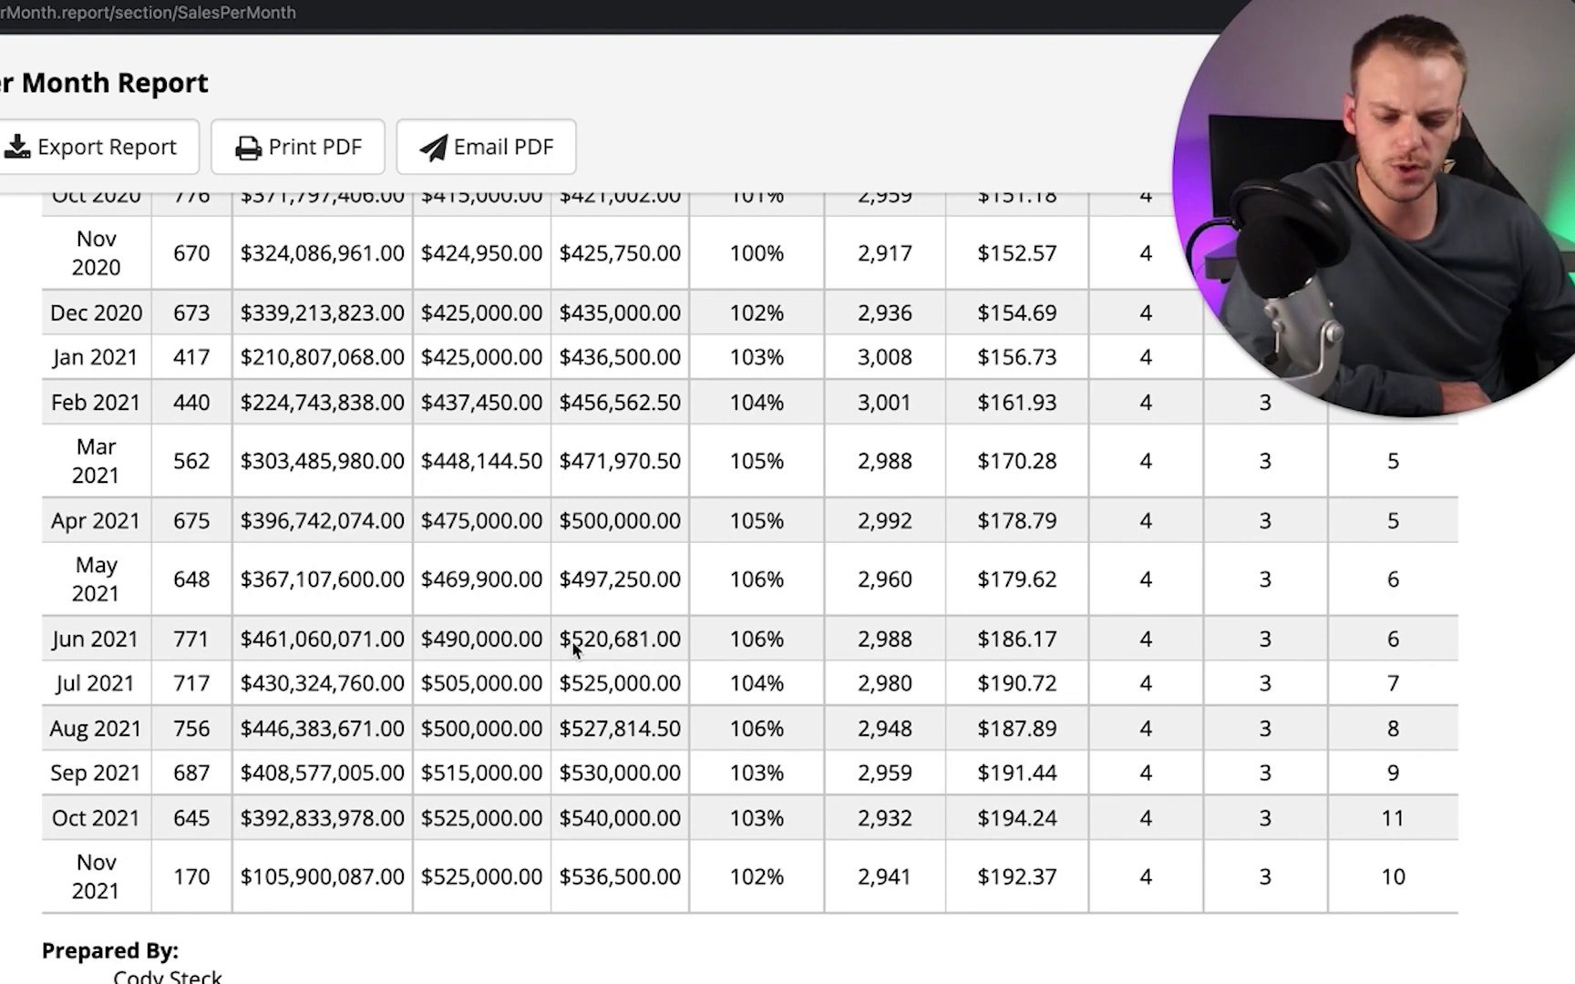
mouse_move(596, 658)
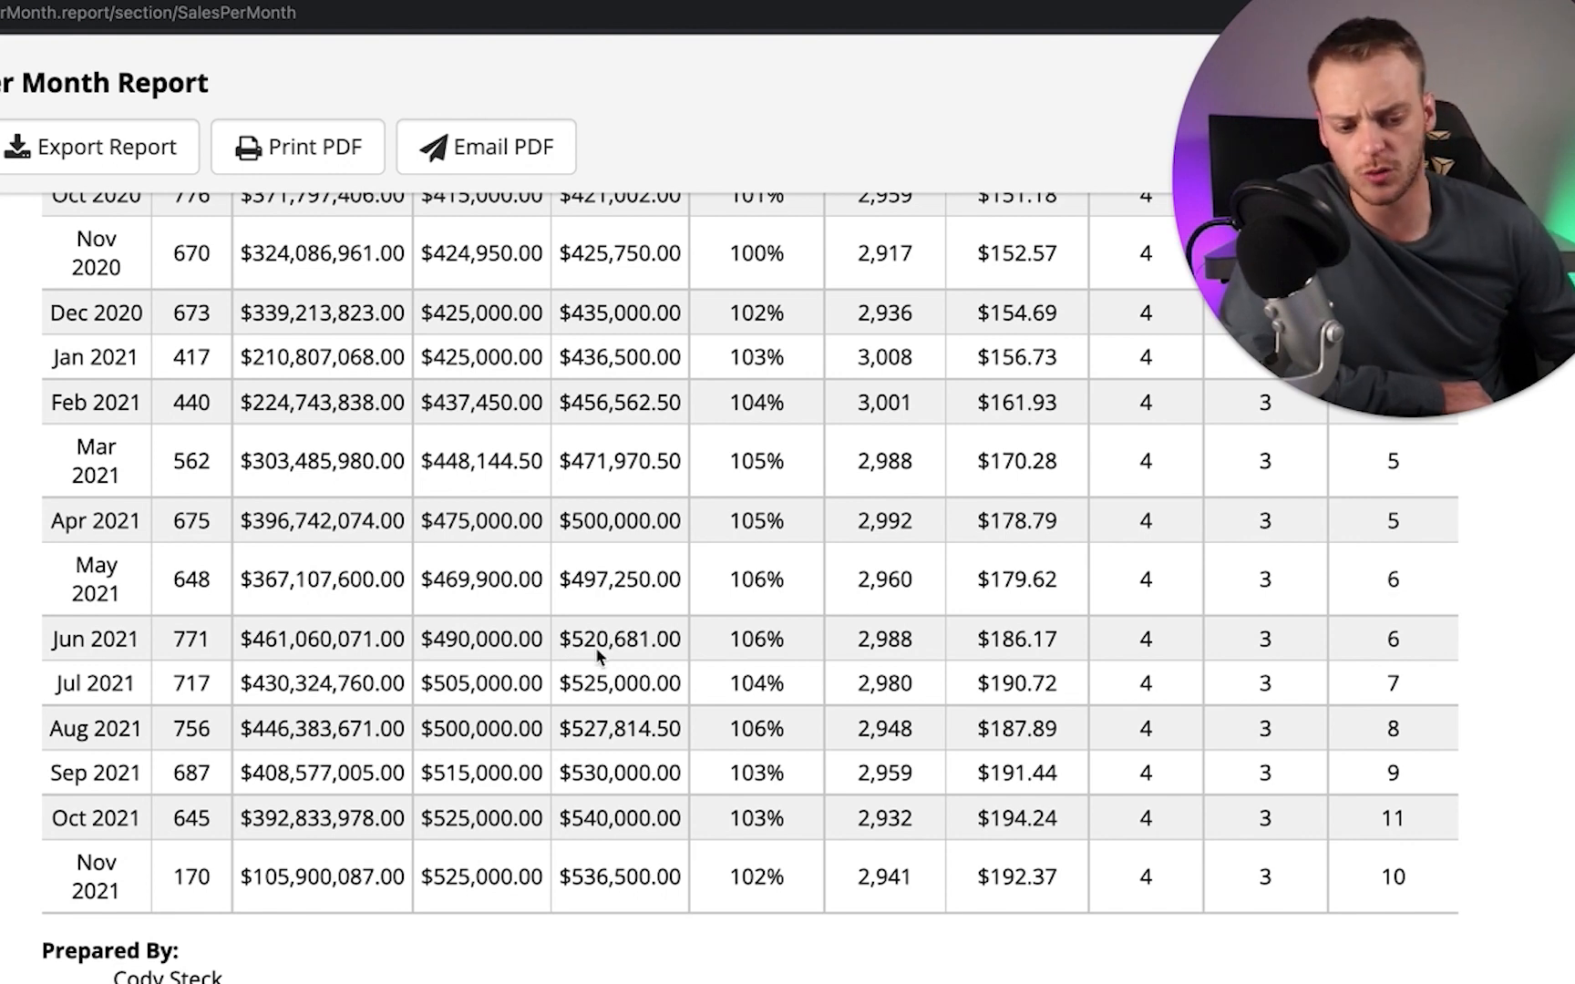
mouse_move(593, 744)
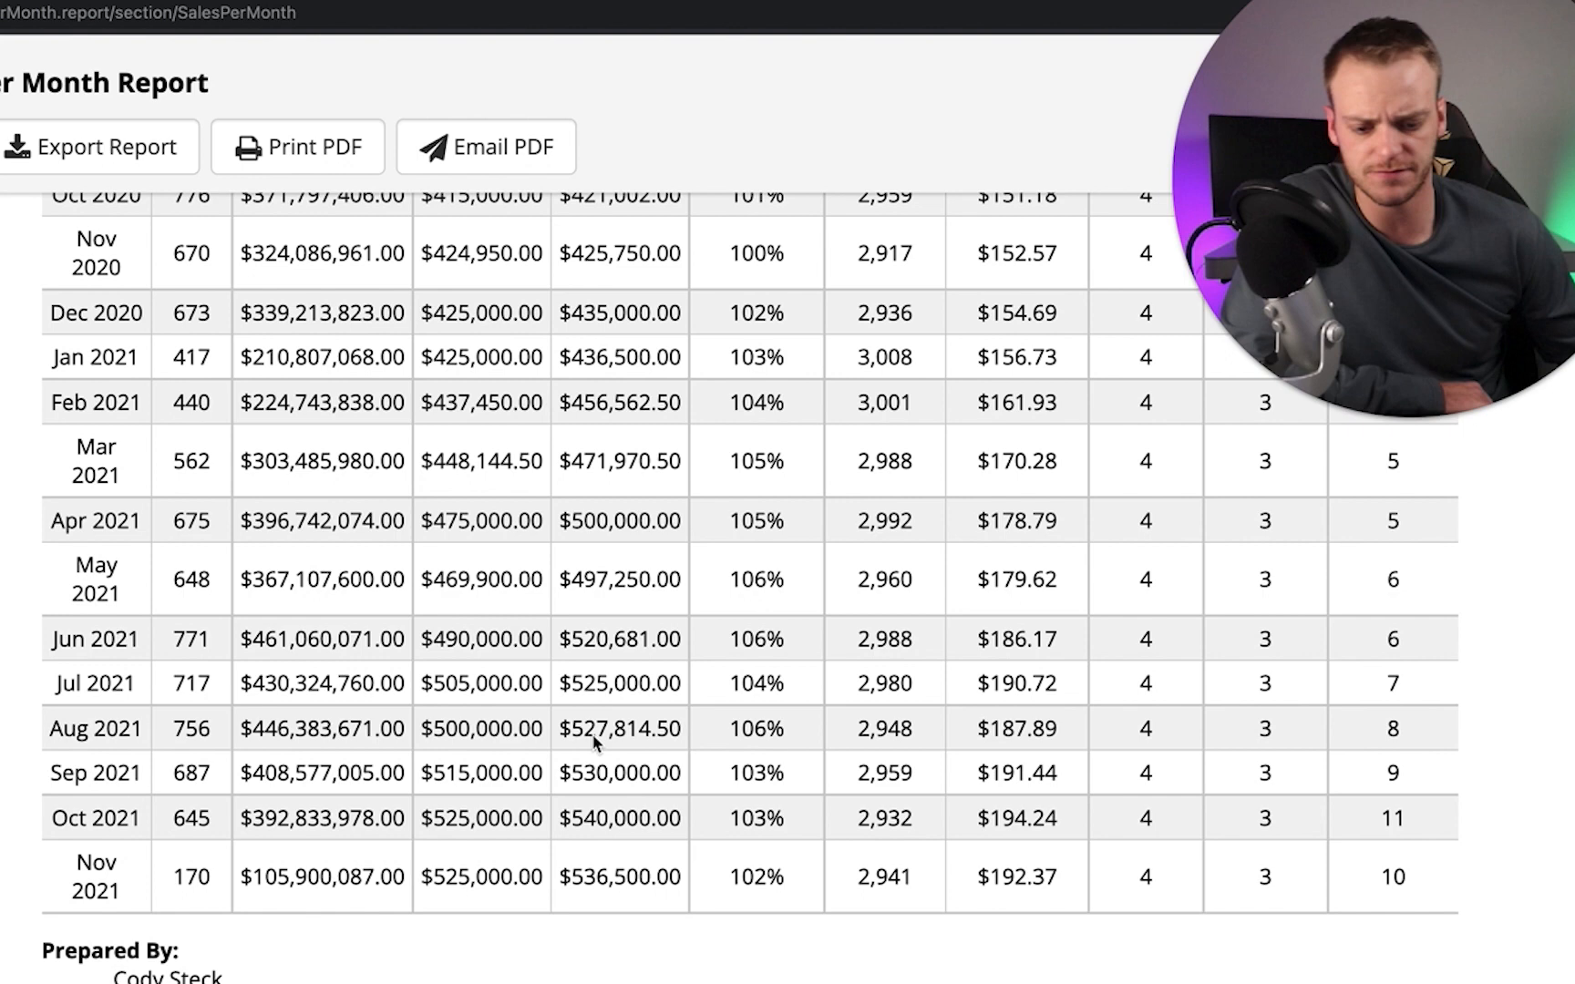
mouse_move(580, 658)
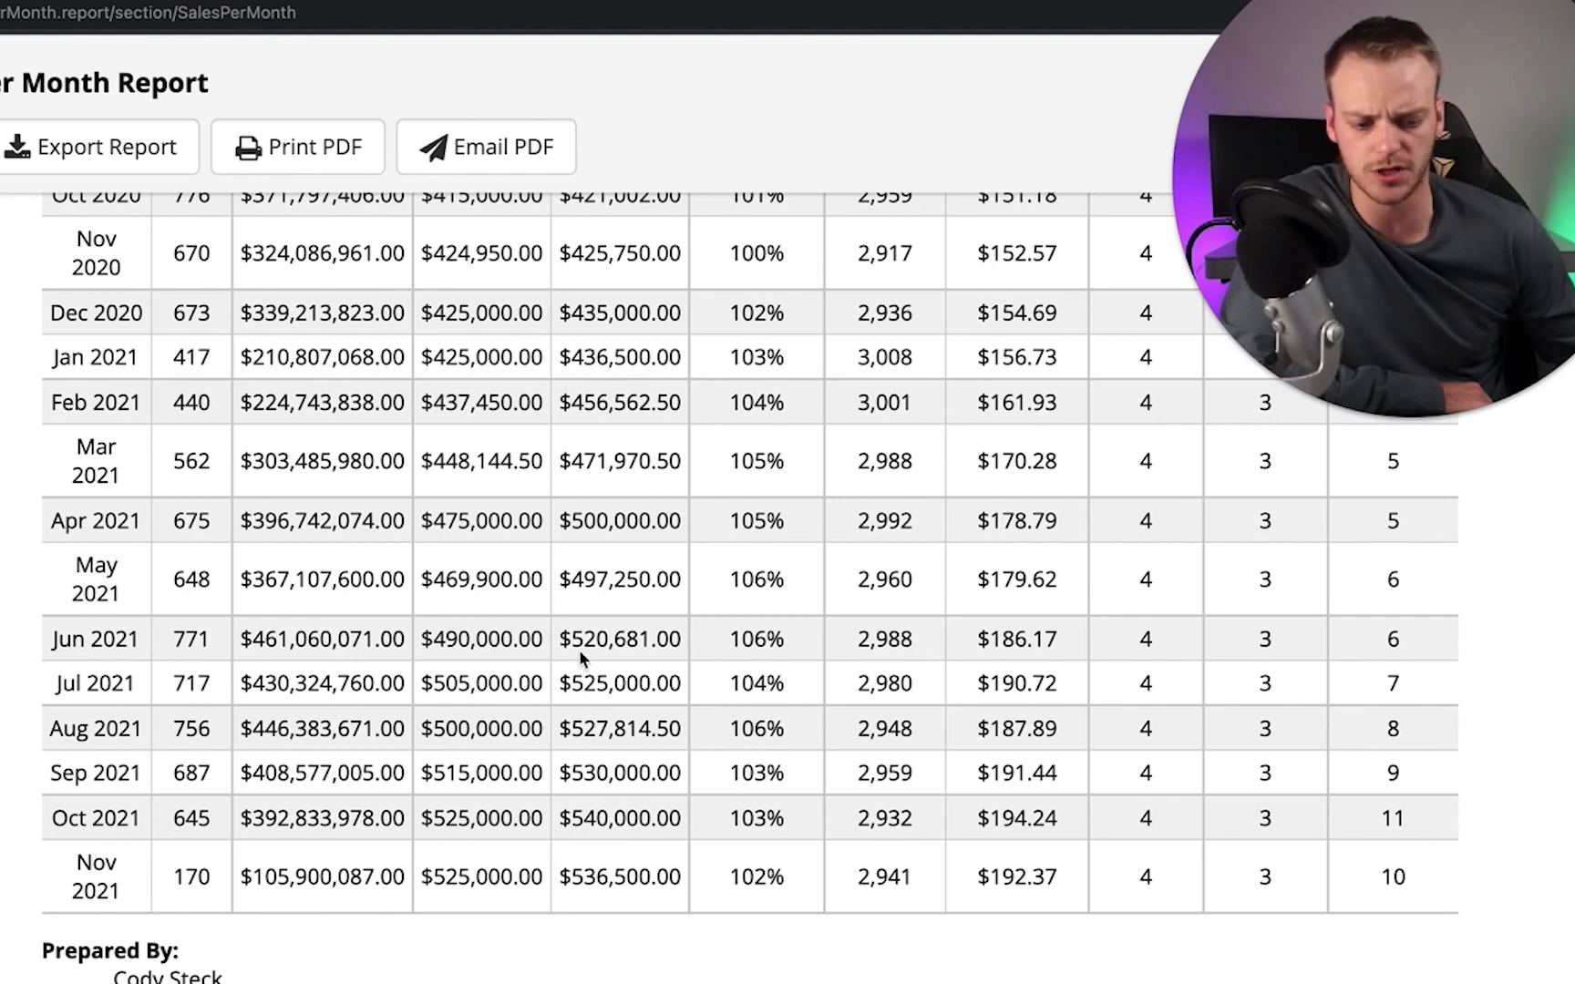
mouse_move(595, 840)
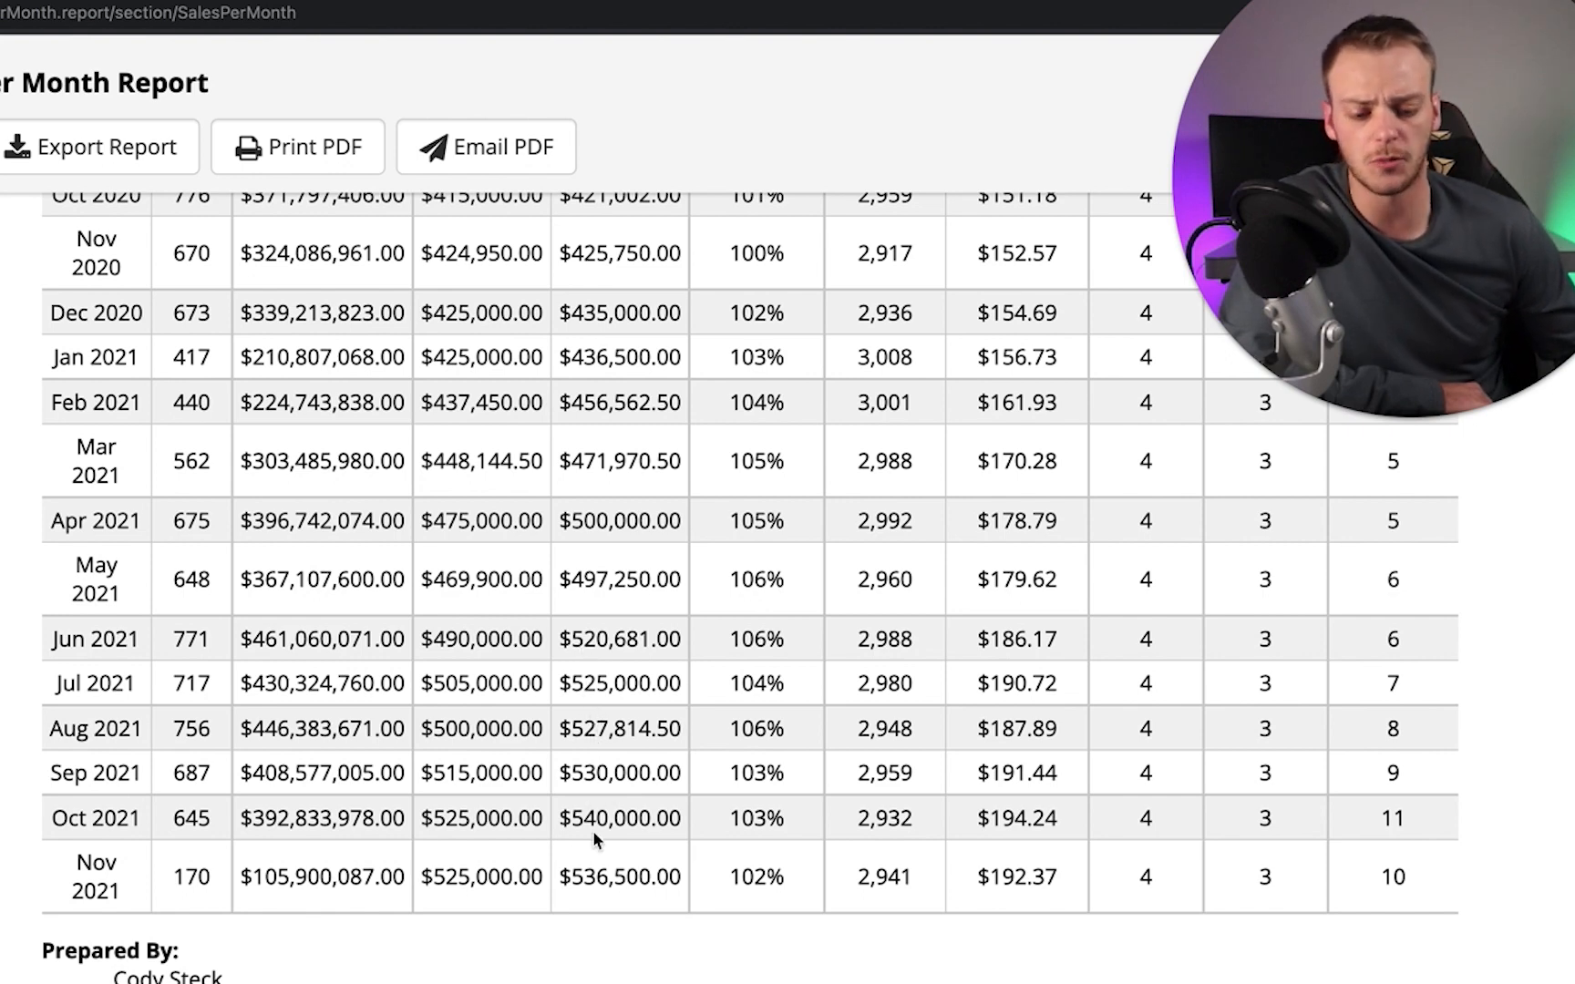
mouse_move(1001, 791)
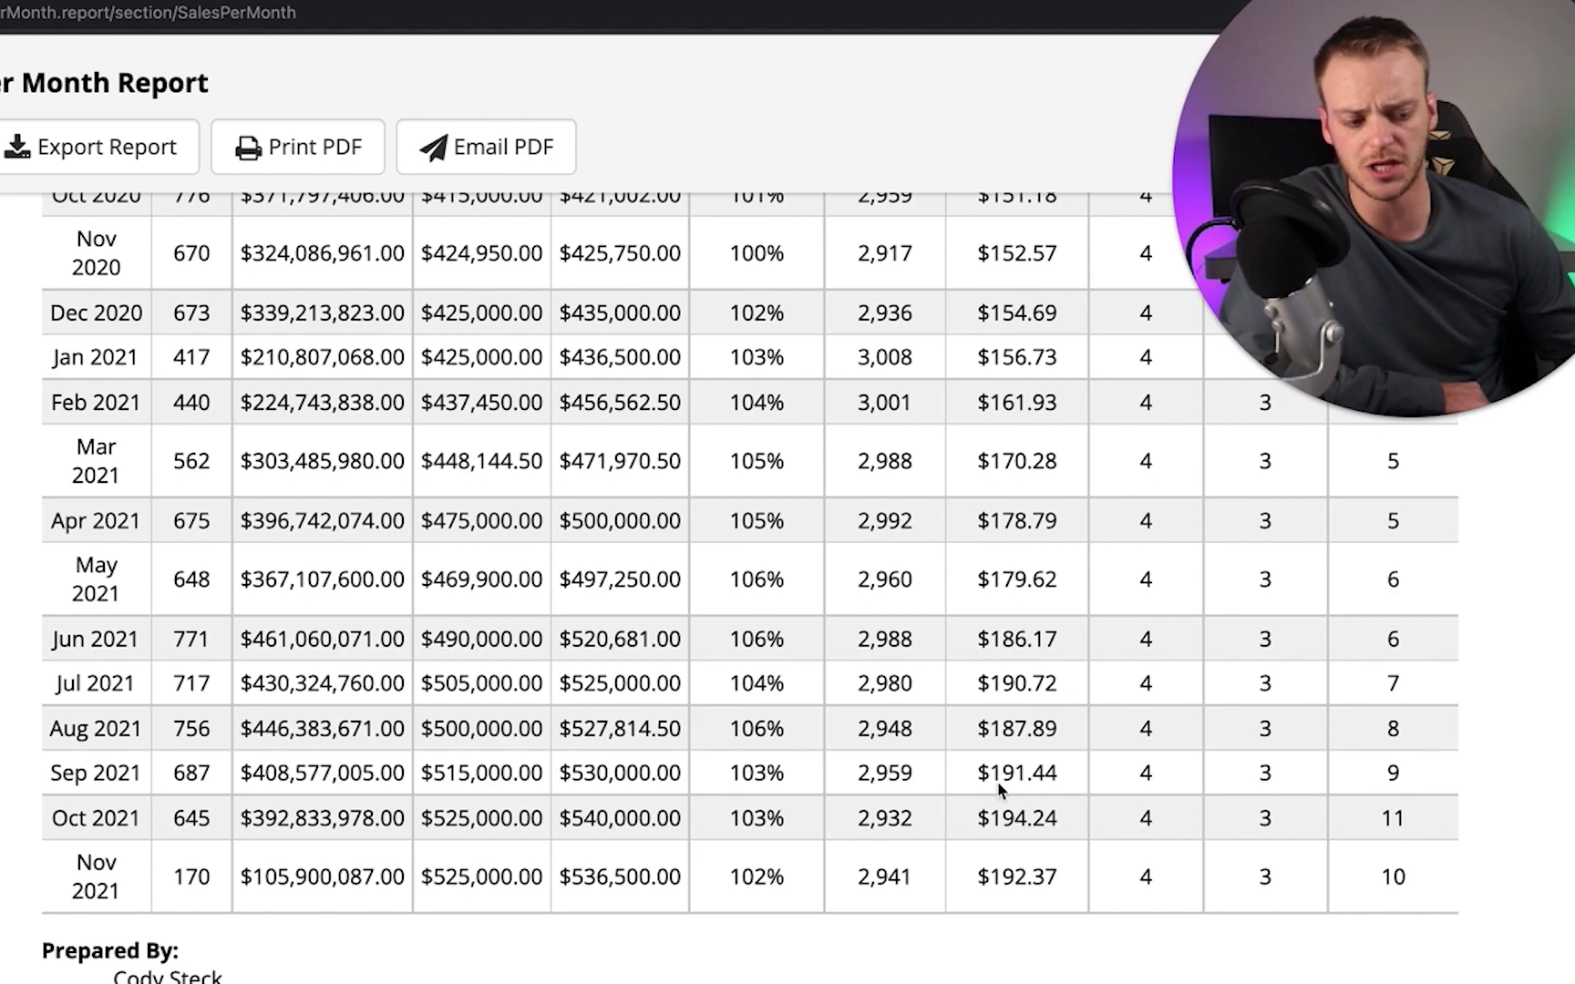
mouse_move(1385, 802)
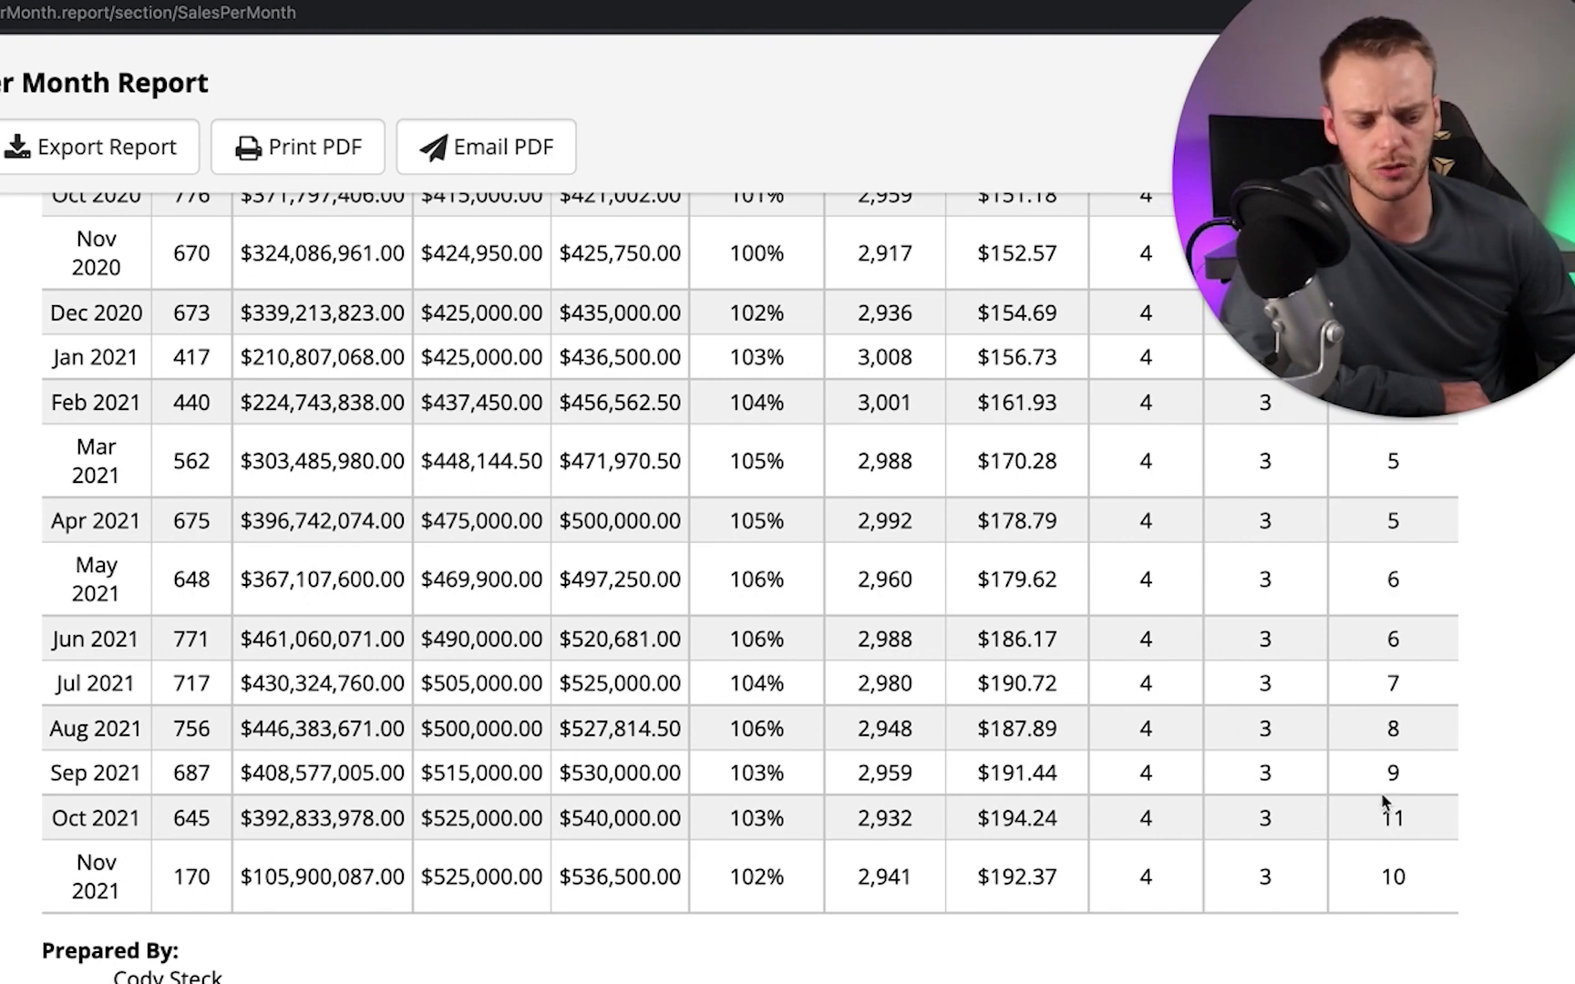
mouse_move(1386, 844)
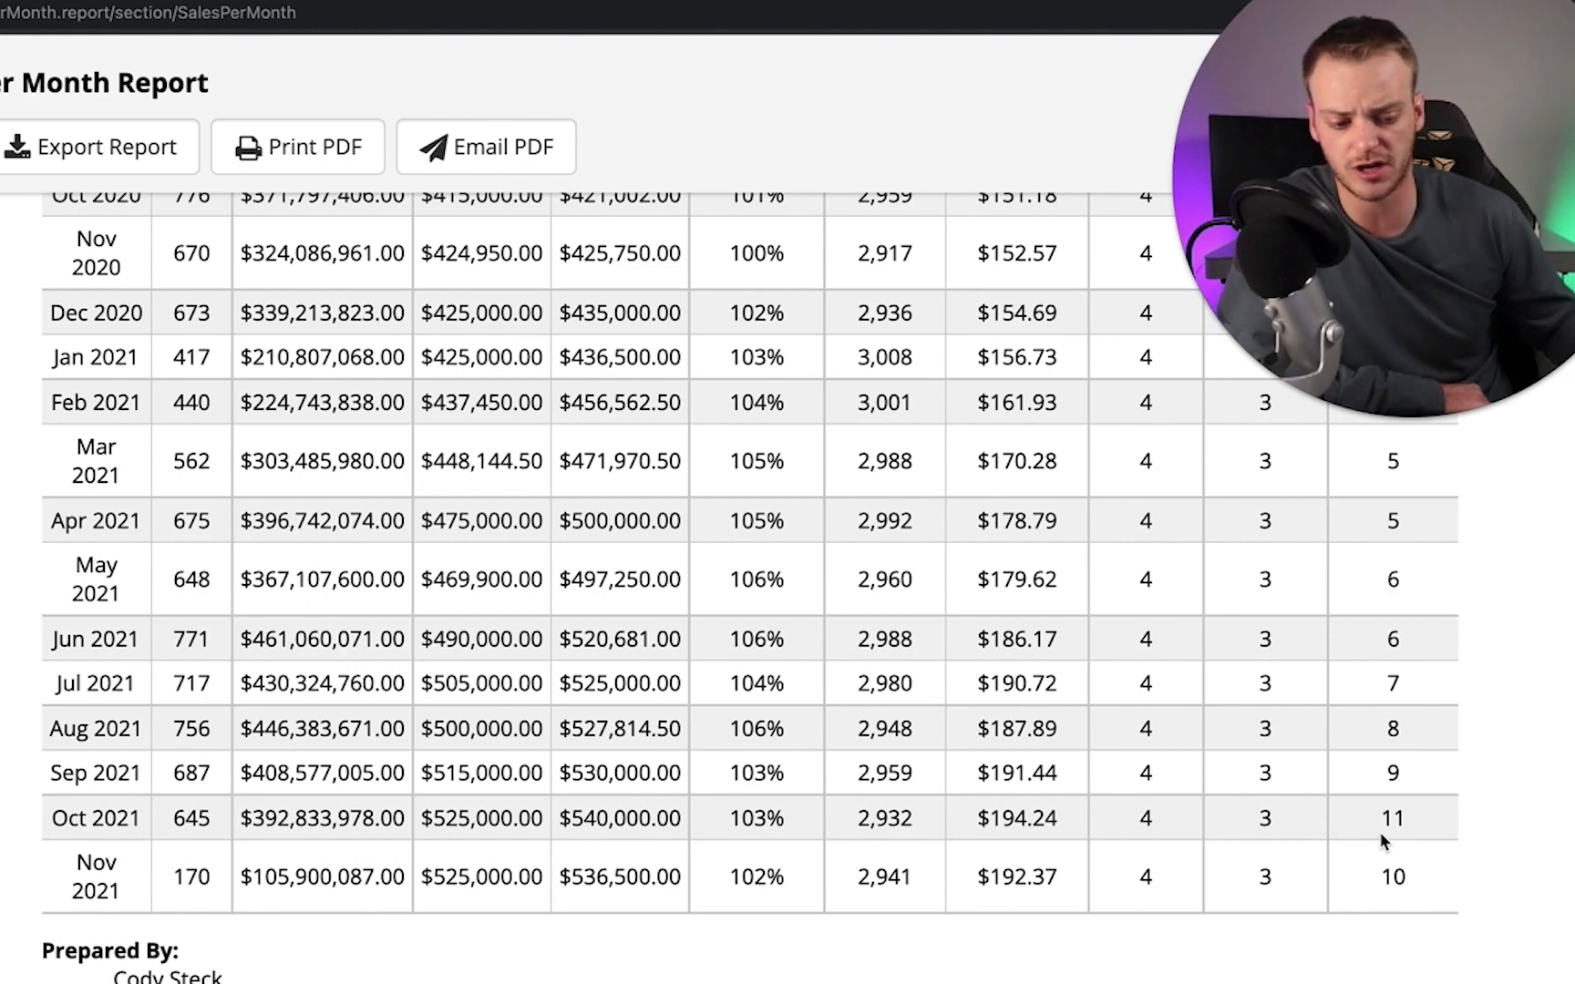
mouse_move(764, 838)
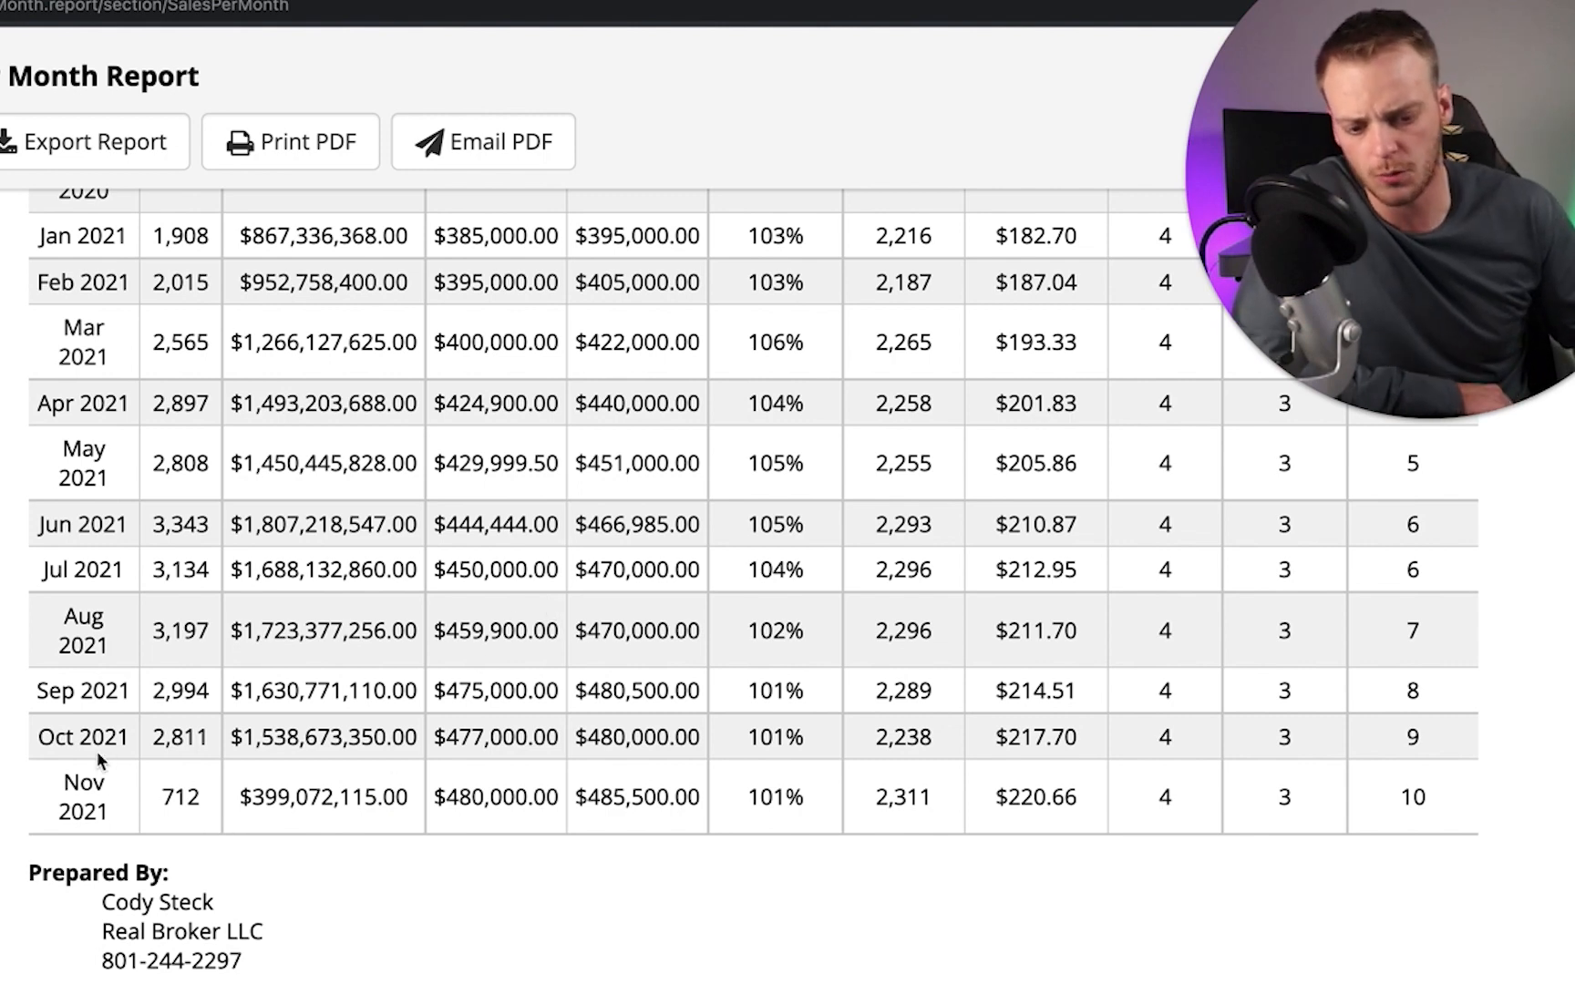
mouse_move(181, 527)
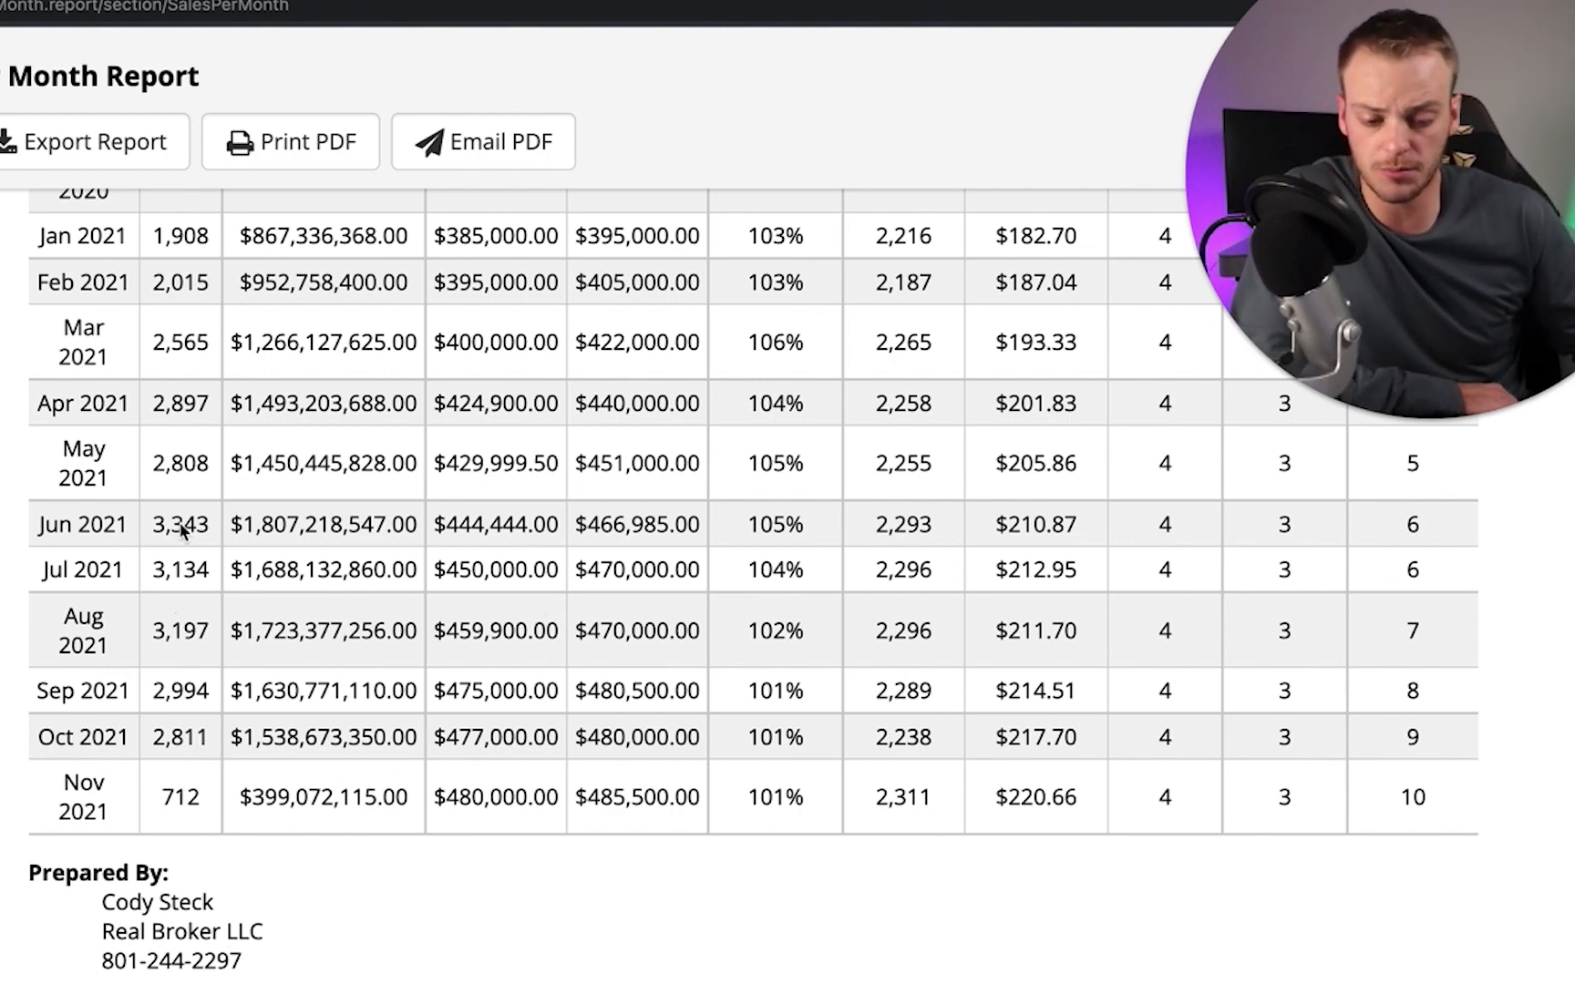
mouse_move(185, 741)
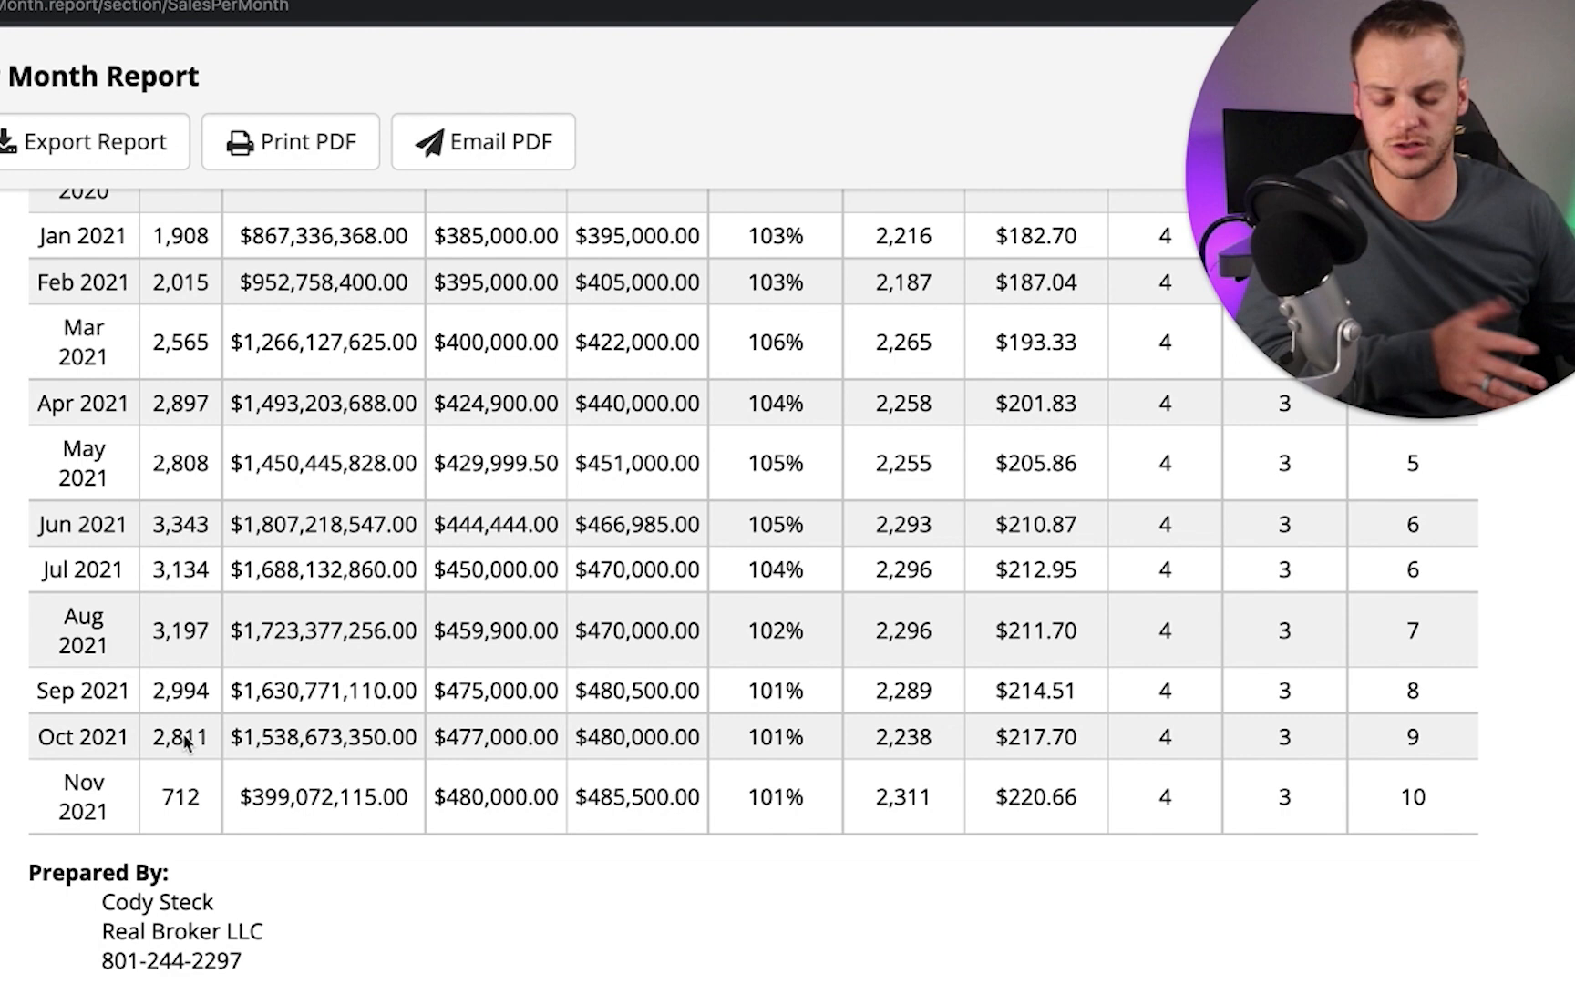
mouse_move(569, 605)
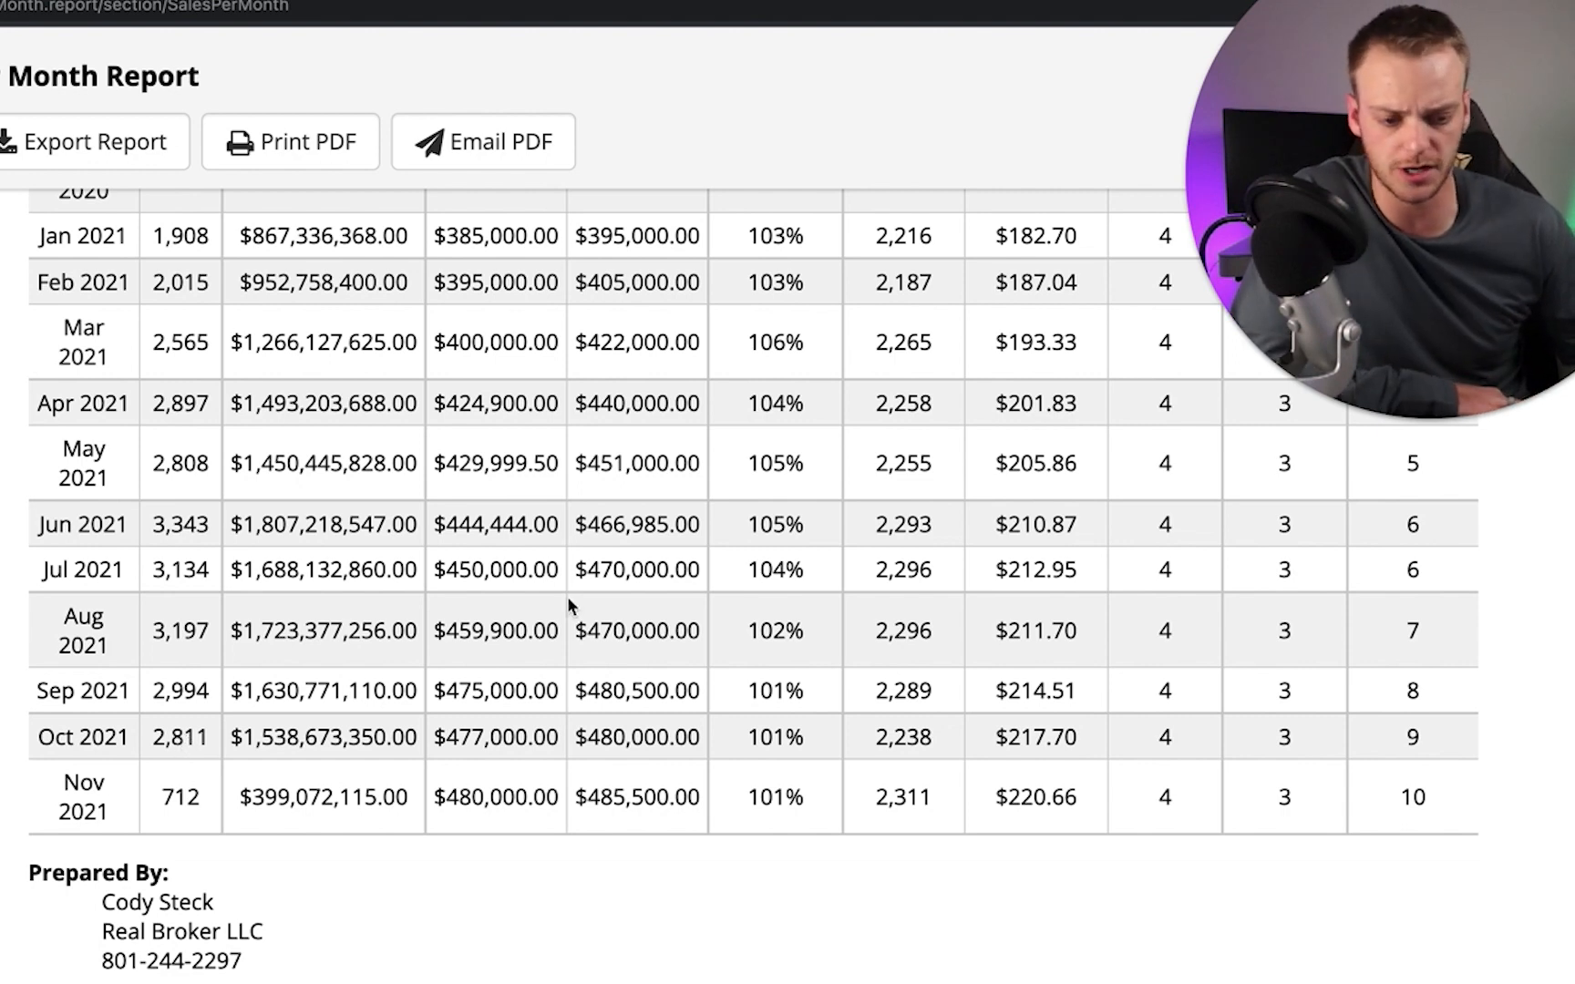
mouse_move(600, 532)
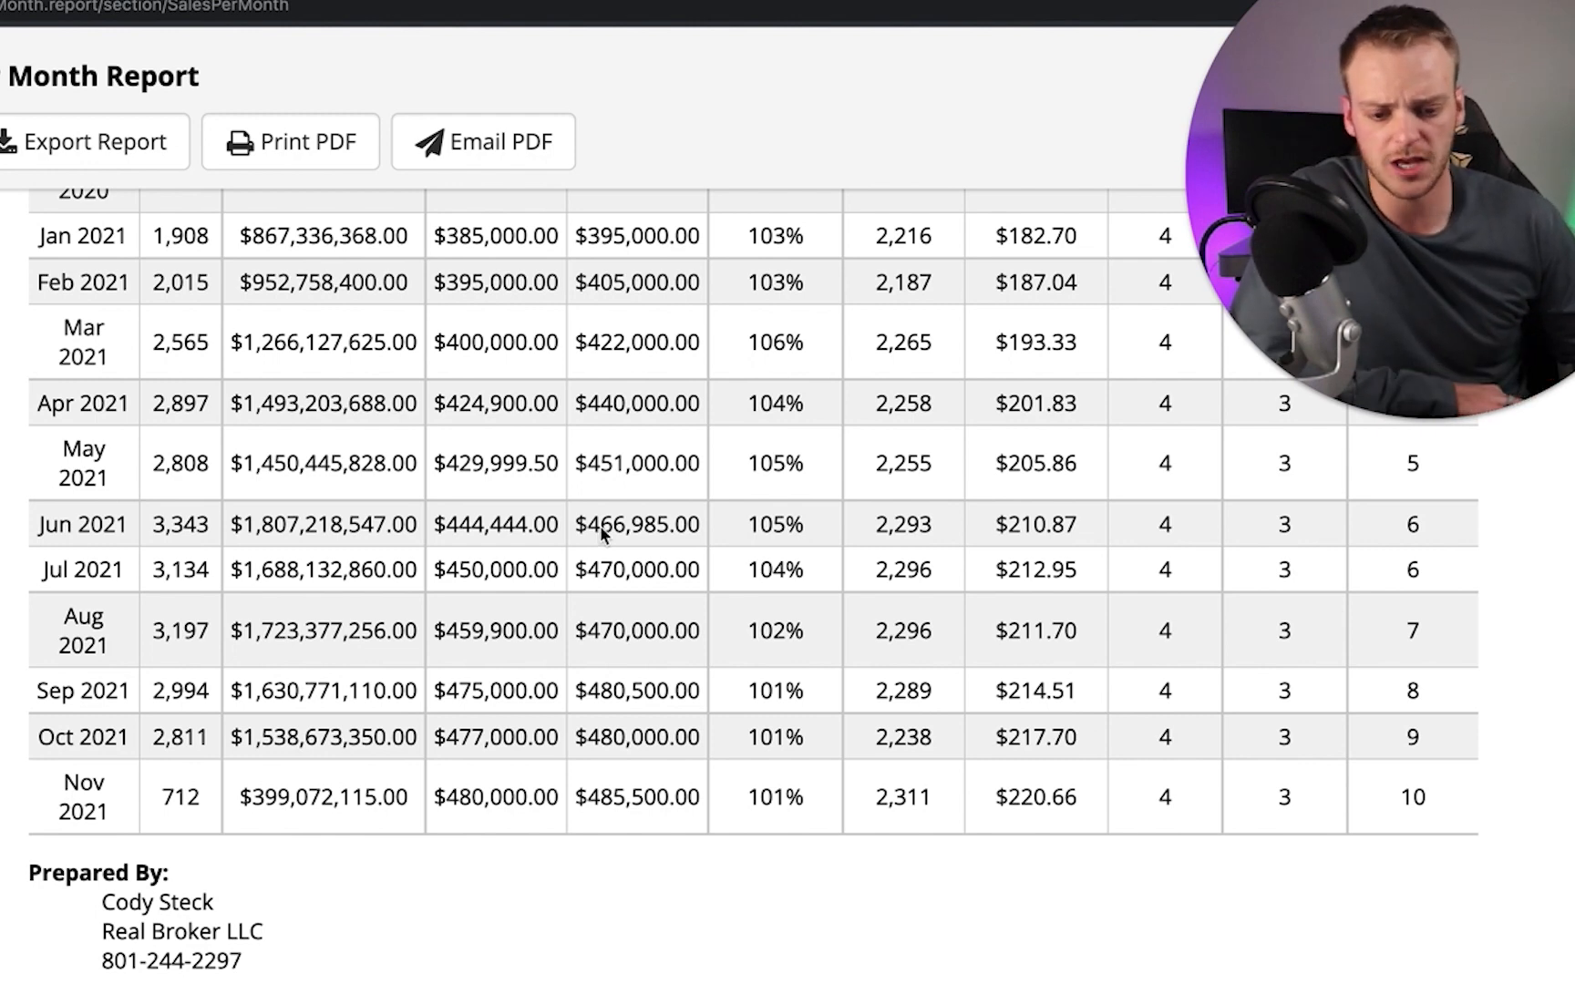
mouse_move(607, 487)
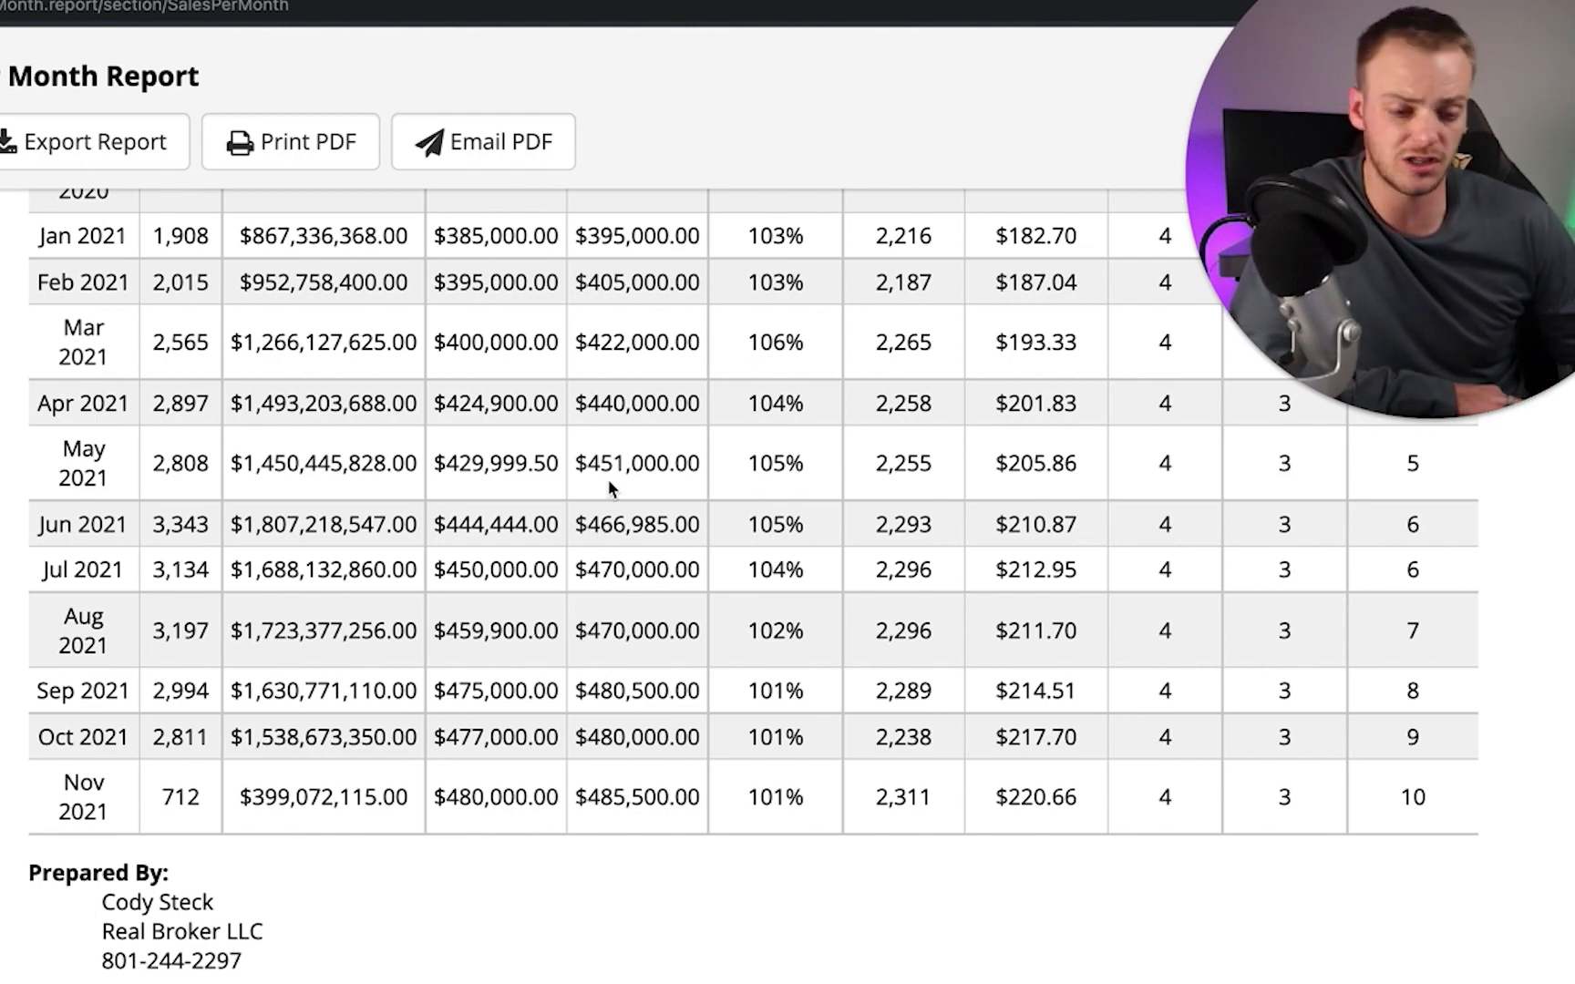
mouse_move(763, 465)
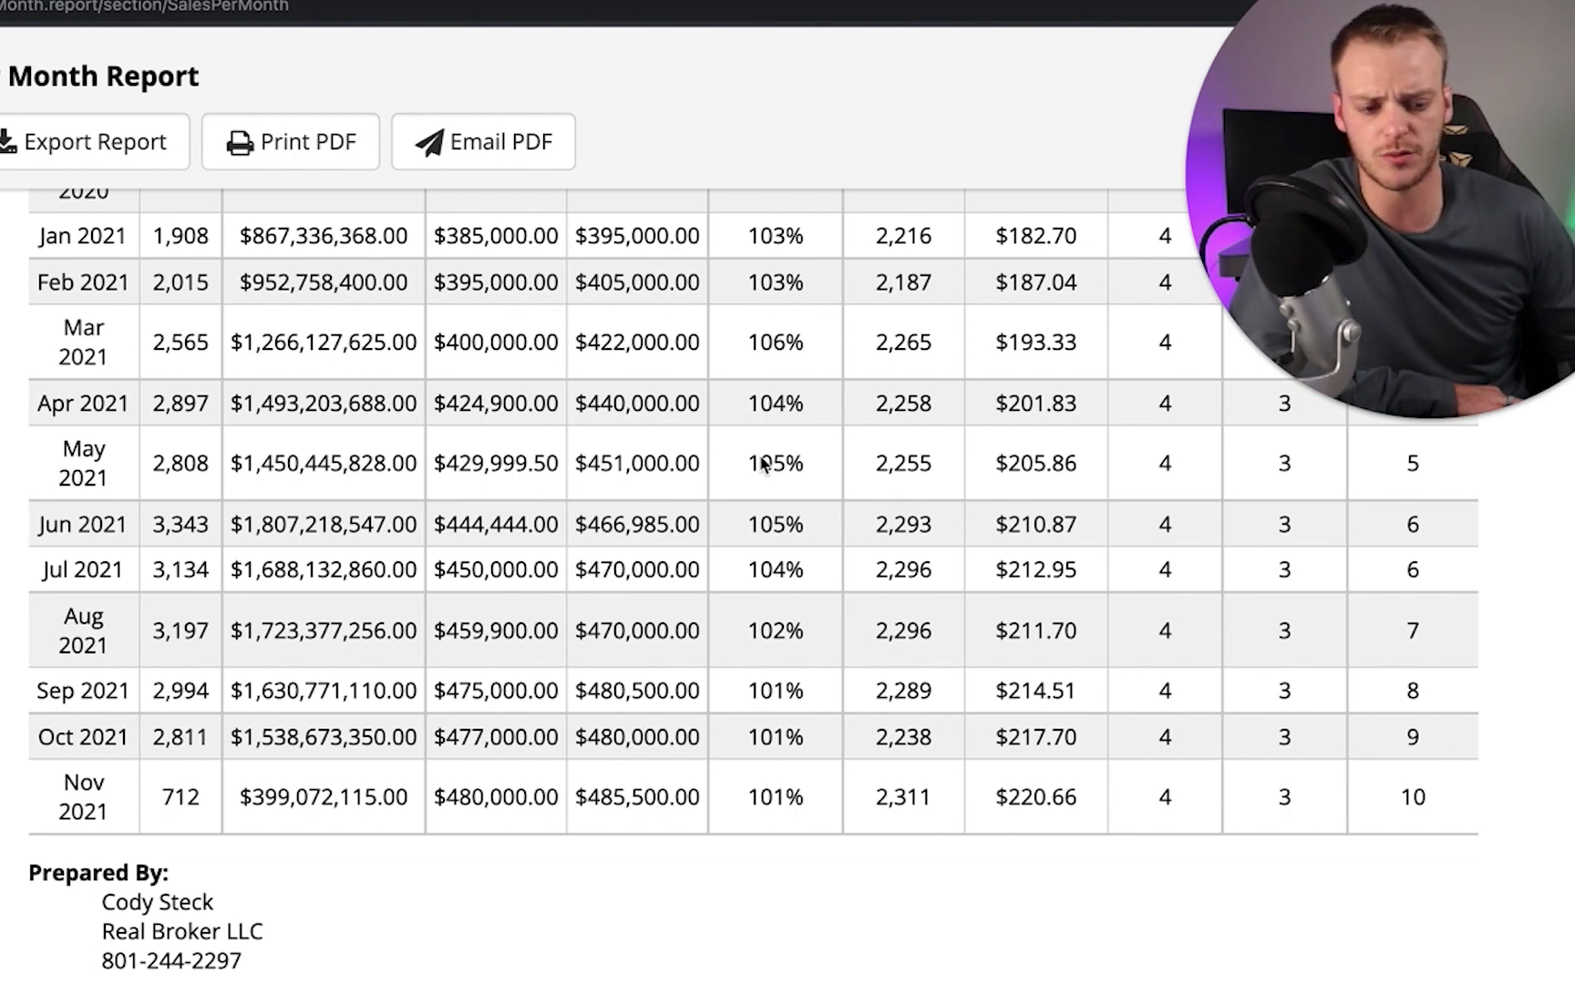
mouse_move(771, 585)
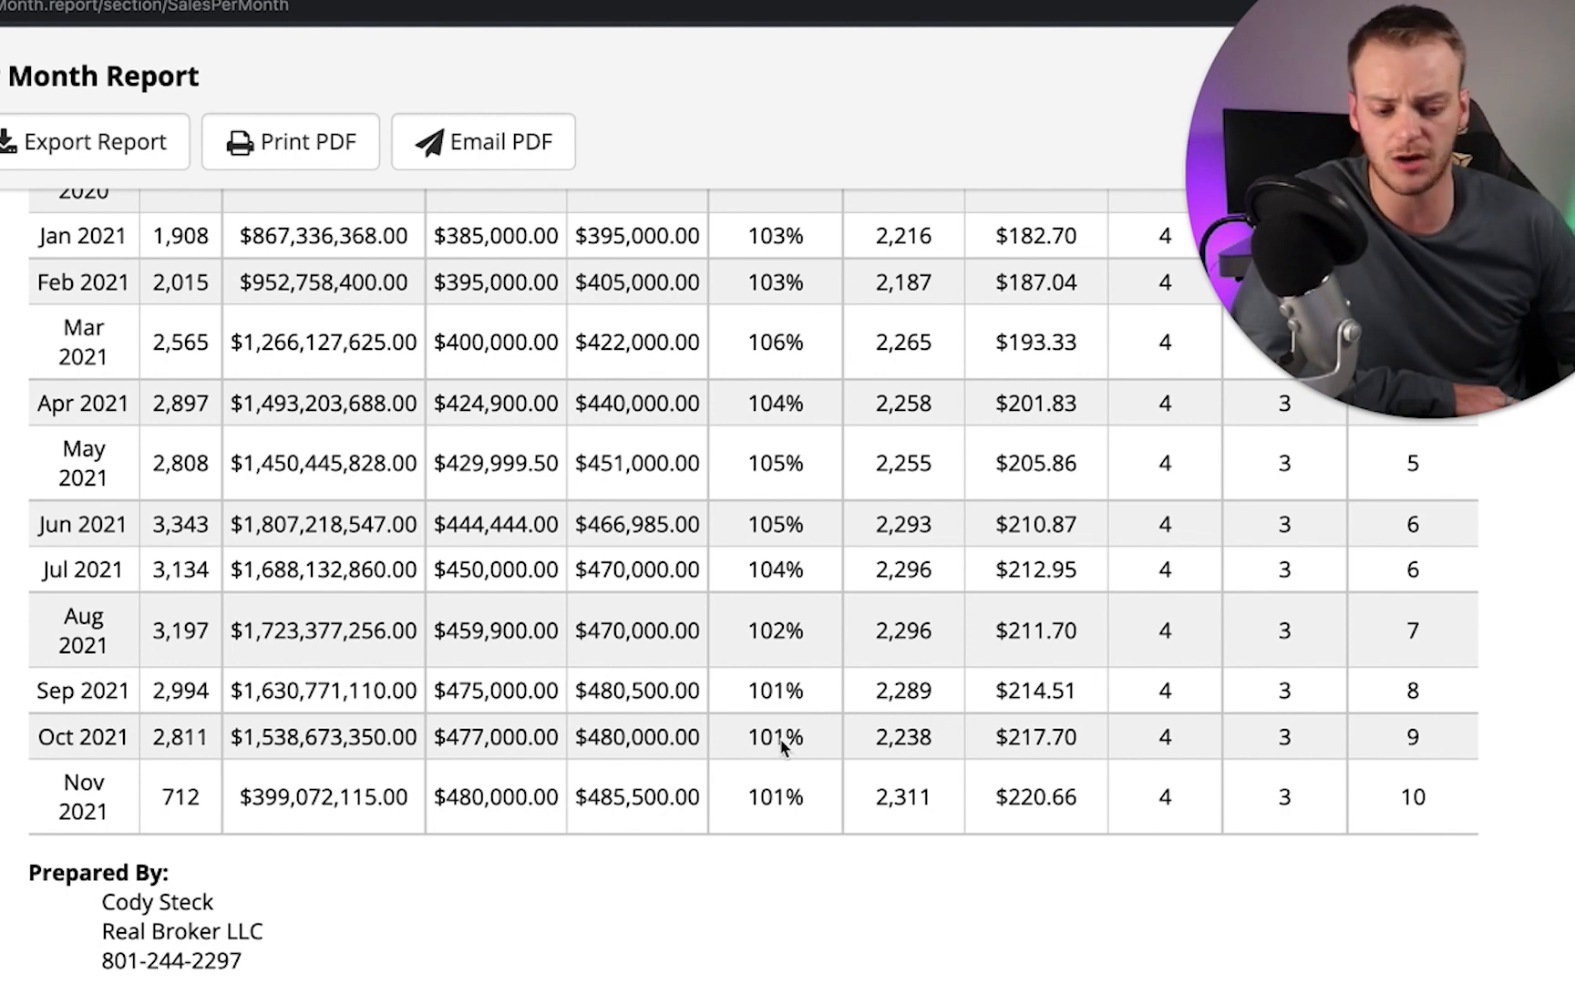
mouse_move(616, 752)
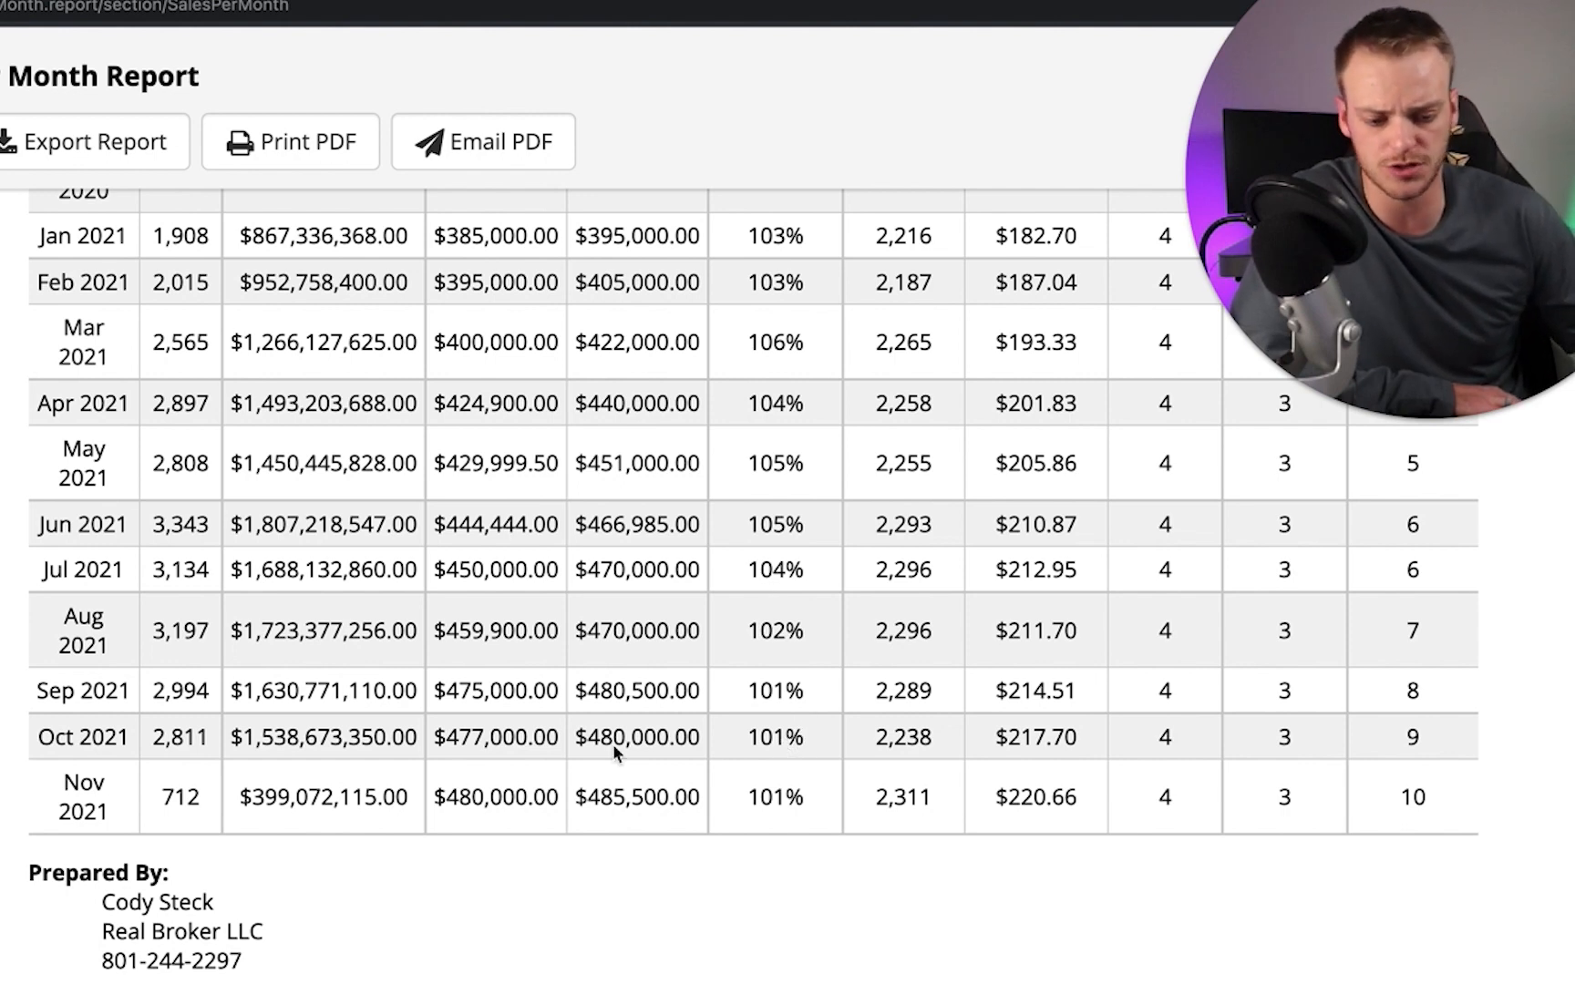
mouse_move(459, 749)
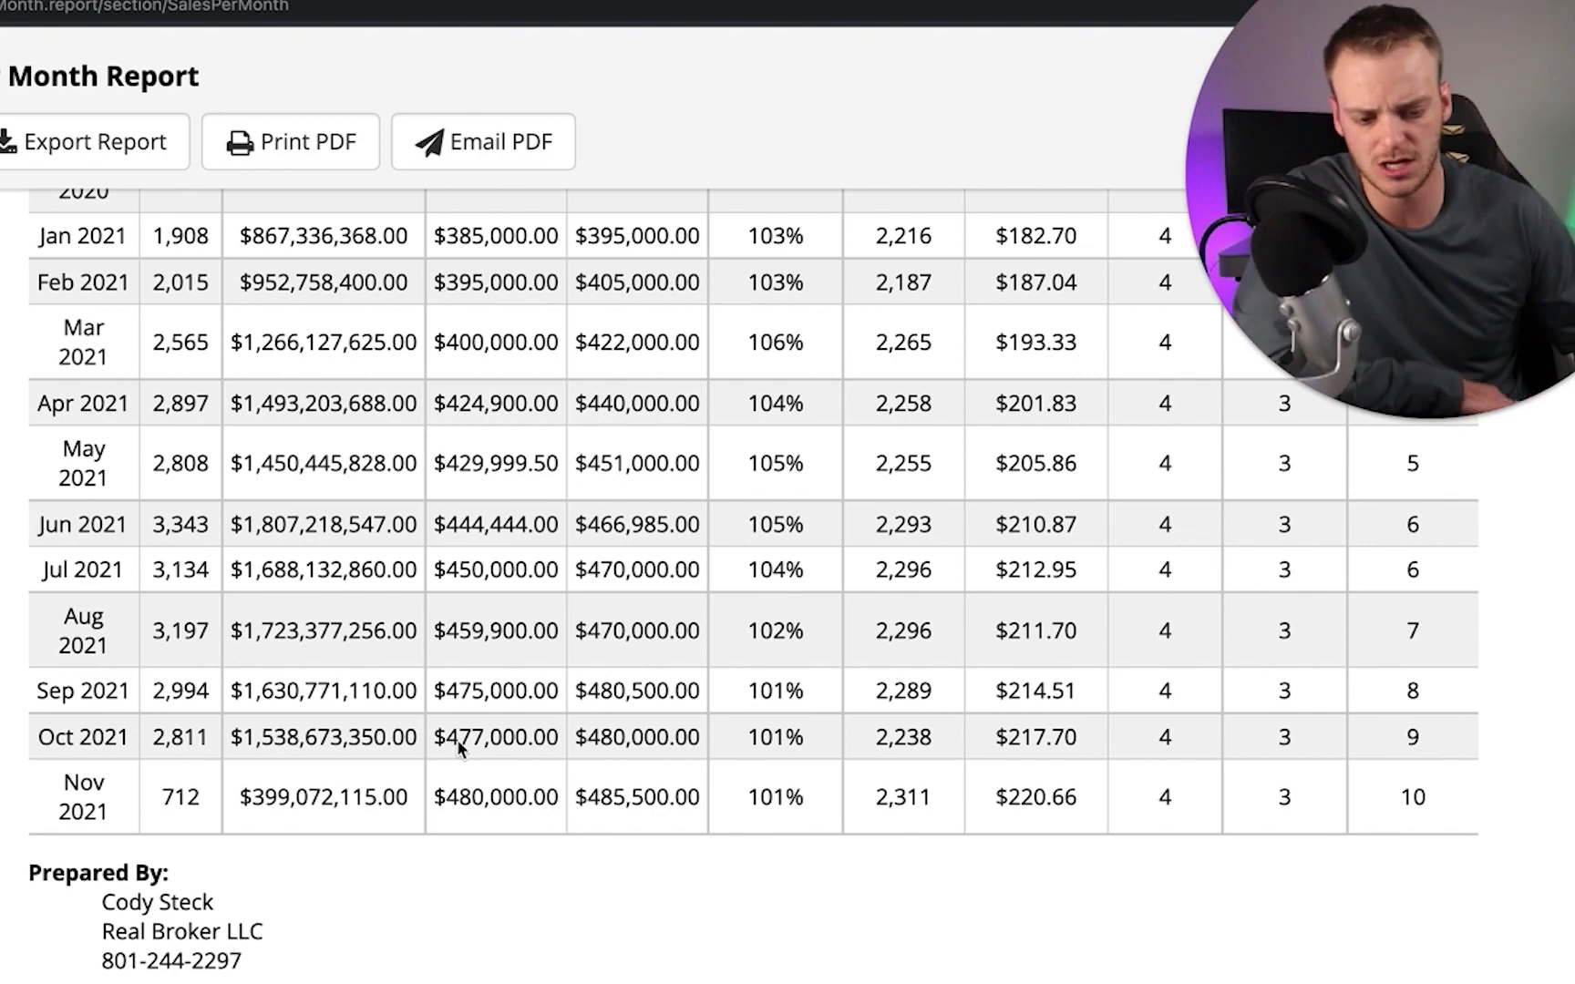
mouse_move(514, 751)
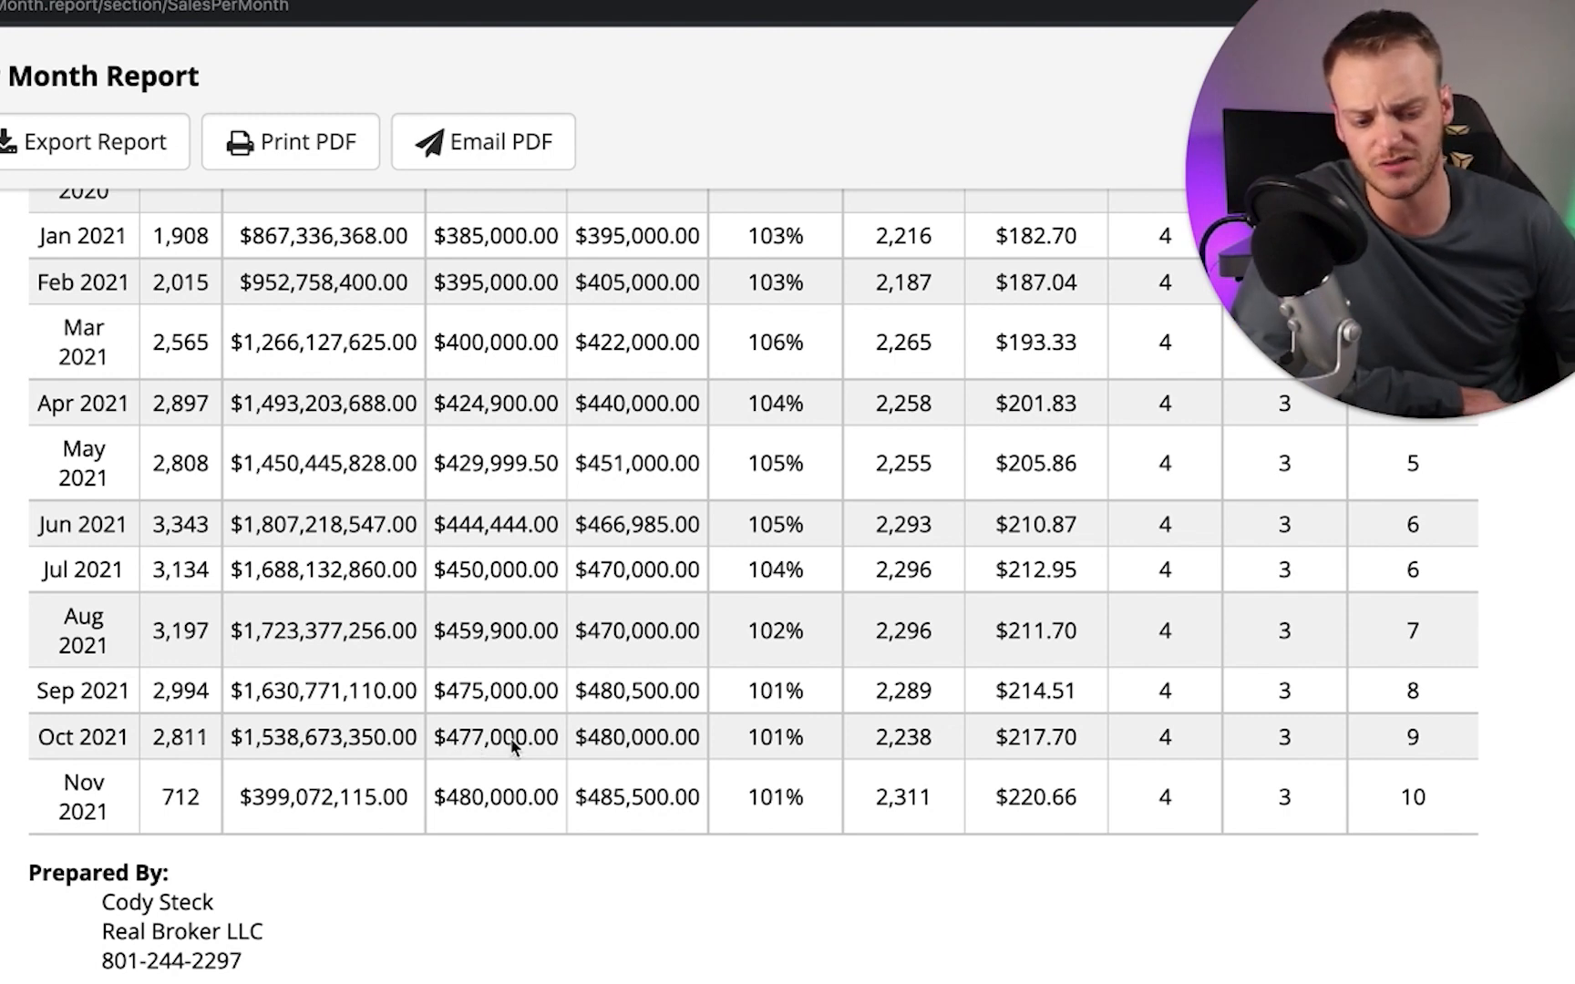
mouse_move(623, 749)
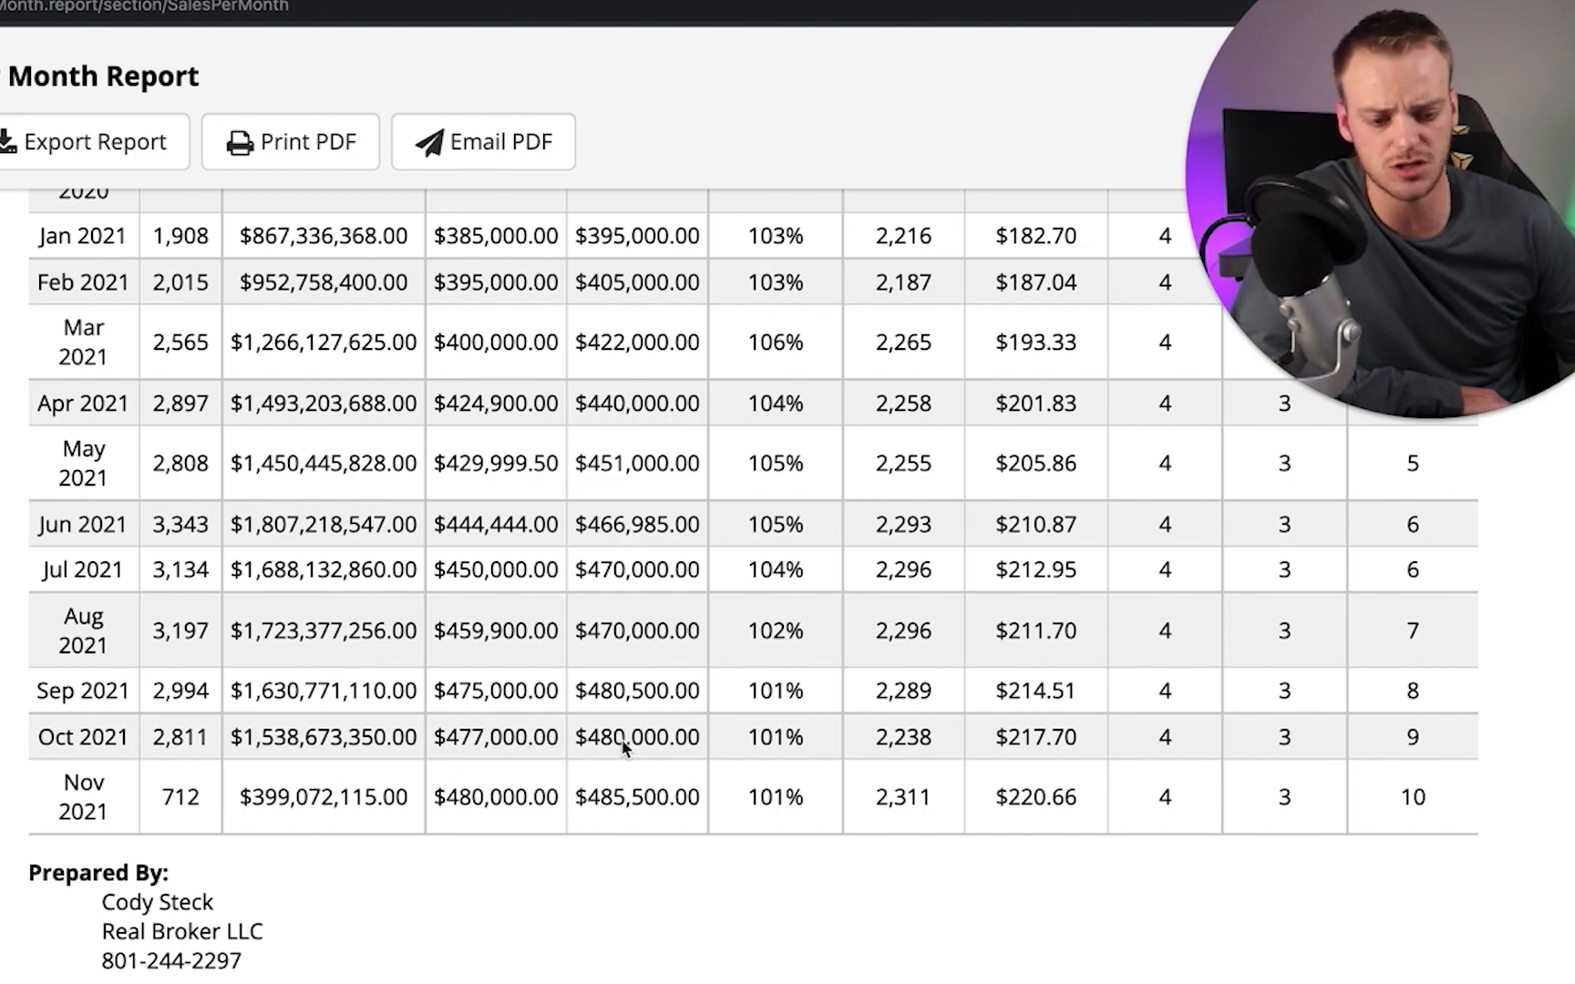
- Scroll up to show the August 2020 through September 2021 rows, including October 2020
scroll(up, 3)
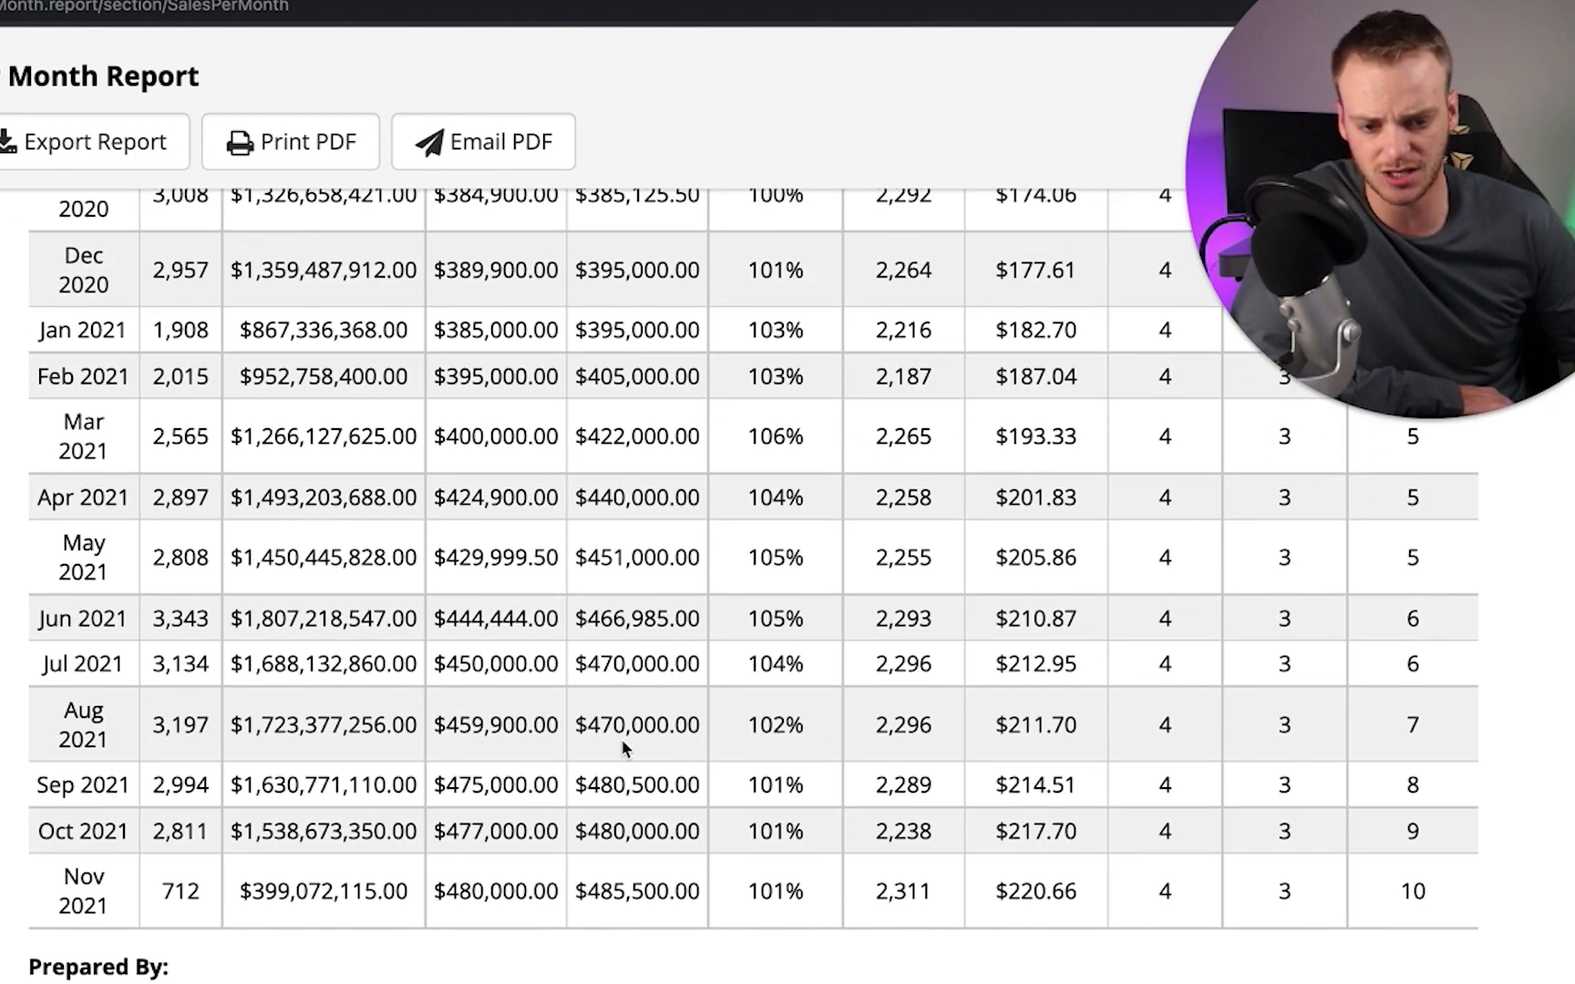
scroll(up, 3)
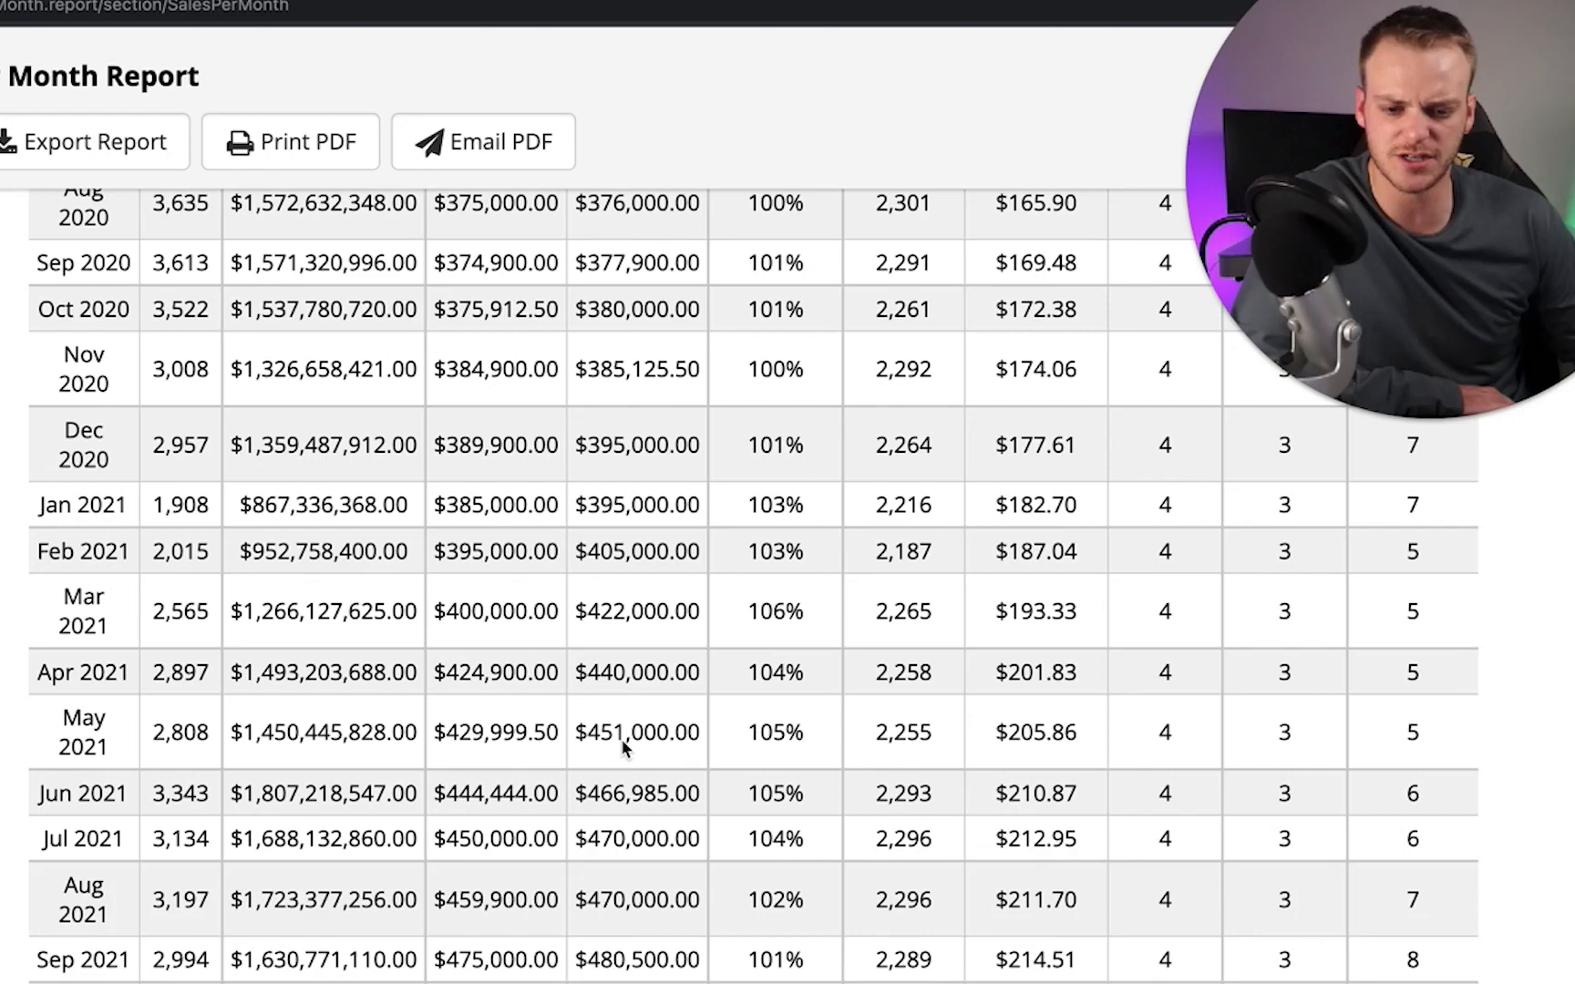
mouse_move(592, 320)
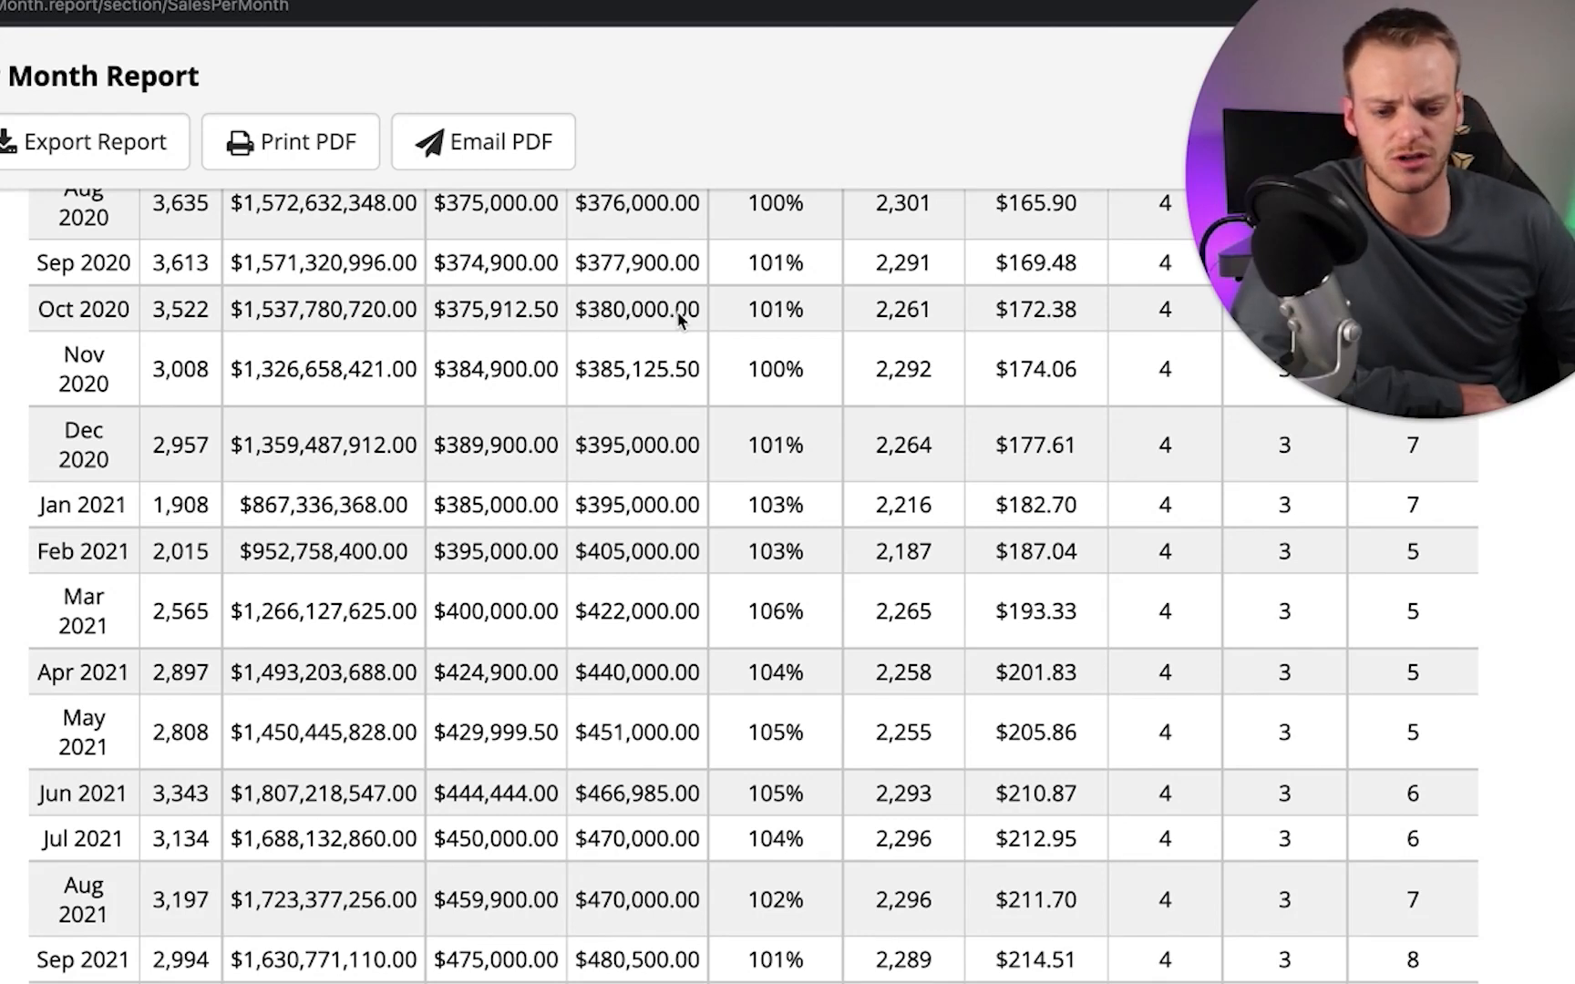
mouse_move(683, 319)
text(4)
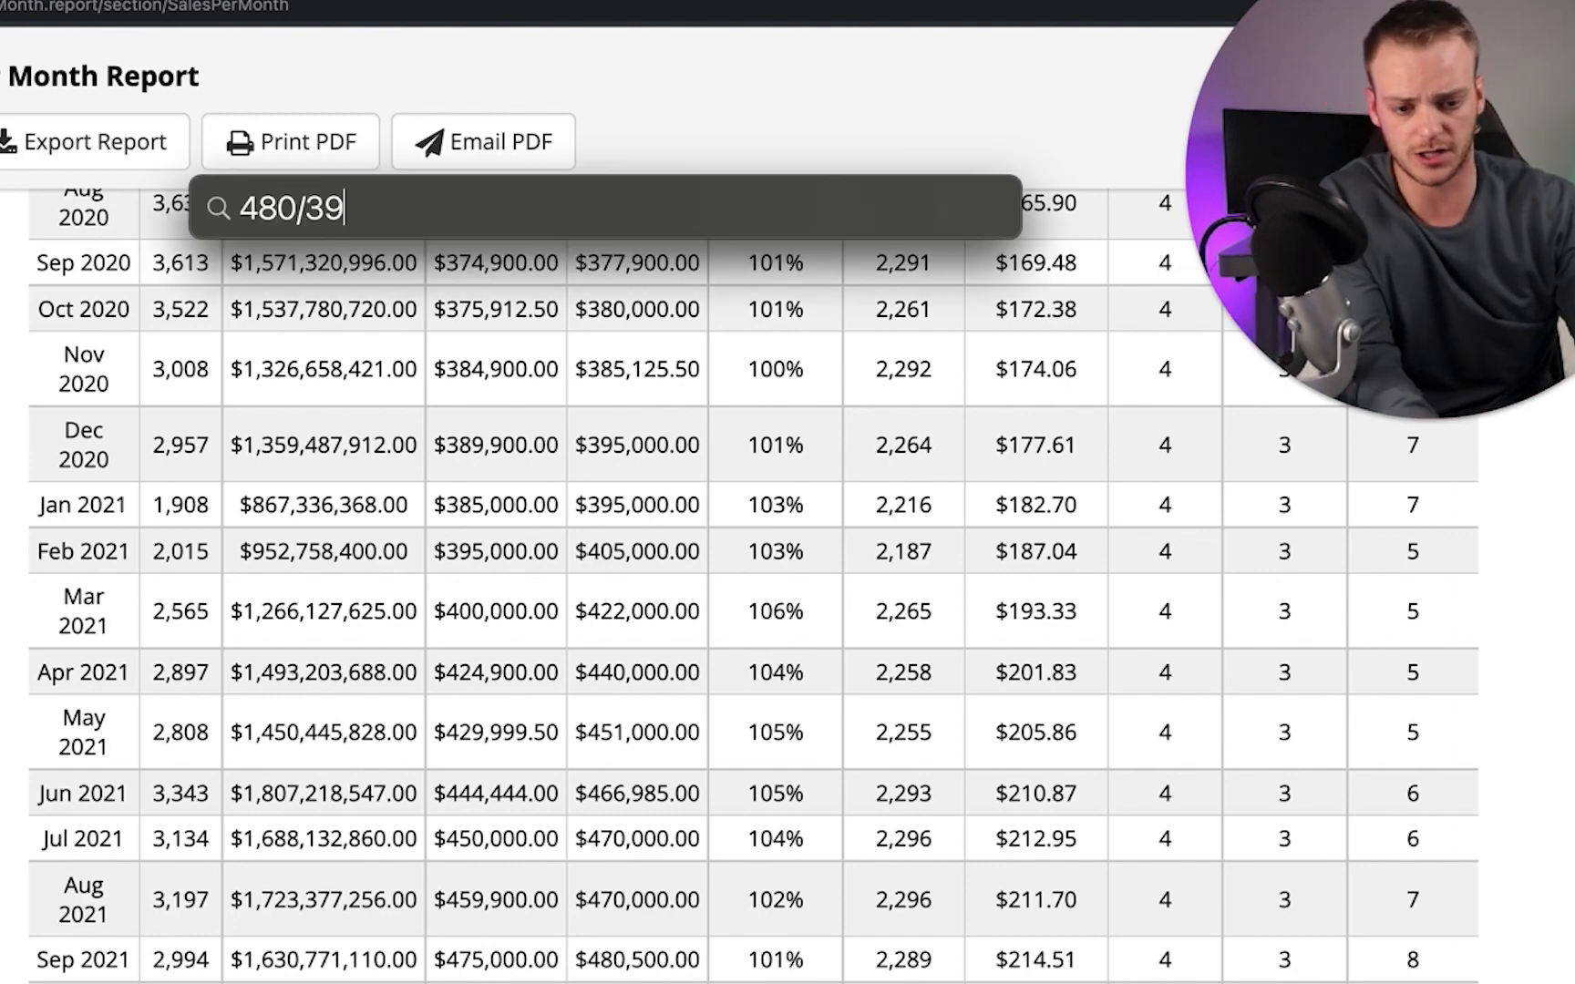
- Compute 480/380 ≈ 1.263 in Spotlight, then dismiss it to return to the report
text(80)
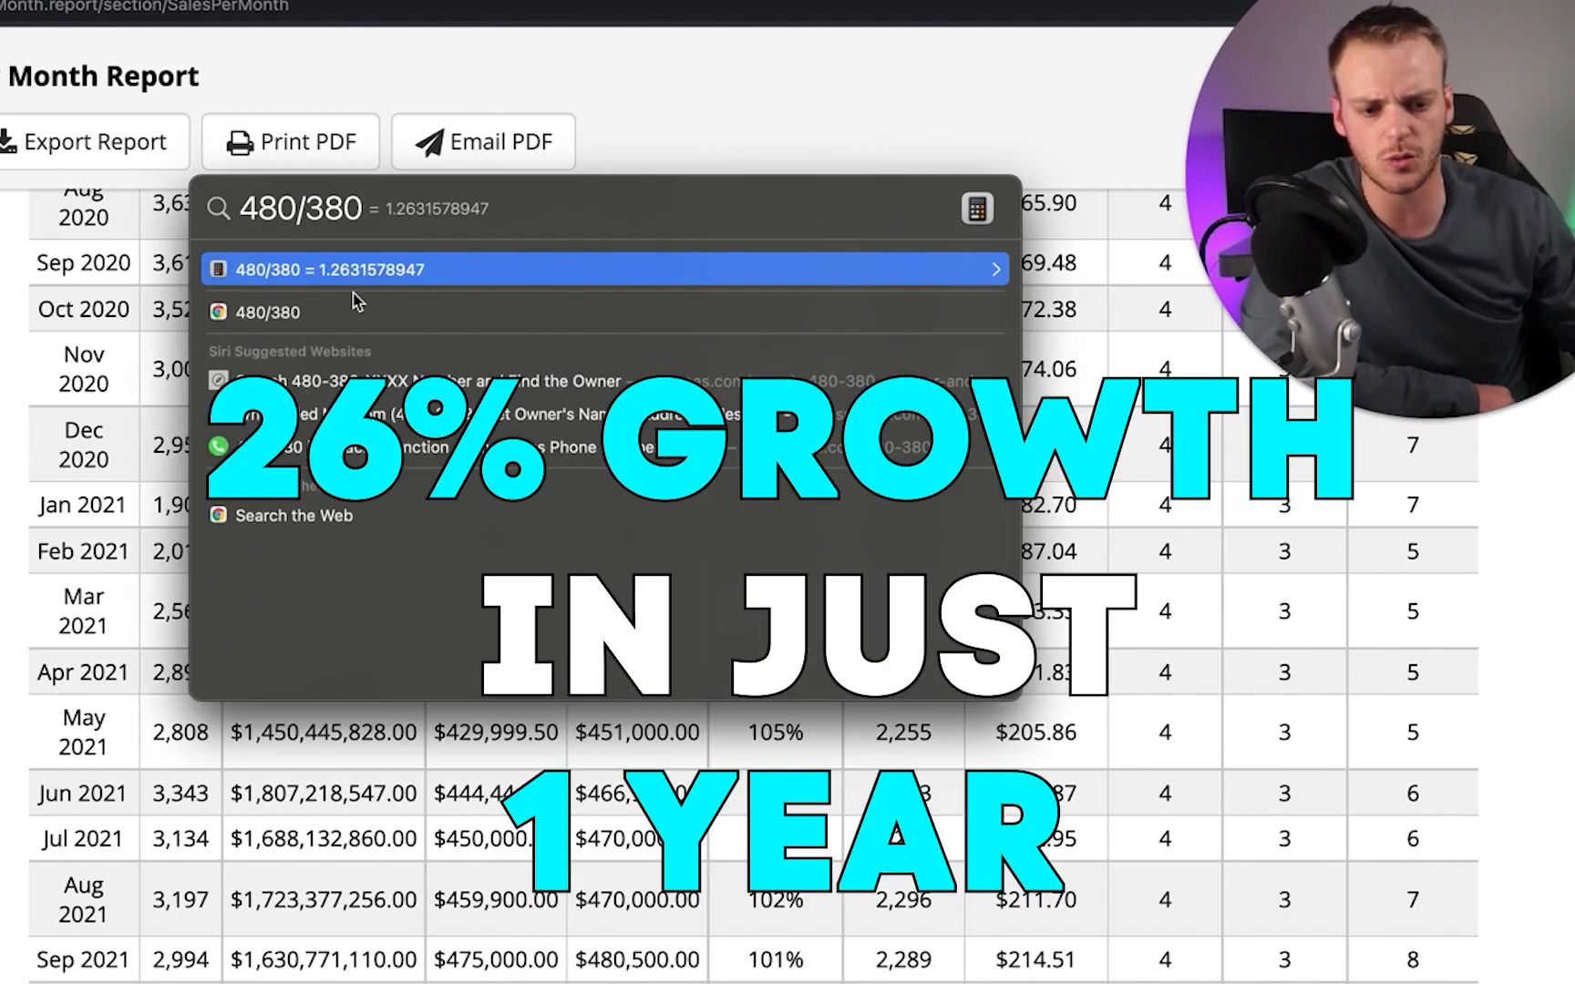
key(Escape)
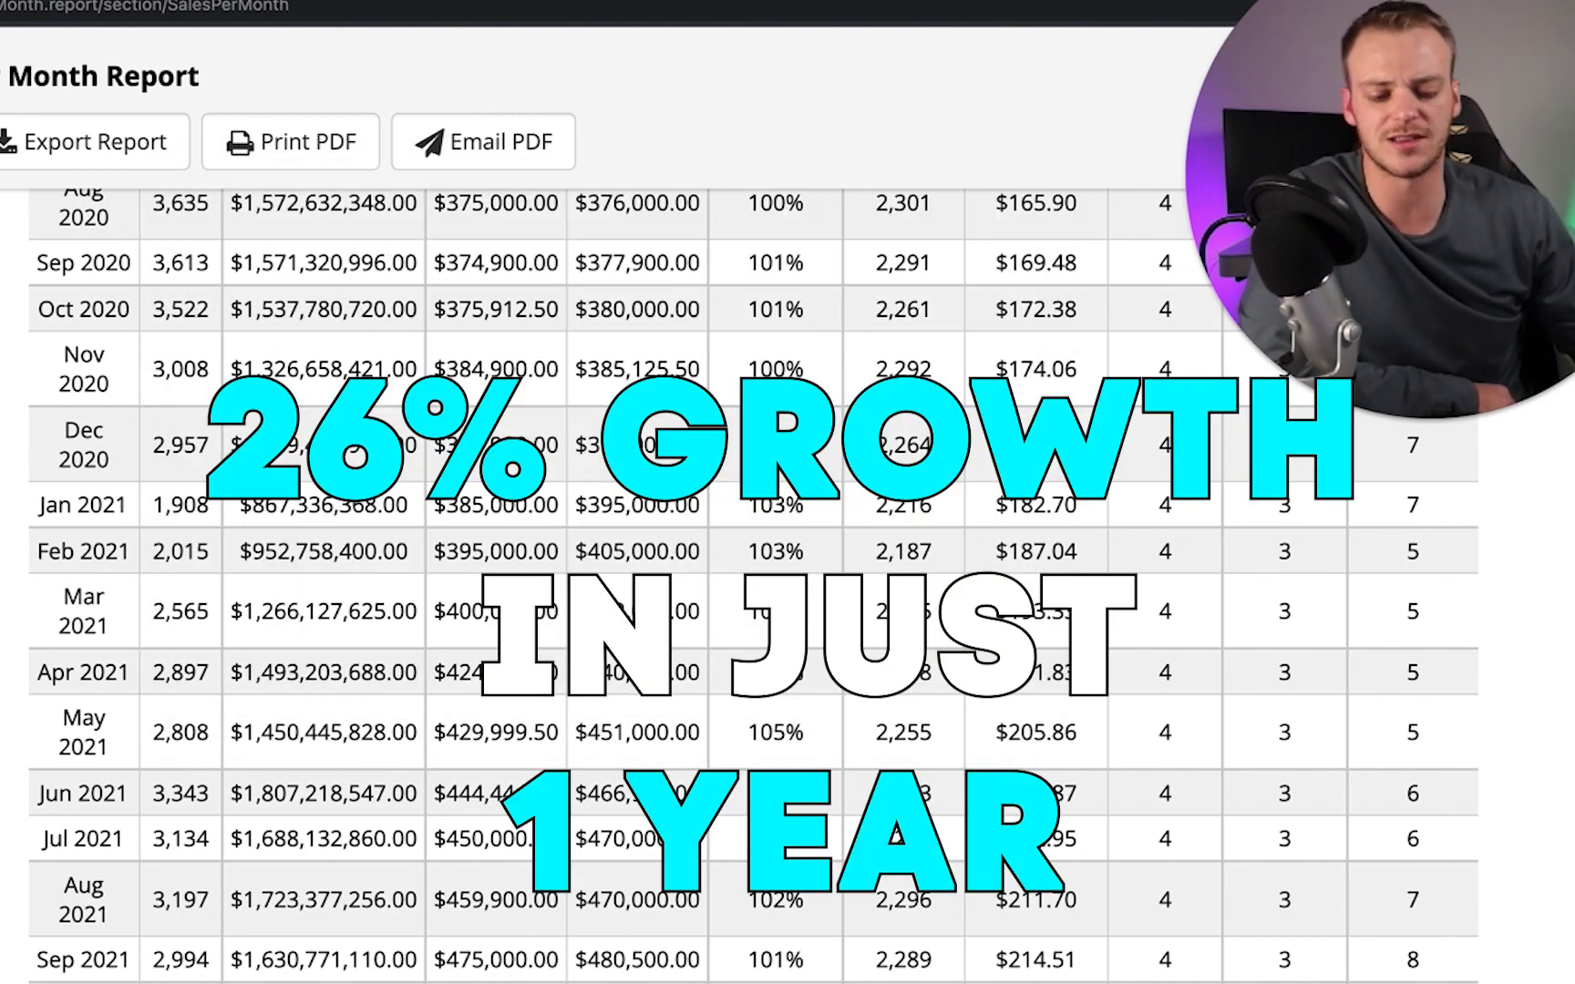